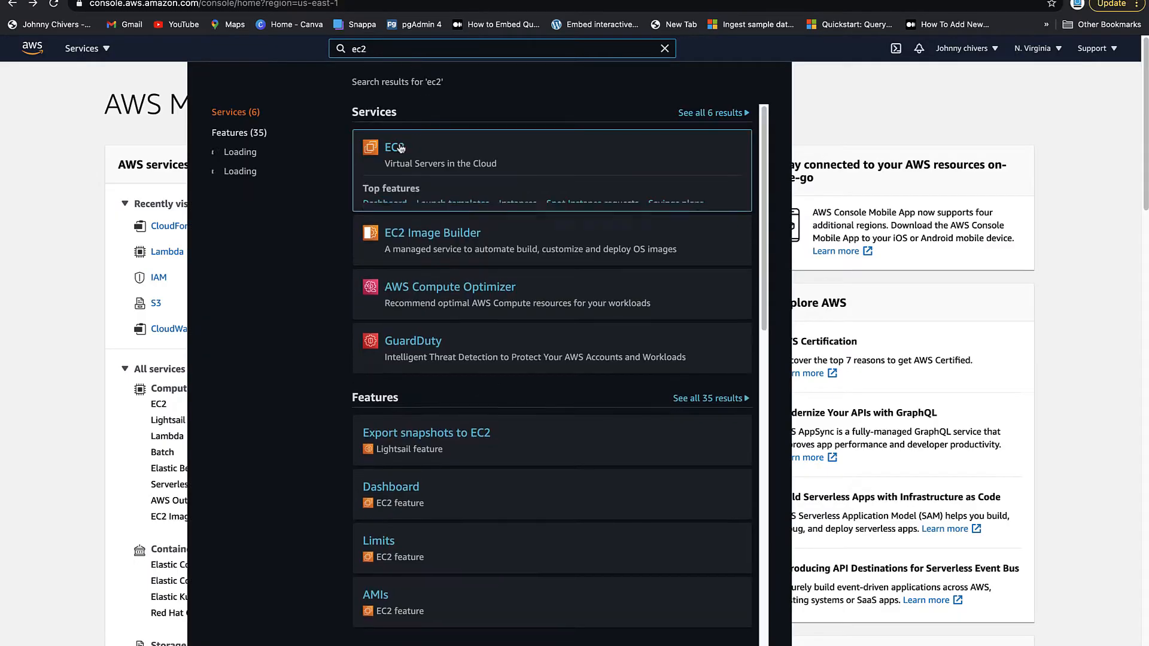
- Open the EC2 Instances list showing the one stopped t2.large instance
{"action": "left_click", "coordinate": [394, 148]}
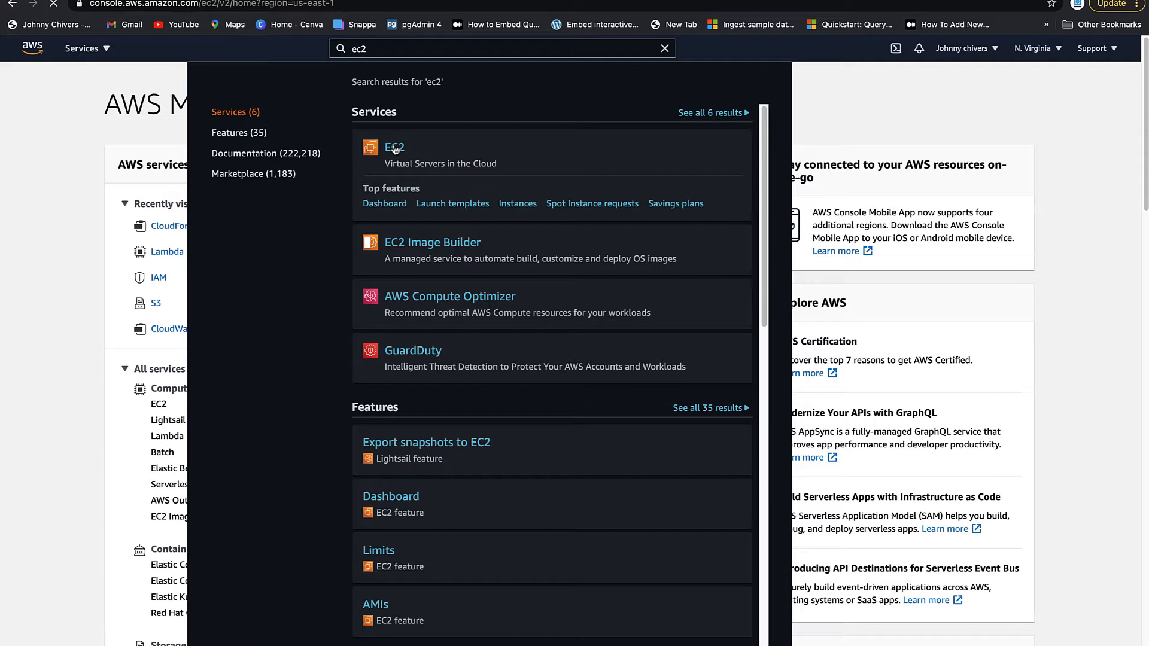
{"action": "left_click", "coordinate": [394, 147]}
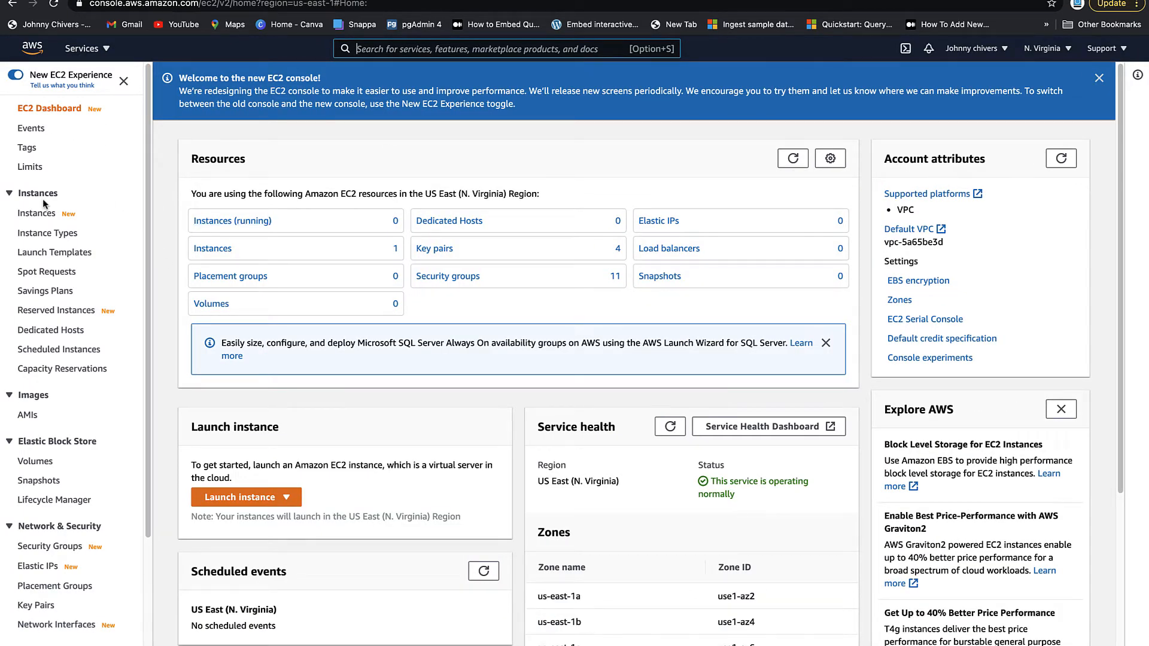
{"action": "left_click", "coordinate": [36, 213]}
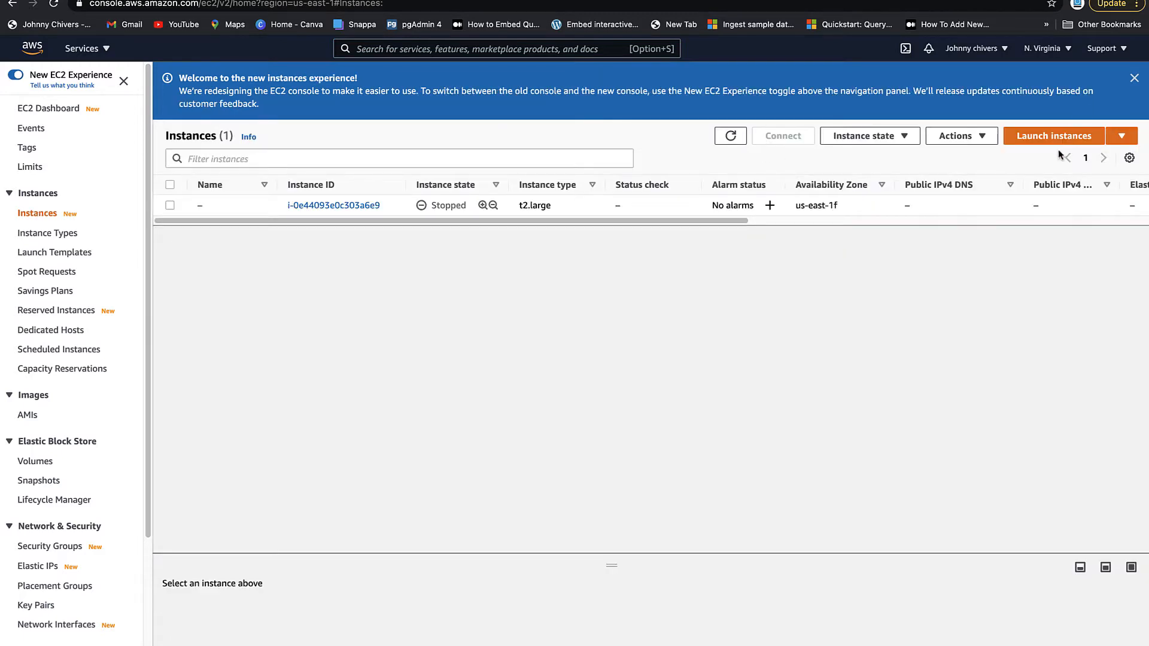
{"action": "left_click", "coordinate": [219, 14]}
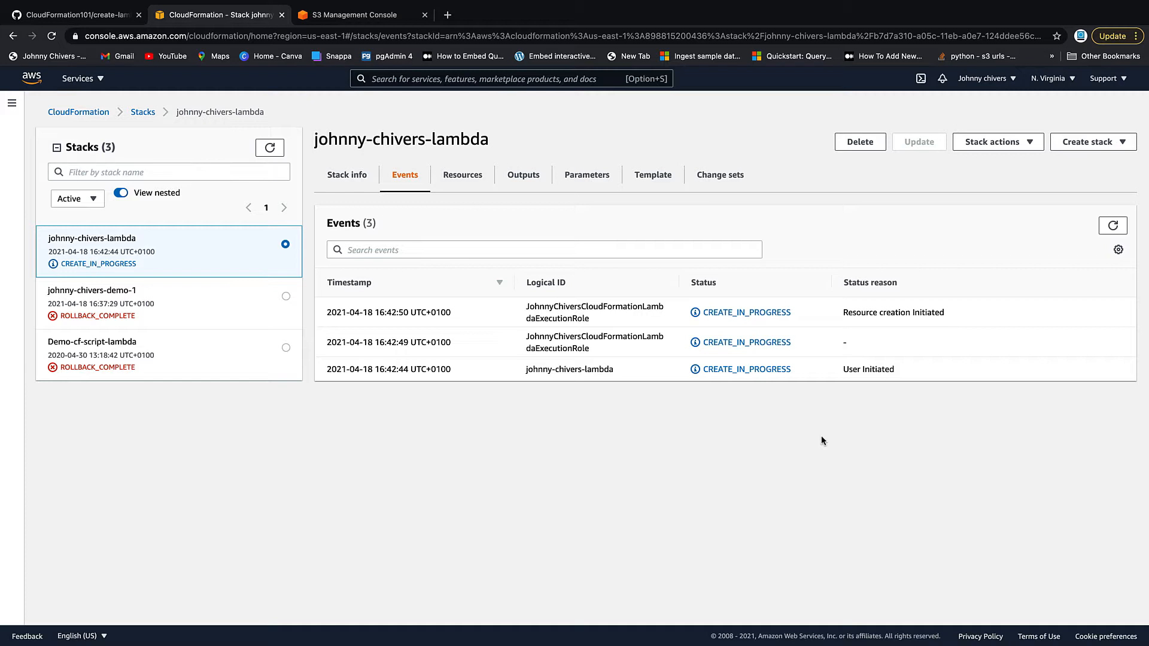
{"action": "mouse_move", "coordinate": [13, 216]}
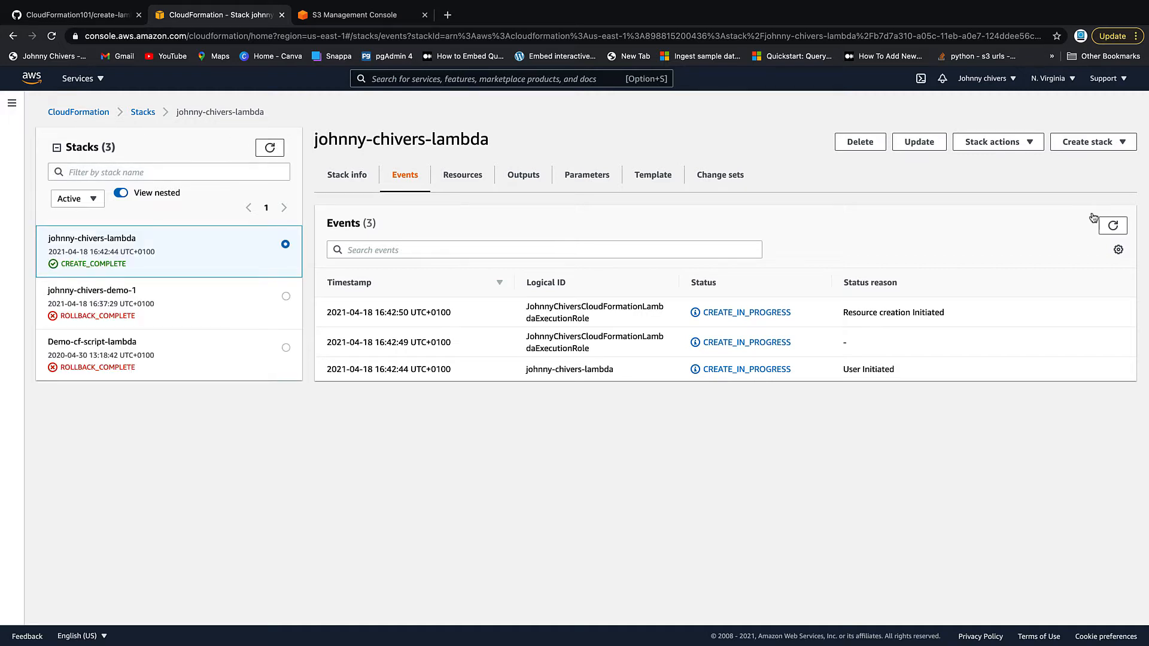
- Refresh the completed Lambda stack's Events list to show all eleven creation events
{"action": "left_click", "coordinate": [1112, 225]}
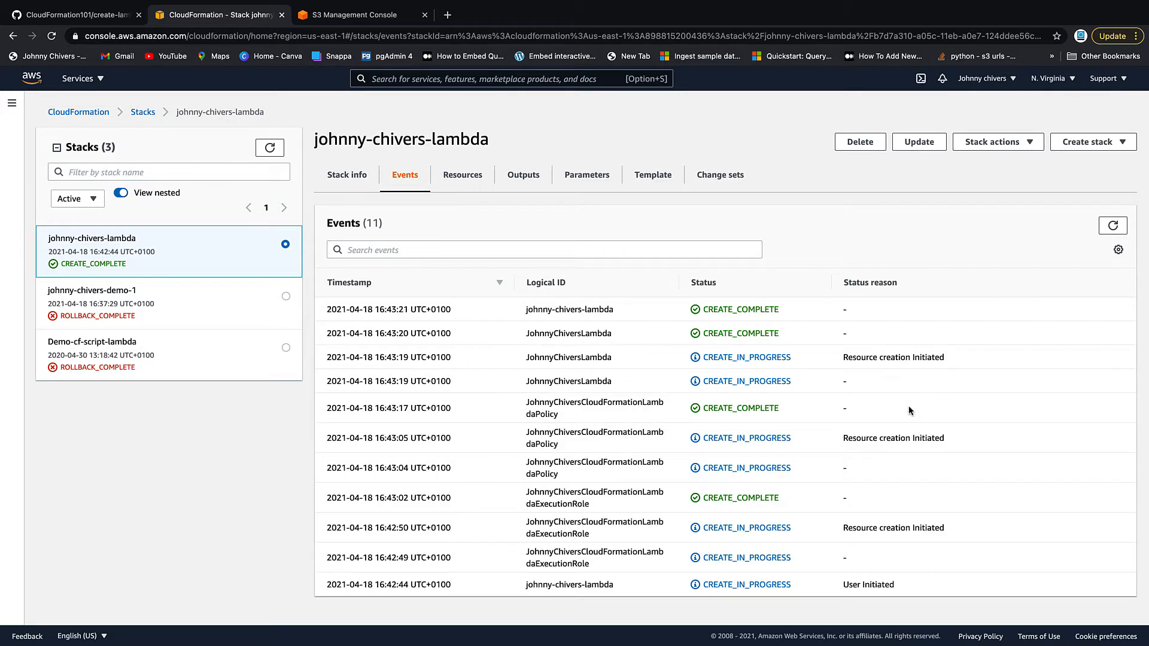
{"action": "mouse_move", "coordinate": [659, 315]}
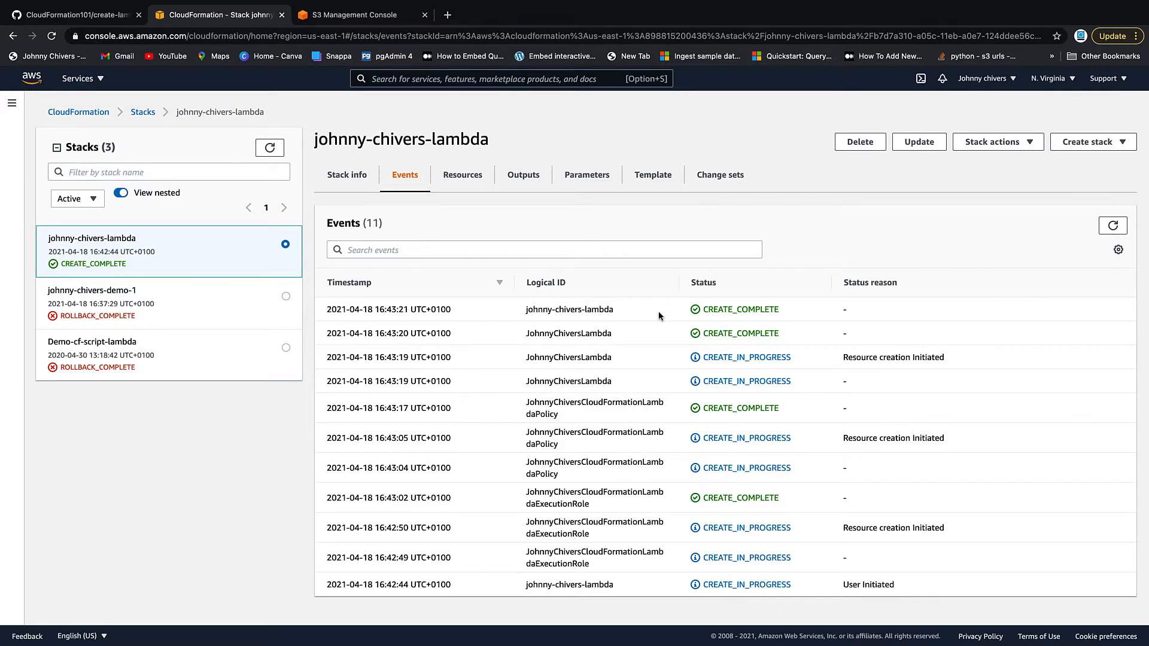
{"action": "left_click", "coordinate": [269, 147]}
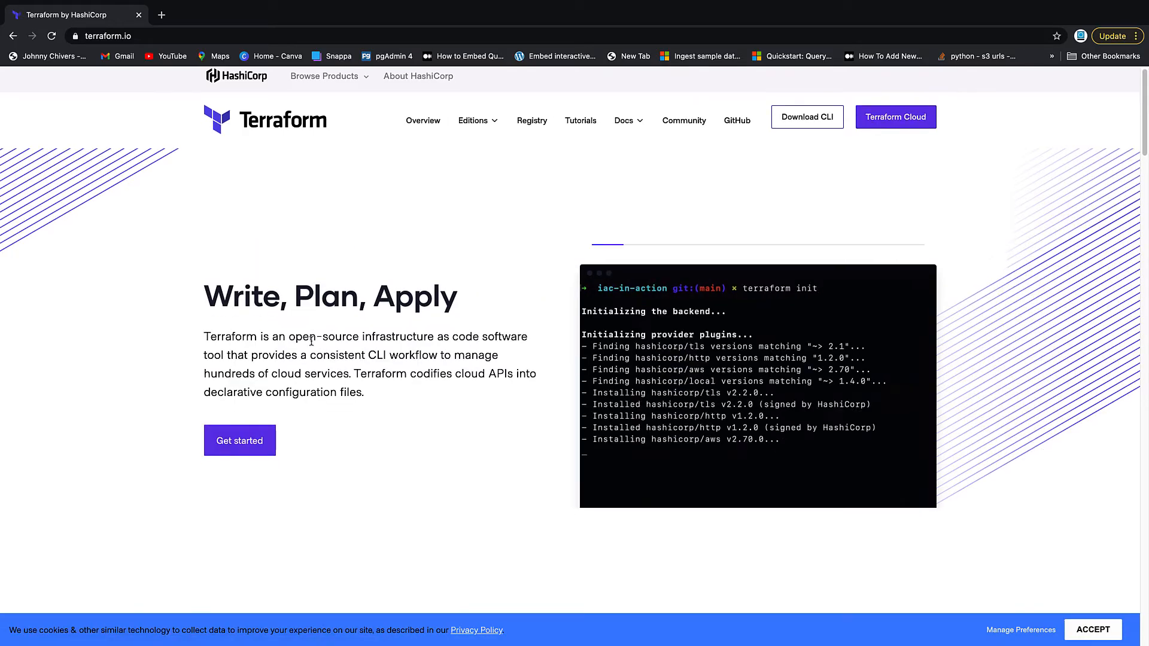
- Open HashiCorp Learn's Terraform tutorials offering AWS, Azure and Google Cloud tracks
{"action": "left_click", "coordinate": [239, 440]}
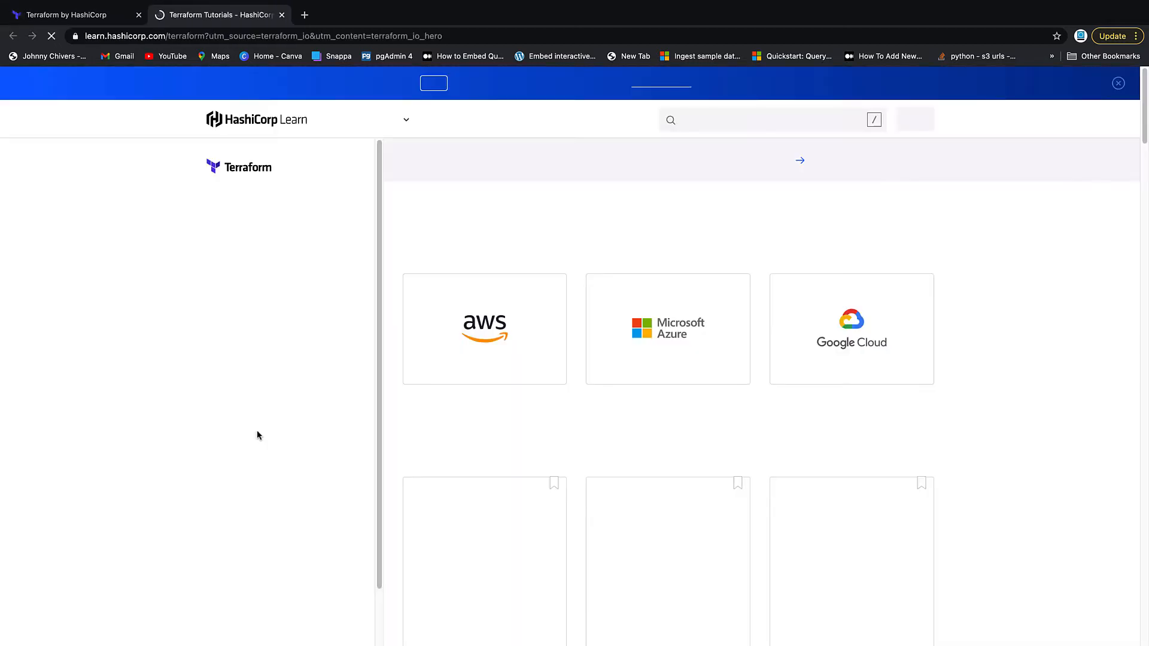
{"action": "left_click", "coordinate": [483, 328]}
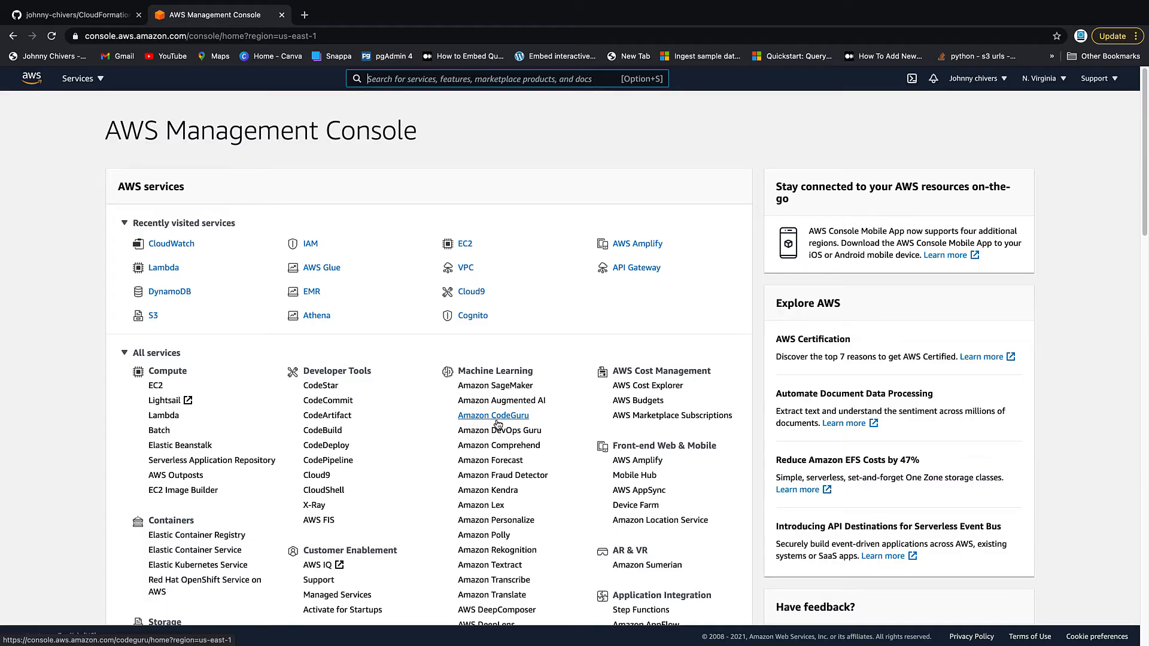
{"action": "mouse_move", "coordinate": [493, 415]}
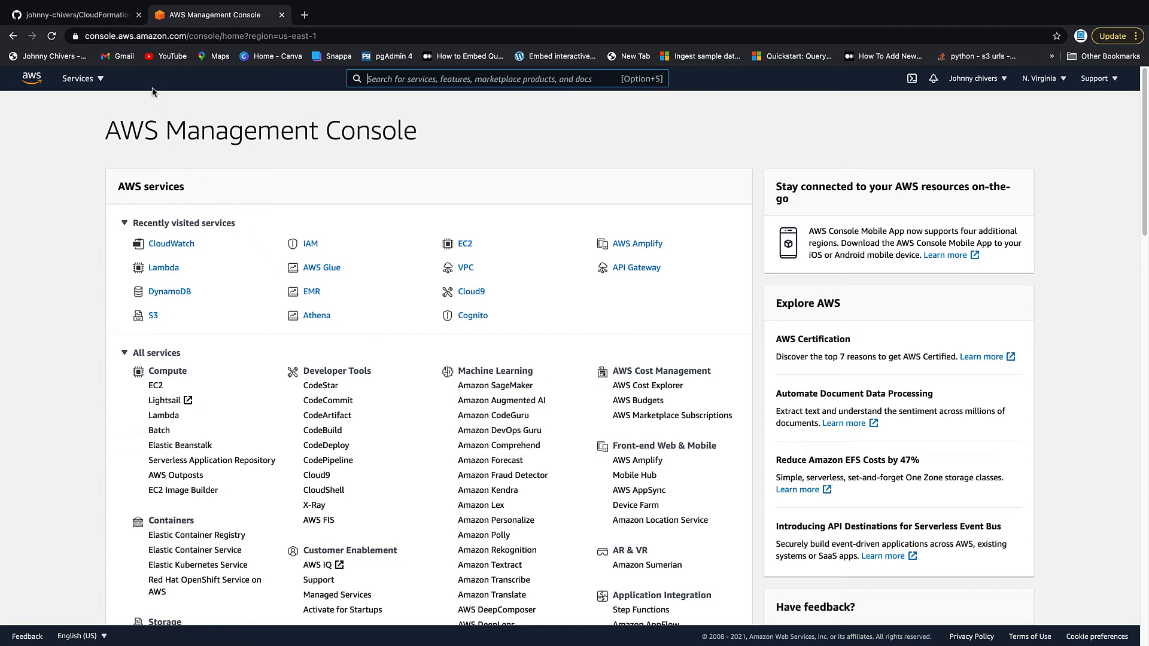
- Switch to the browser tab showing the CloudFormation101 GitHub repository
{"action": "left_click", "coordinate": [73, 14]}
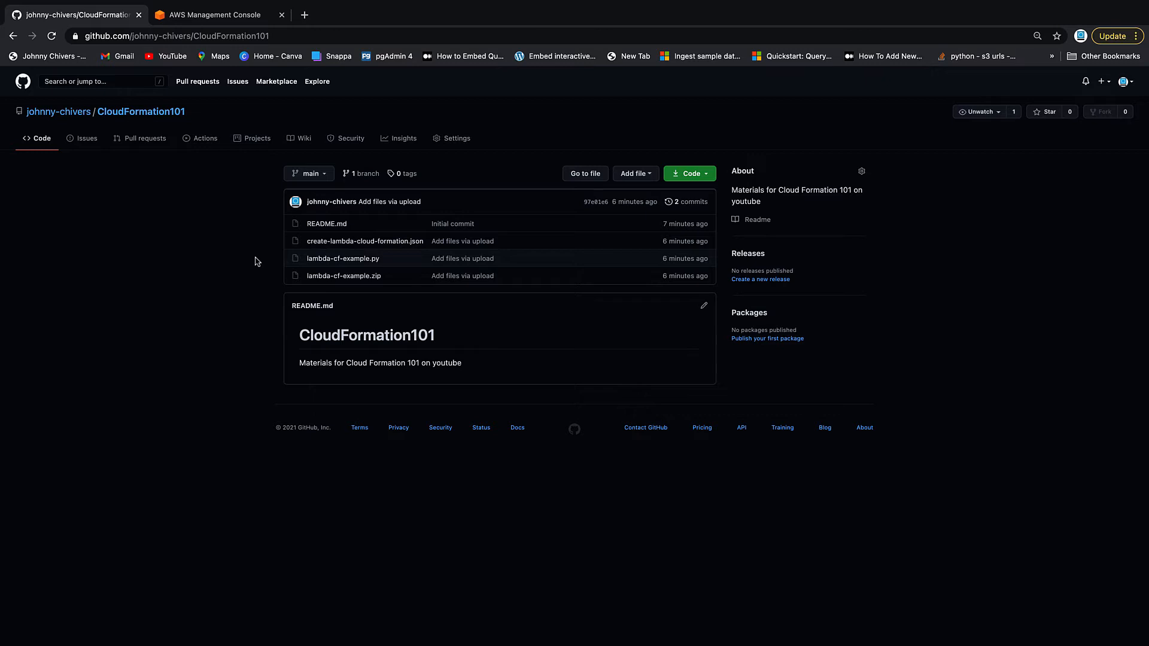
{"action": "mouse_move", "coordinate": [420, 254]}
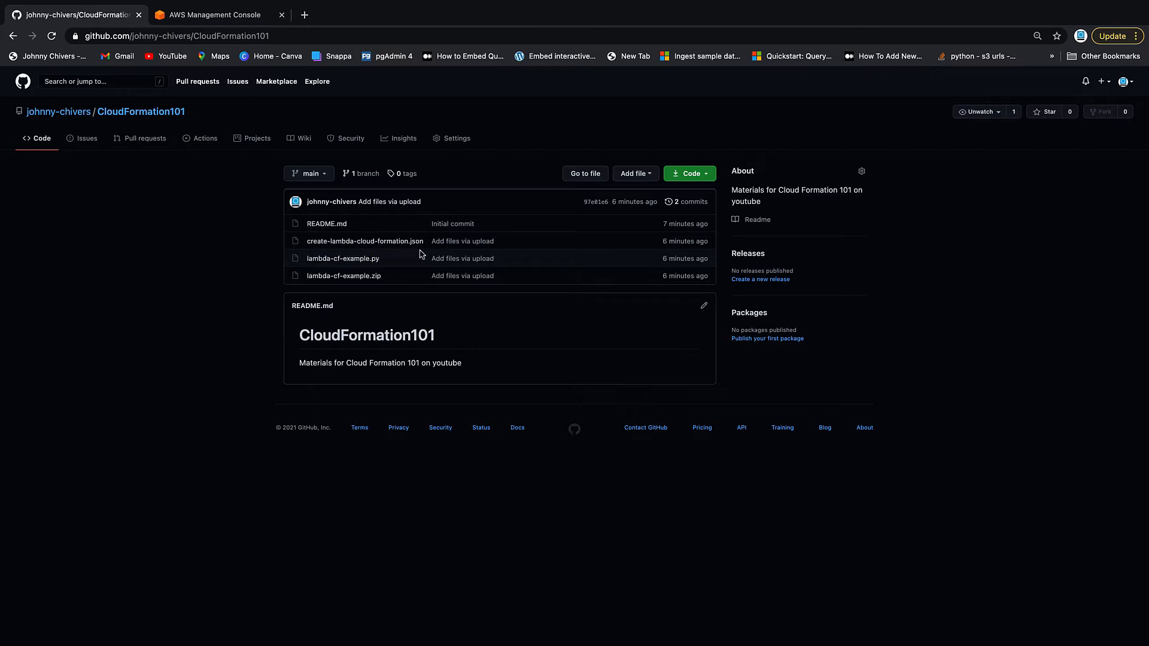
{"action": "mouse_move", "coordinate": [427, 264]}
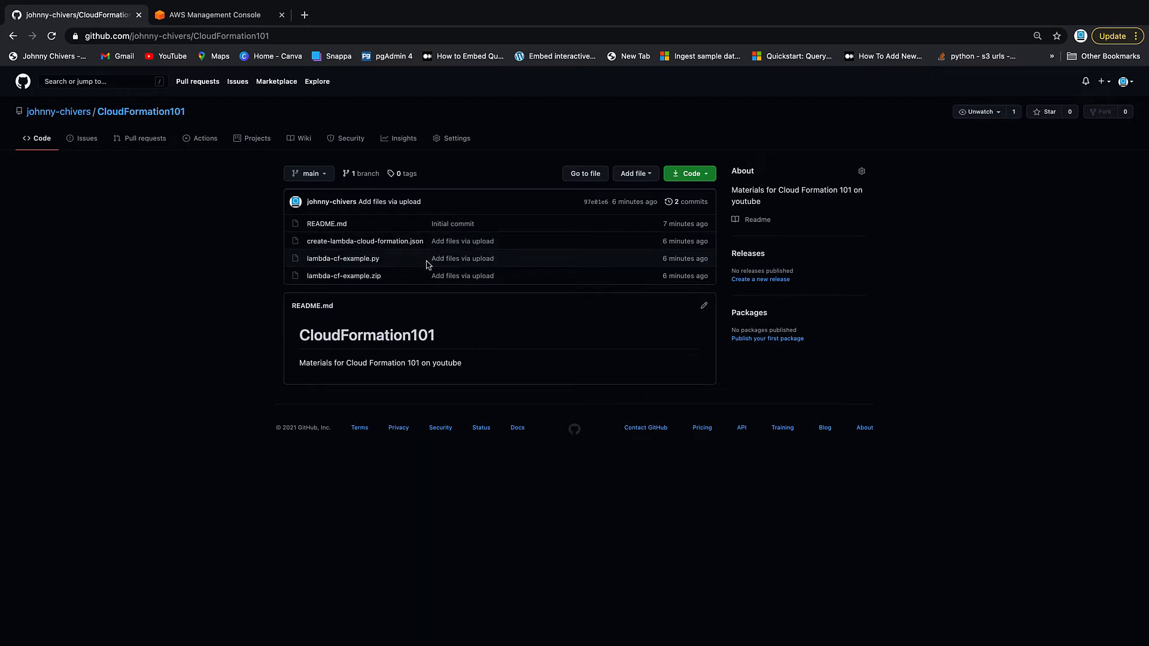
{"action": "mouse_move", "coordinate": [342, 258]}
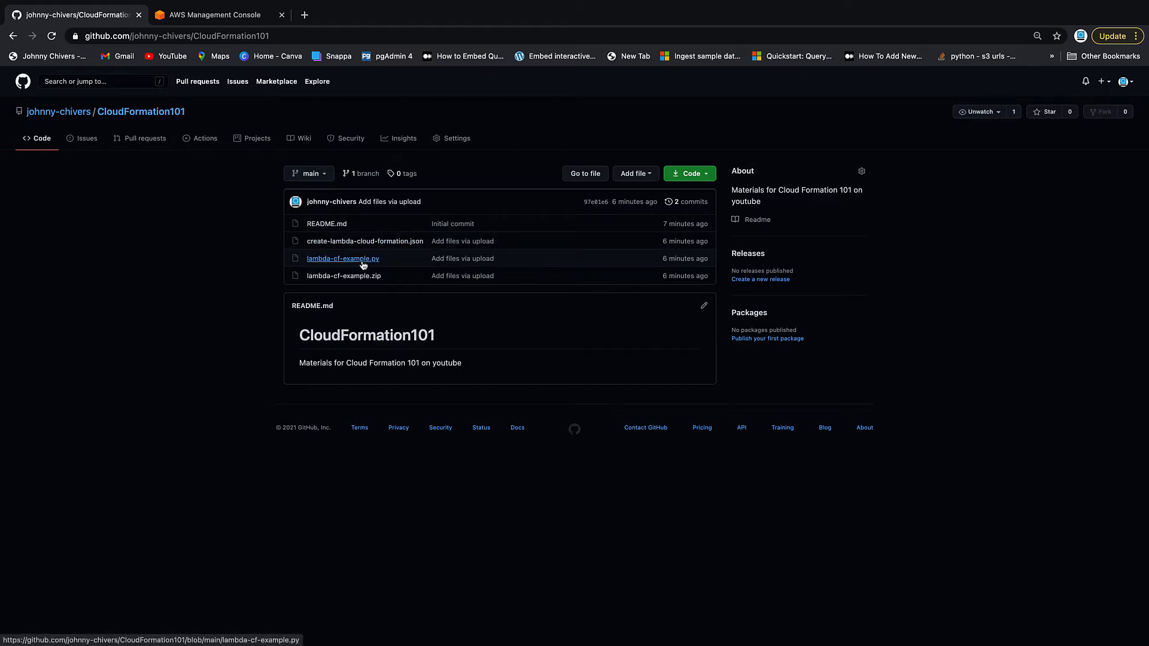
{"action": "mouse_move", "coordinate": [425, 249]}
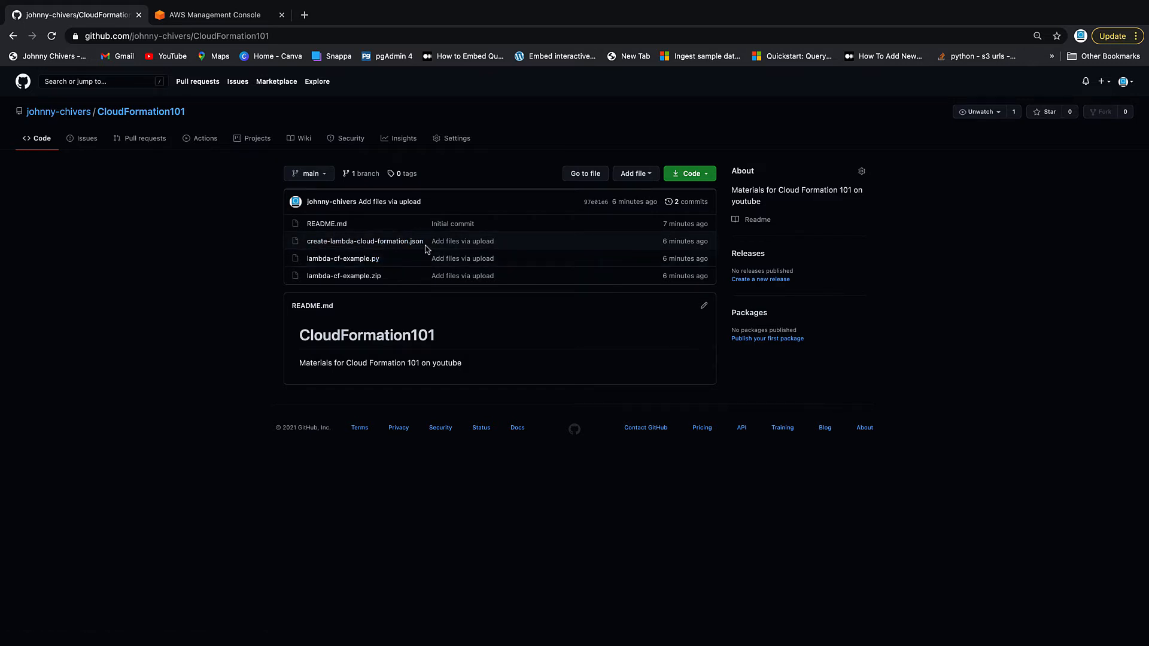
{"action": "mouse_move", "coordinate": [376, 289]}
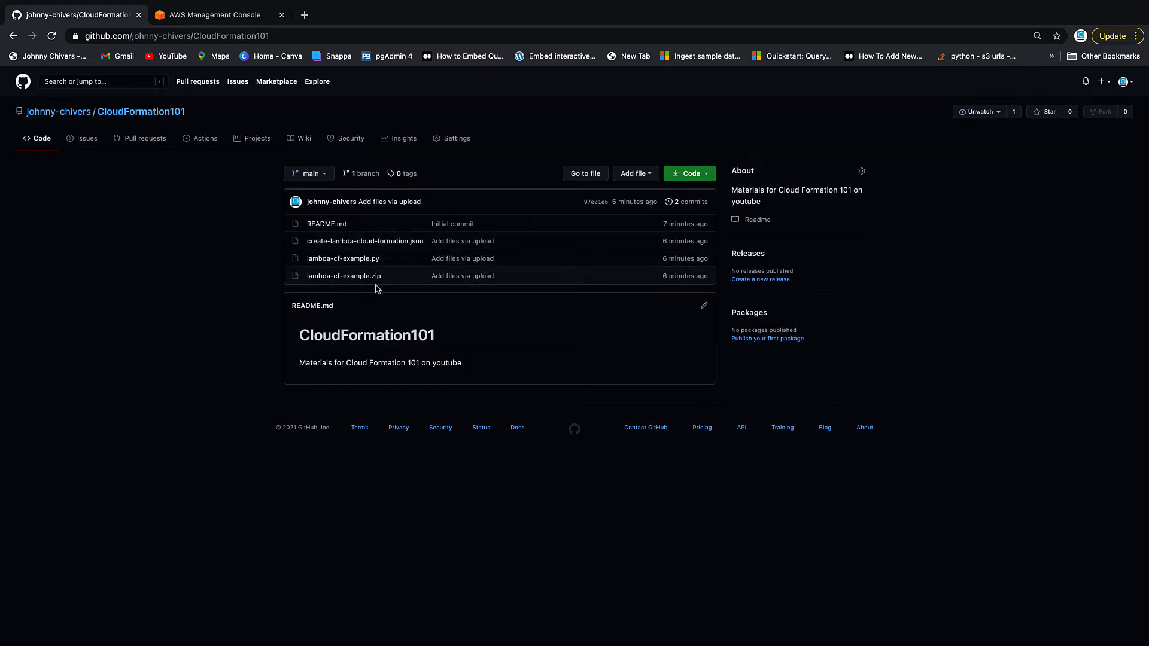
{"action": "mouse_move", "coordinate": [369, 282]}
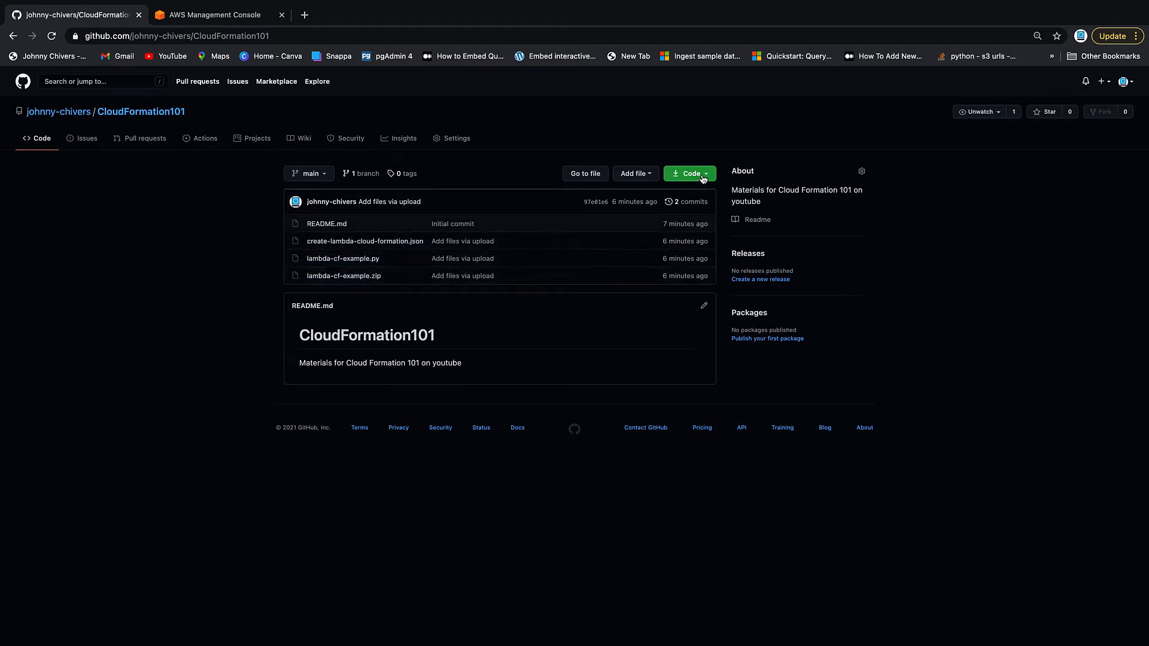
- Download the CloudFormation101 repository via Code > Download ZIP, then dismiss the dropdown
{"action": "left_click", "coordinate": [687, 174]}
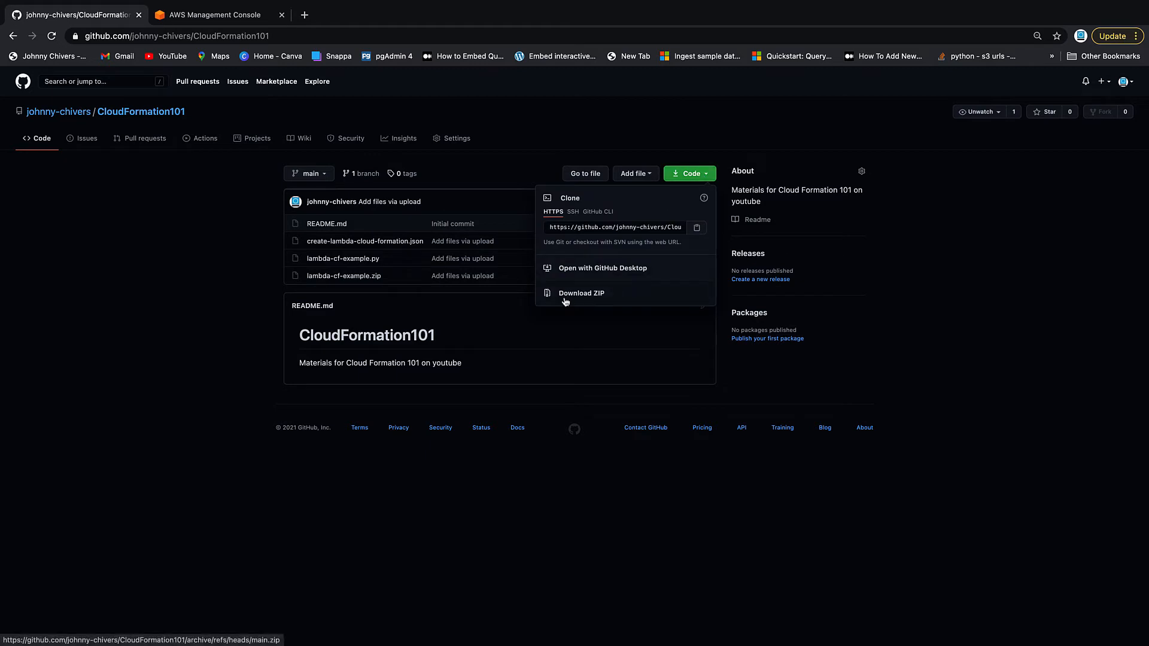
{"action": "left_click", "coordinate": [580, 293]}
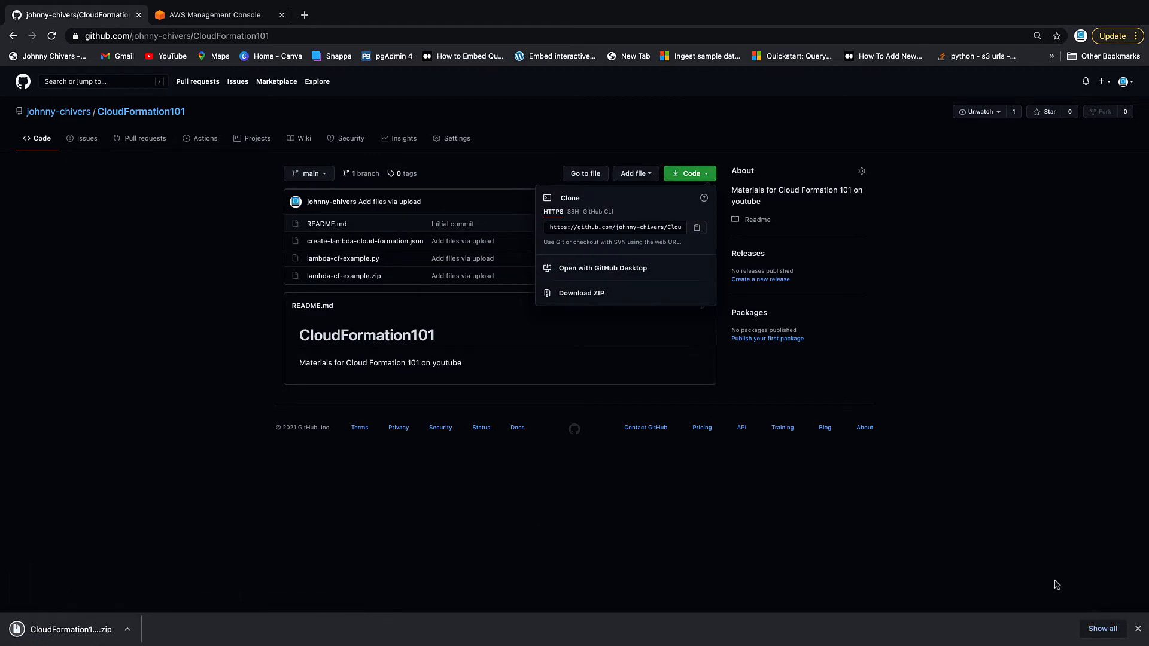
{"action": "mouse_move", "coordinate": [179, 237]}
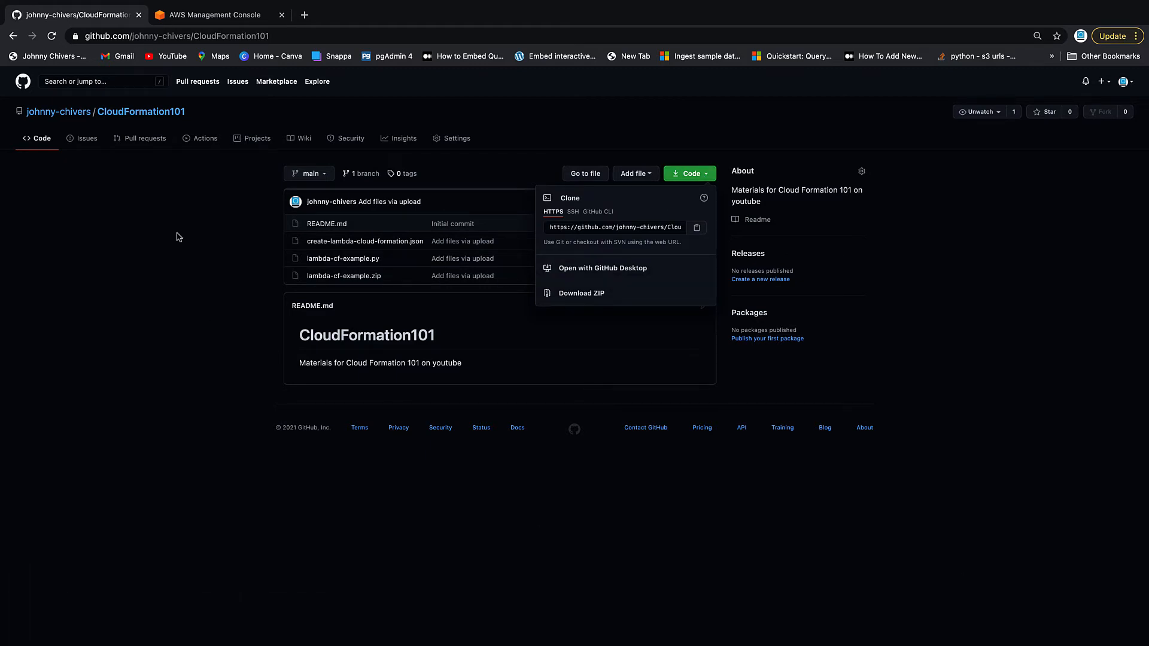
{"action": "left_click", "coordinate": [215, 14]}
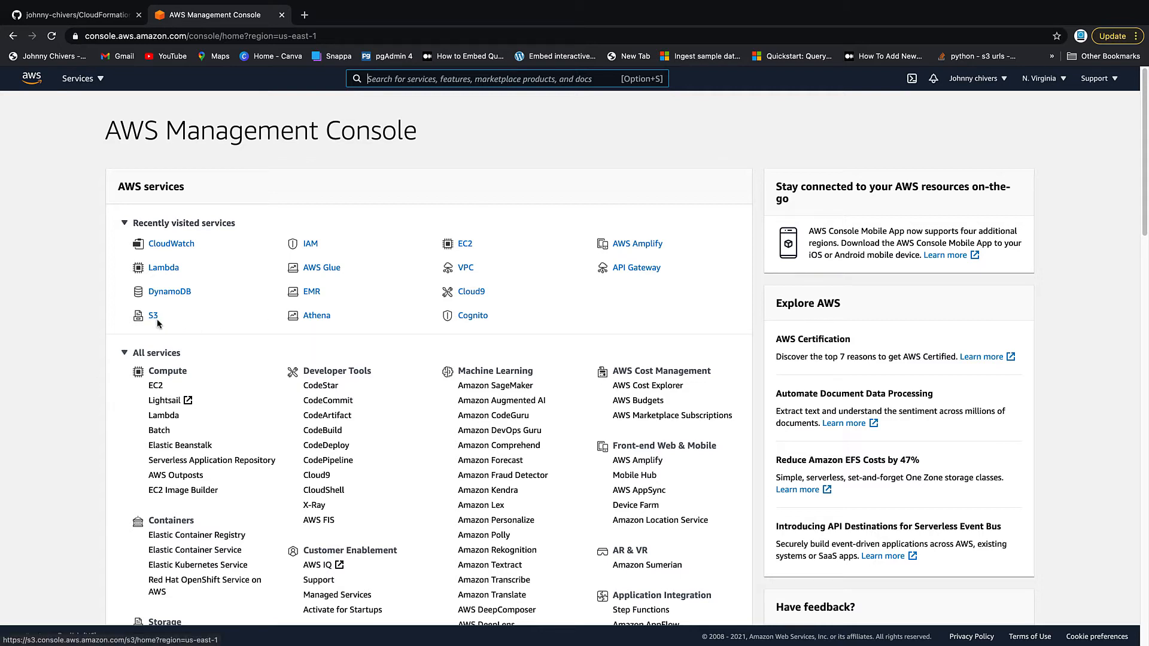
{"action": "mouse_move", "coordinate": [359, 288]}
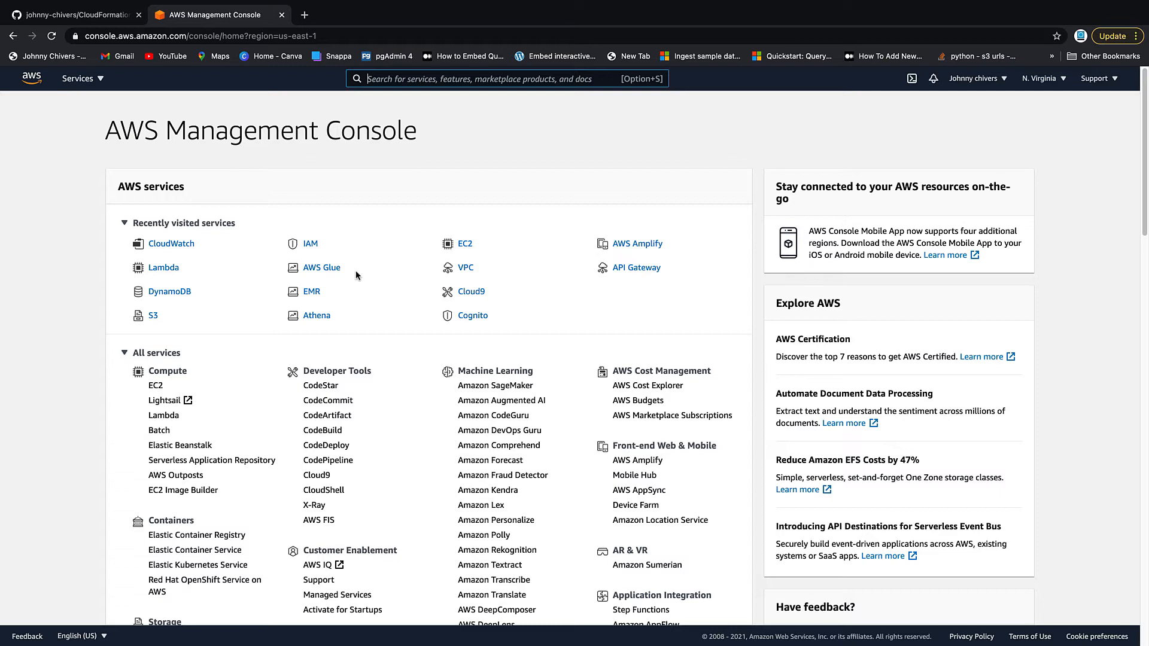
{"action": "mouse_move", "coordinate": [315, 288]}
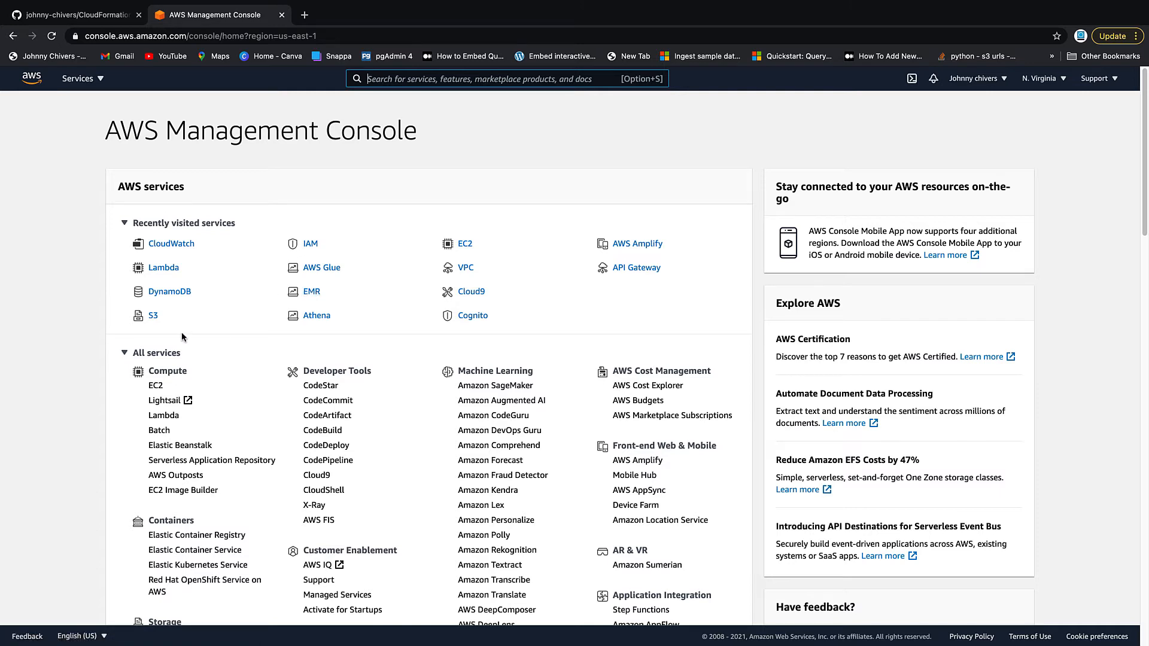
- Open the S3 buckets list from Recently visited and begin the Create bucket form
{"action": "left_click", "coordinate": [153, 316]}
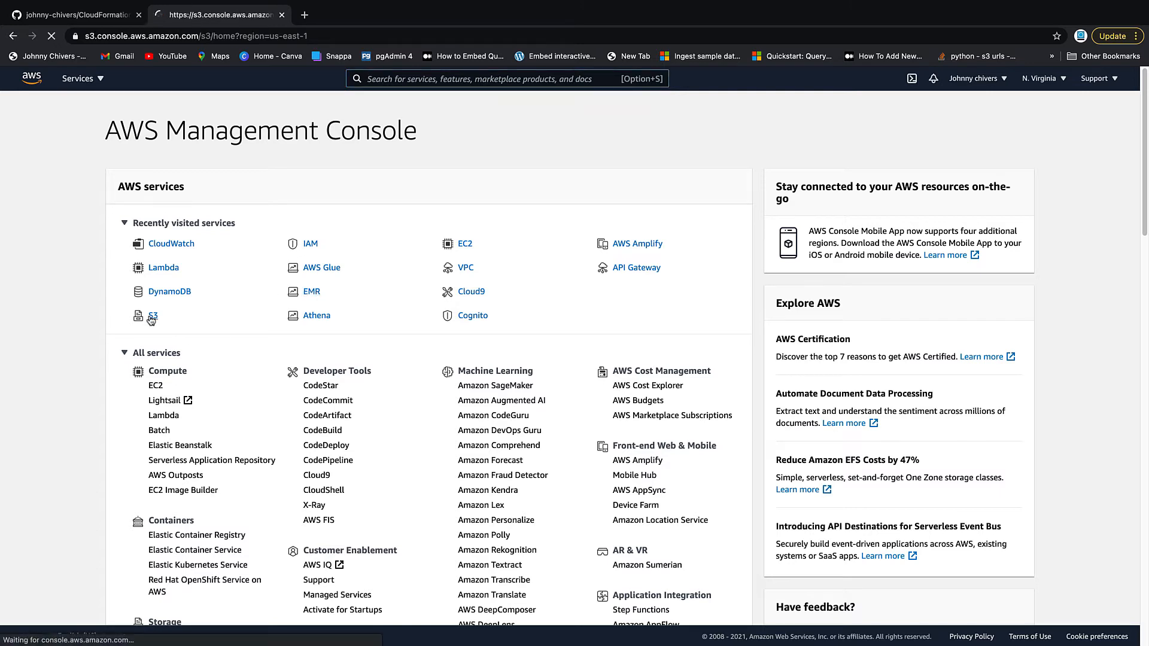
{"action": "left_click", "coordinate": [153, 315]}
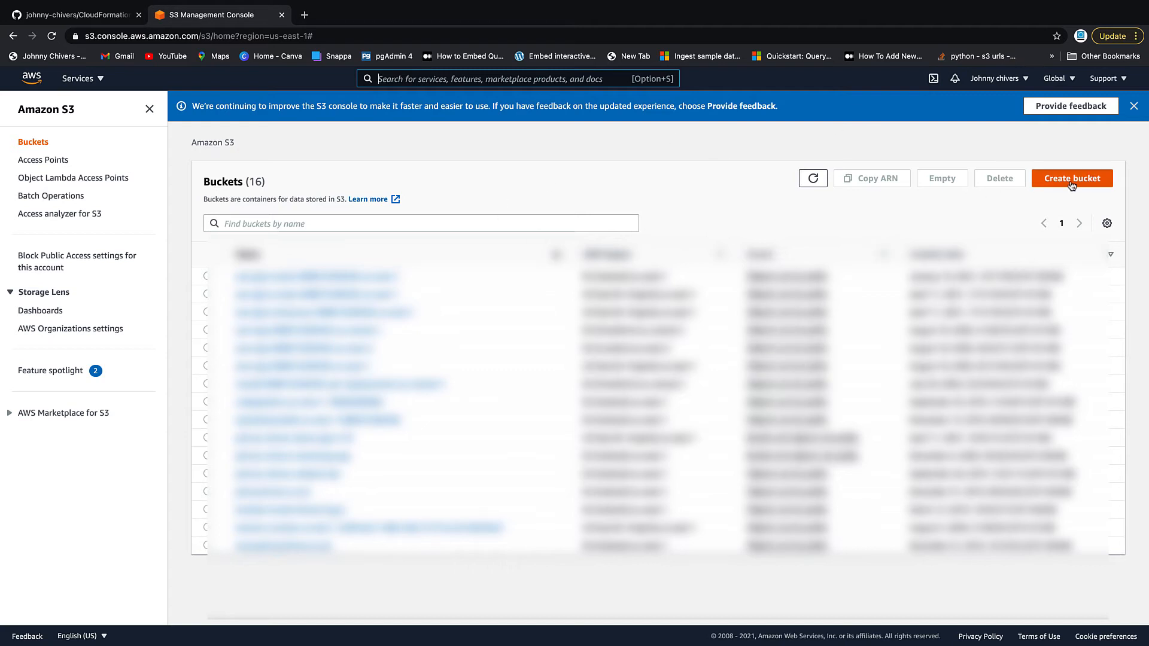
{"action": "left_click", "coordinate": [1071, 179]}
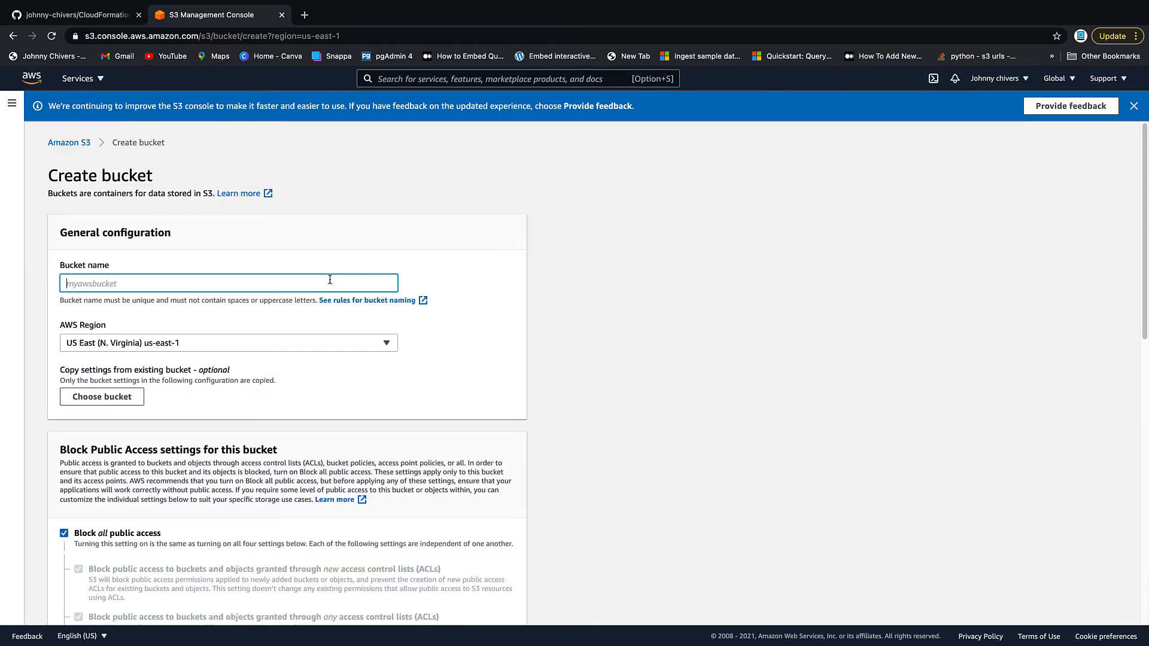
- Create bucket johnny-chivers-cf-delete in us-east-1 with all public access blocked
{"action": "type", "text": "johnny-chivers-cf-delete"}
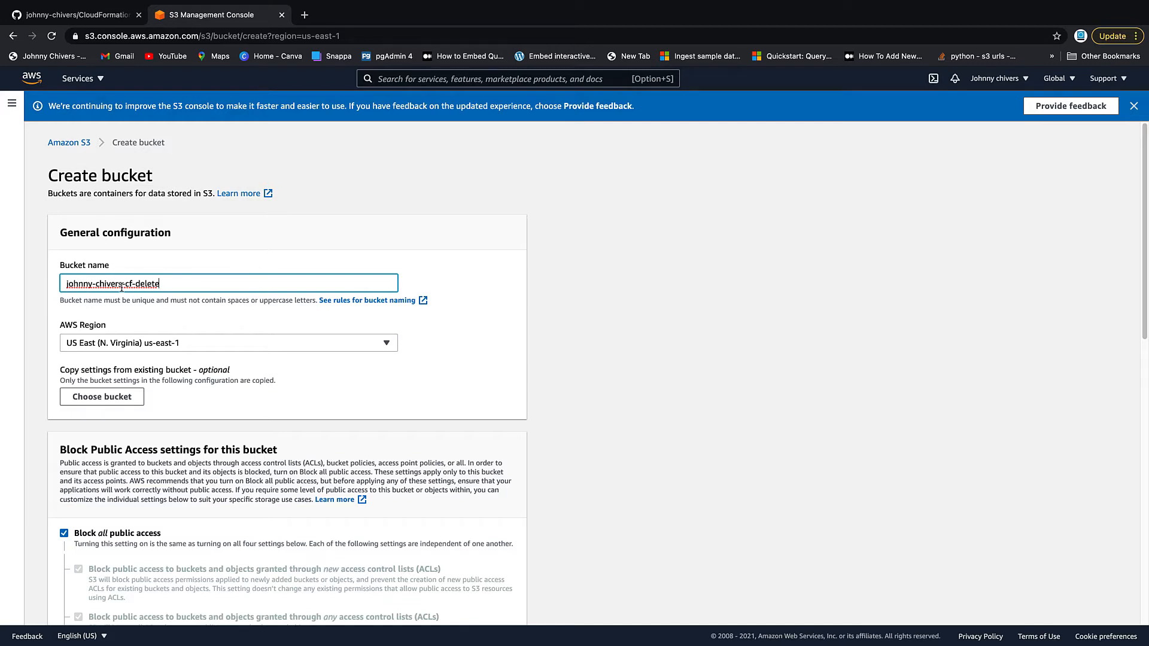
{"action": "scroll", "scroll_direction": "down", "scroll_amount": 3}
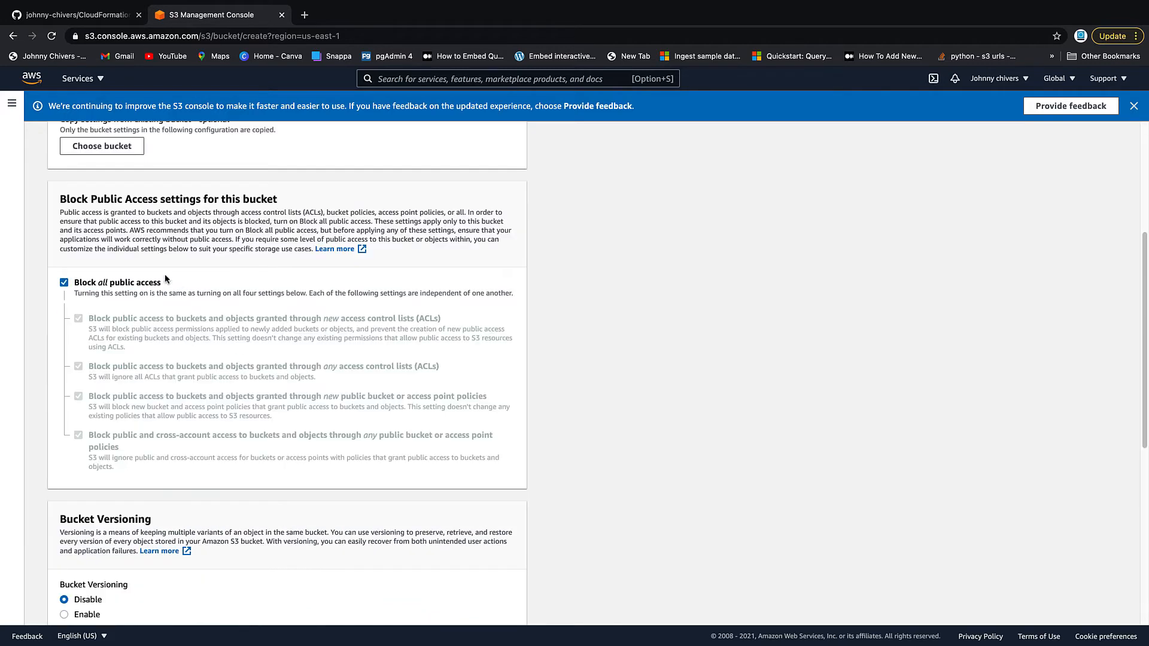
{"action": "scroll", "scroll_direction": "down", "scroll_amount": 3}
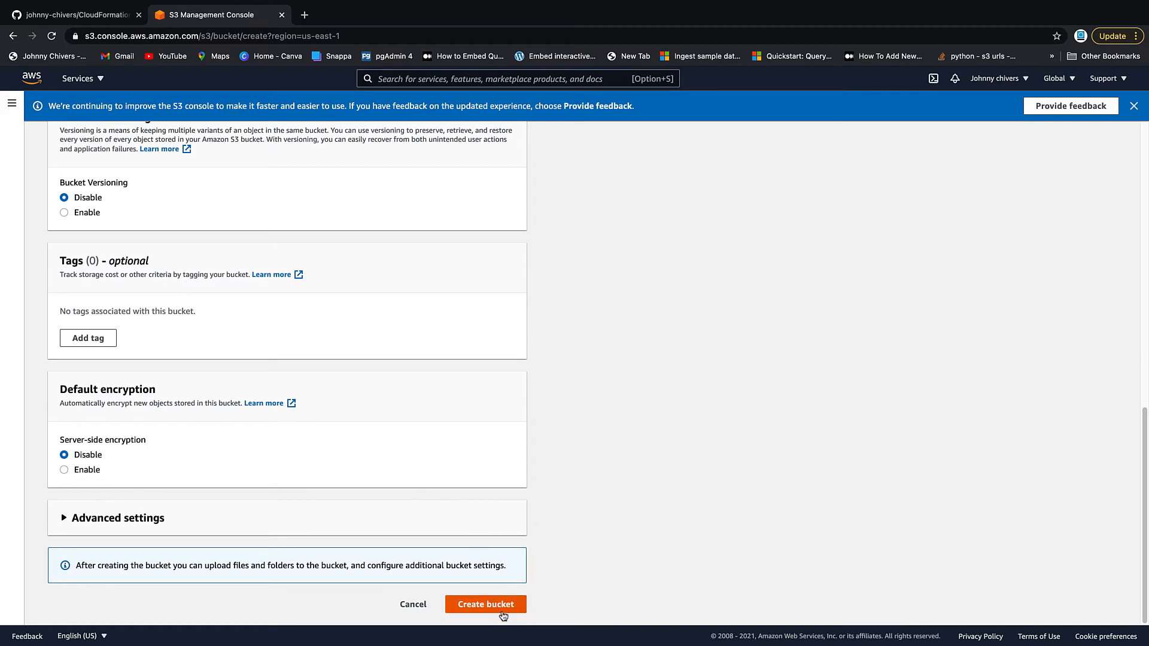
{"action": "left_click", "coordinate": [486, 604]}
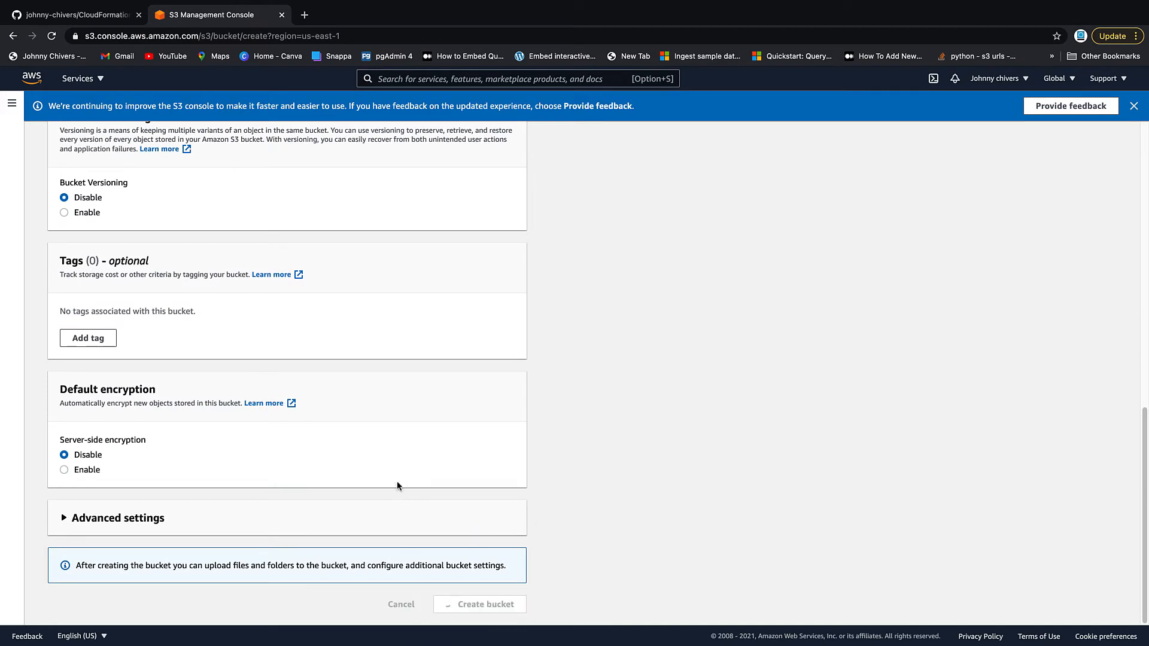
{"action": "left_click", "coordinate": [478, 604]}
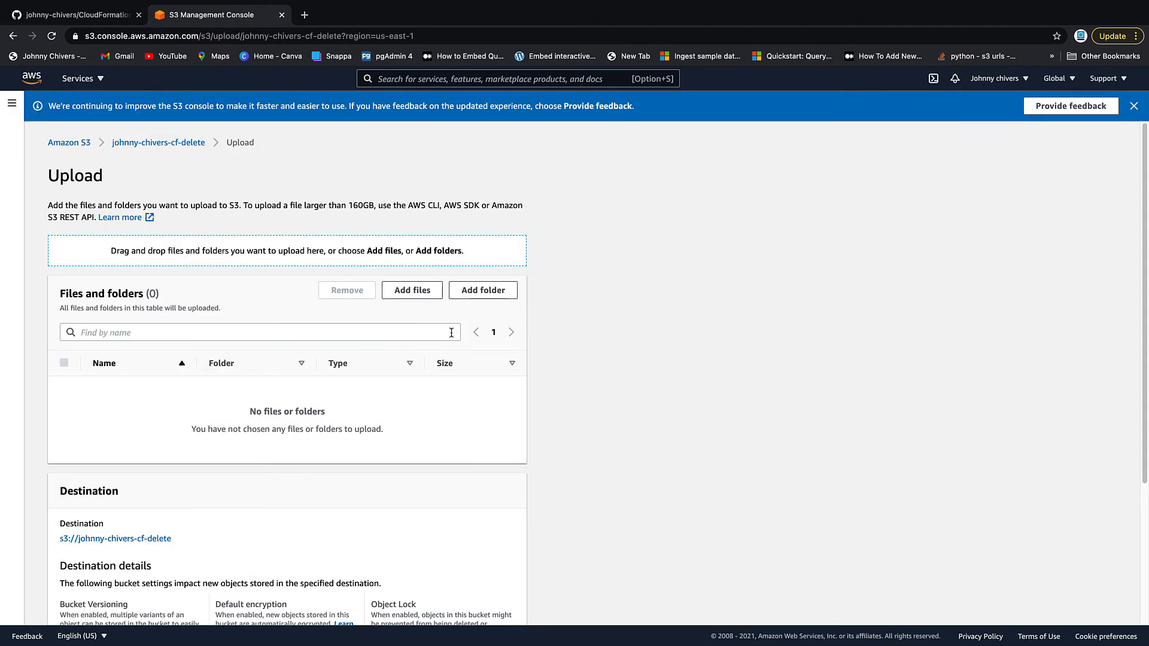
- Add create-lambda-cloud-formation.json and lambda-cf-example.zip from CloudFormation101-main to the upload list
{"action": "left_click", "coordinate": [412, 289]}
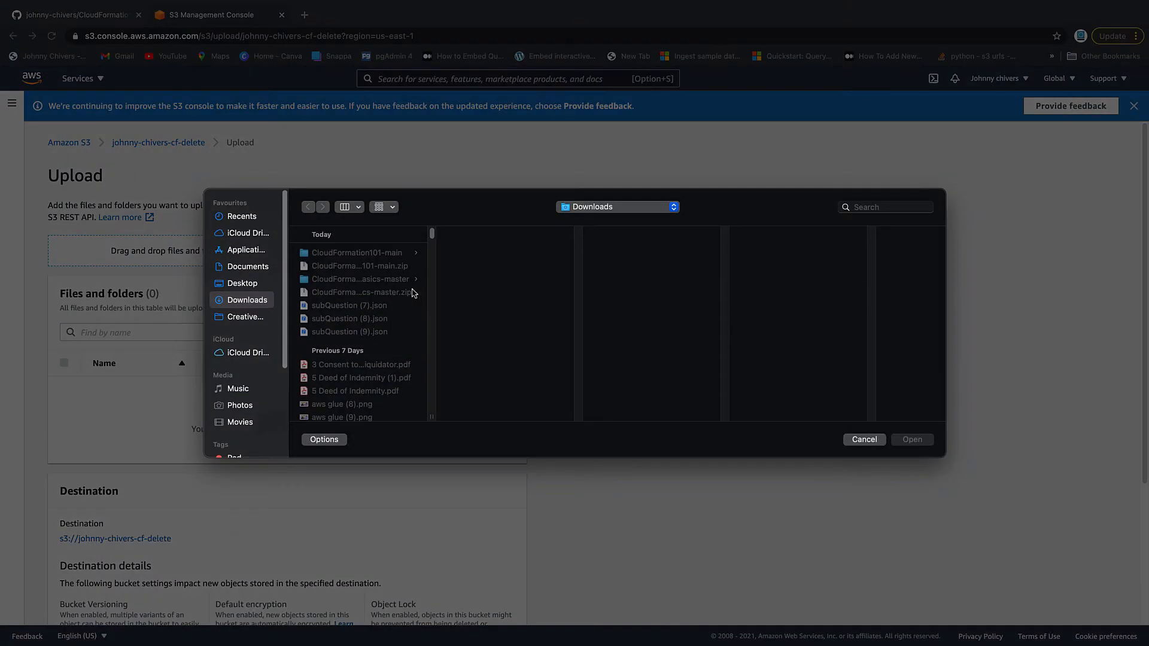
{"action": "left_click", "coordinate": [359, 253]}
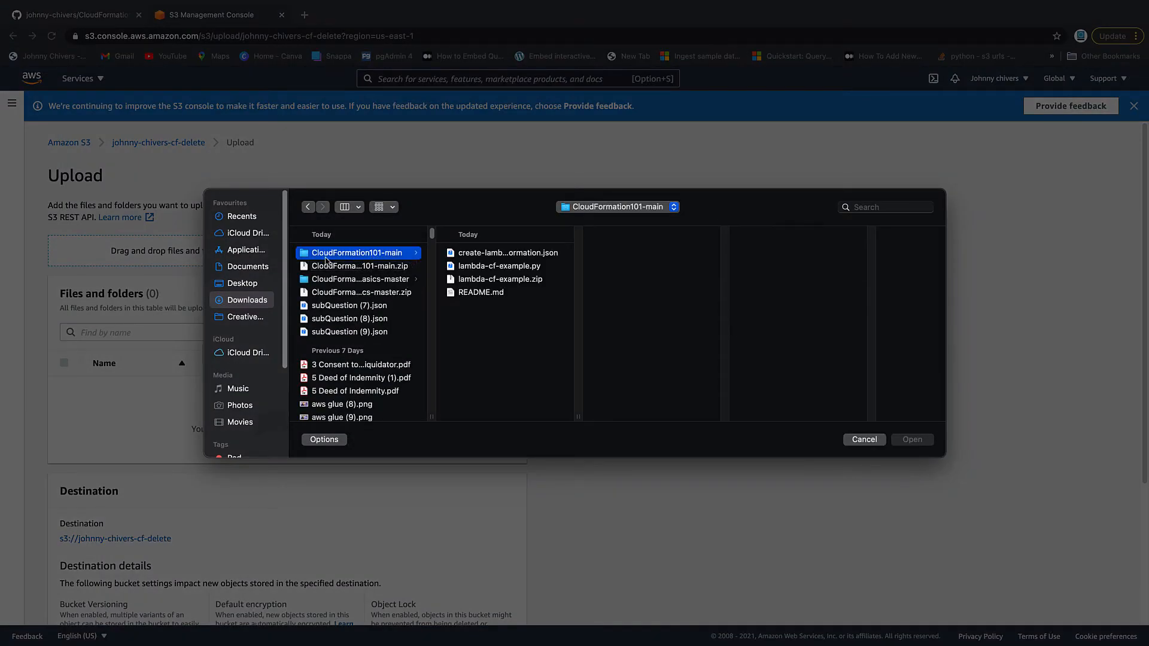
{"action": "left_click", "coordinate": [505, 252]}
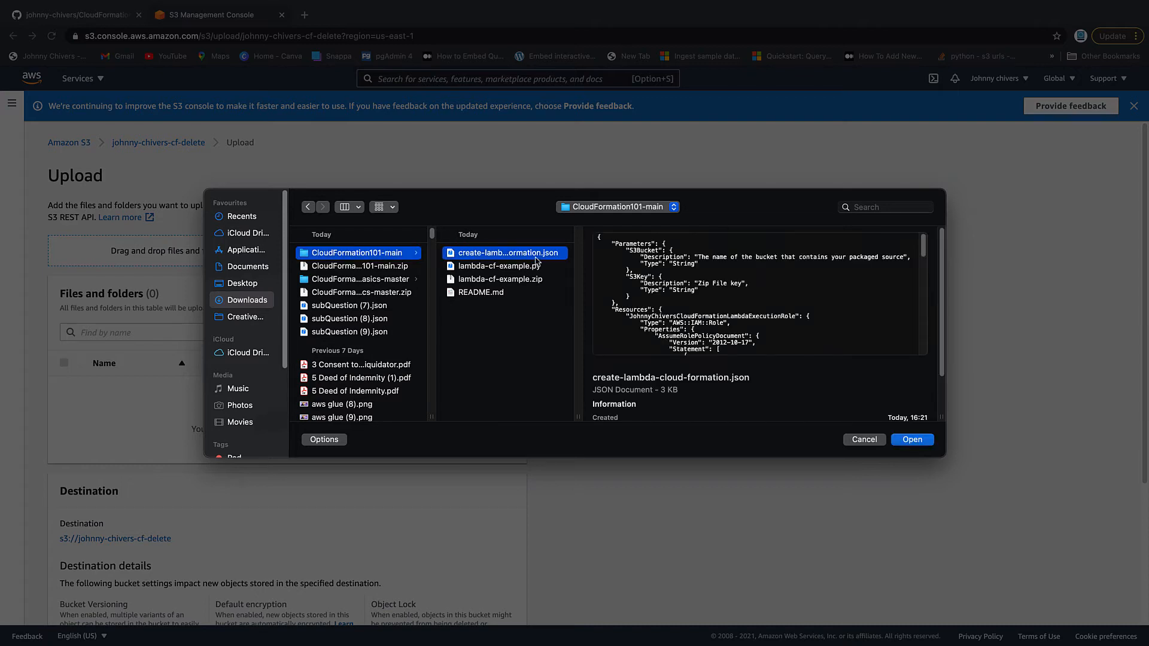
{"action": "mouse_move", "coordinate": [516, 282]}
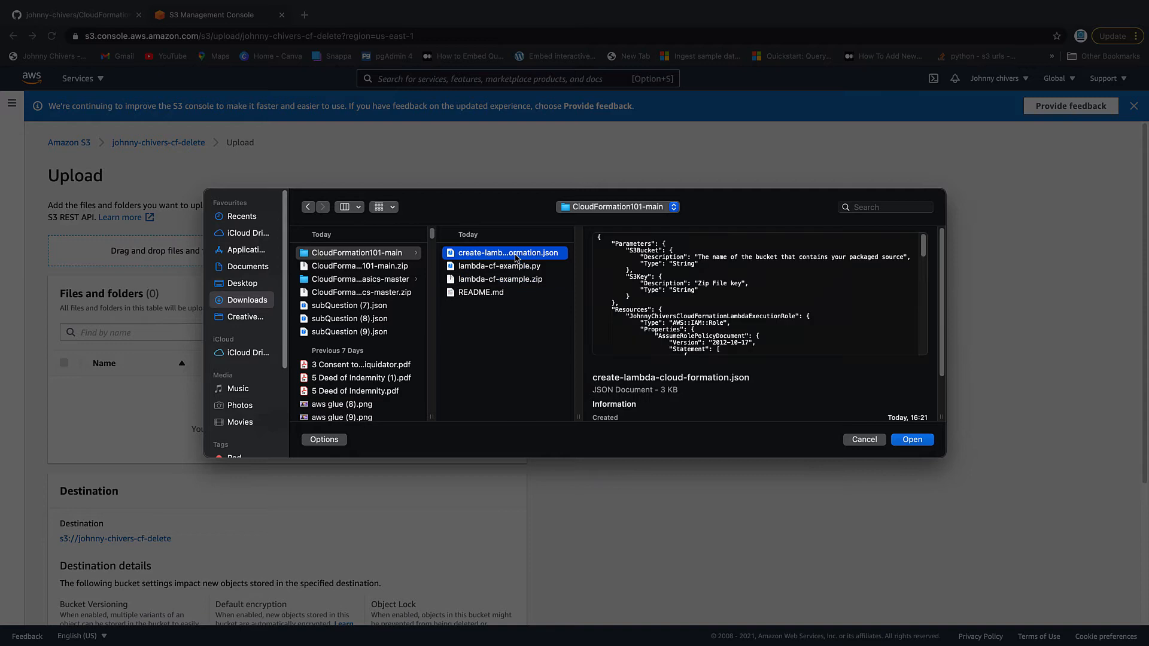
{"action": "left_click", "coordinate": [506, 279]}
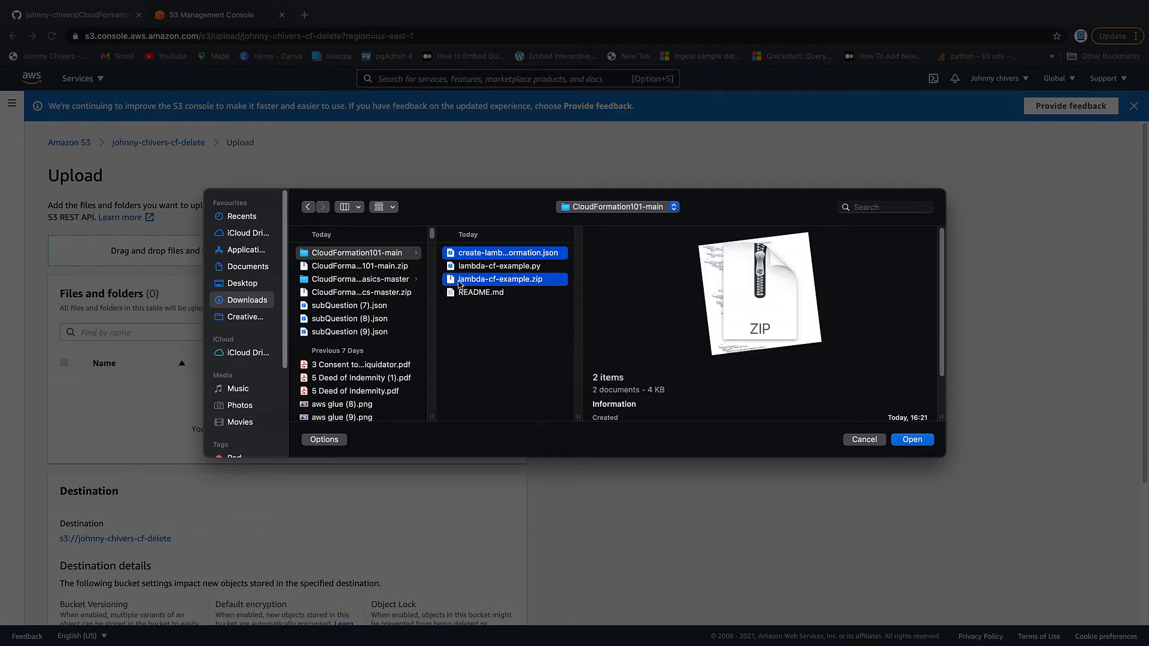
{"action": "left_click", "coordinate": [911, 439]}
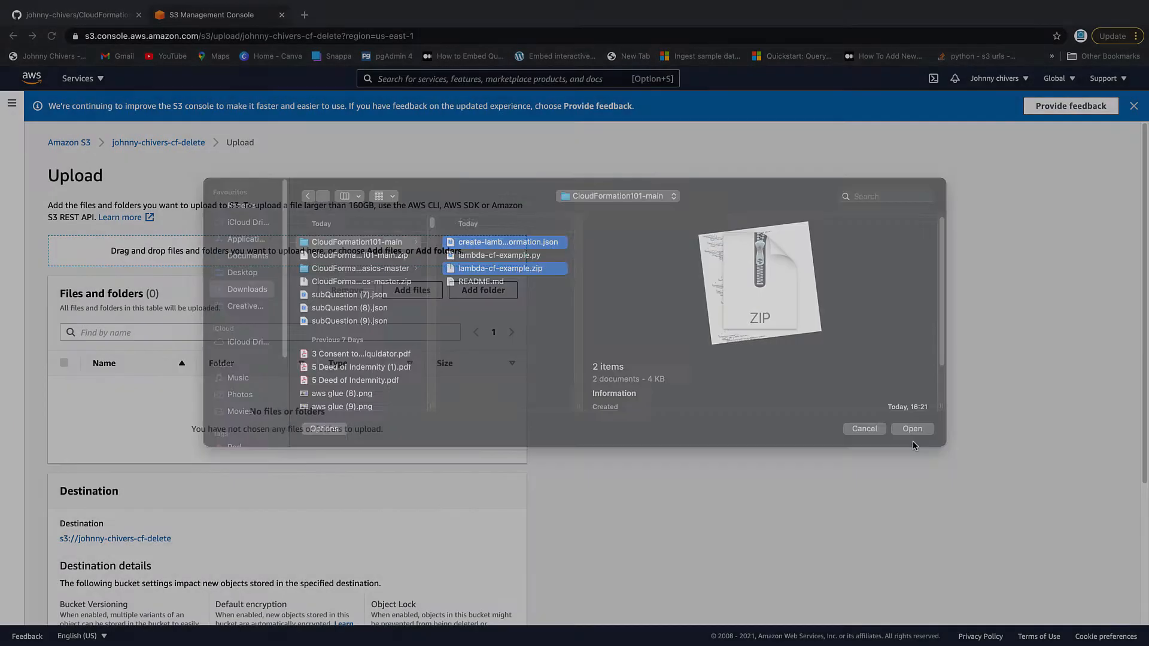
{"action": "left_click", "coordinate": [912, 428]}
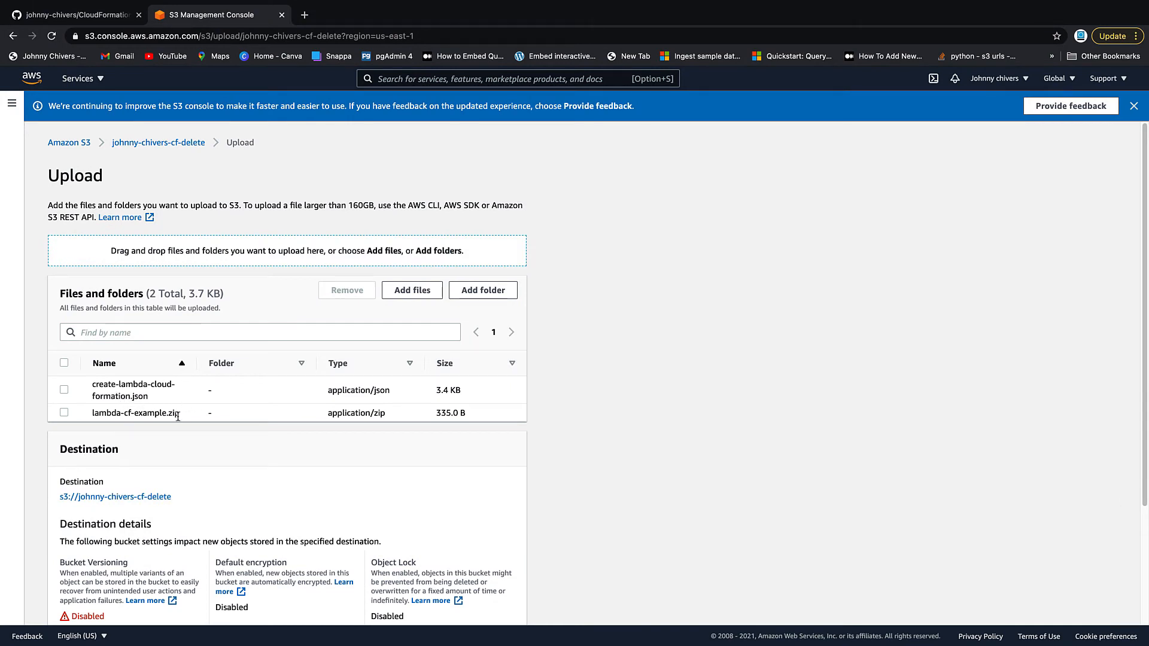
- Upload both files (3.7 KB) and open the johnny-chivers-cf-delete bucket to view them
{"action": "scroll", "scroll_direction": "down", "scroll_amount": 3}
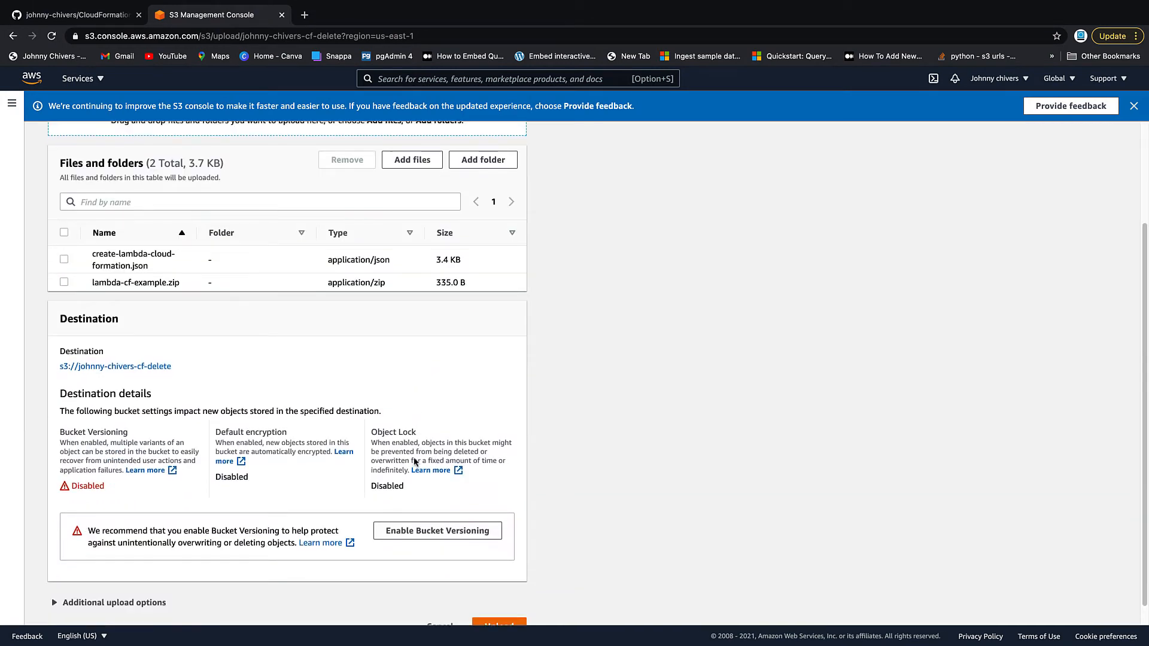
{"action": "scroll", "scroll_direction": "down", "scroll_amount": 3}
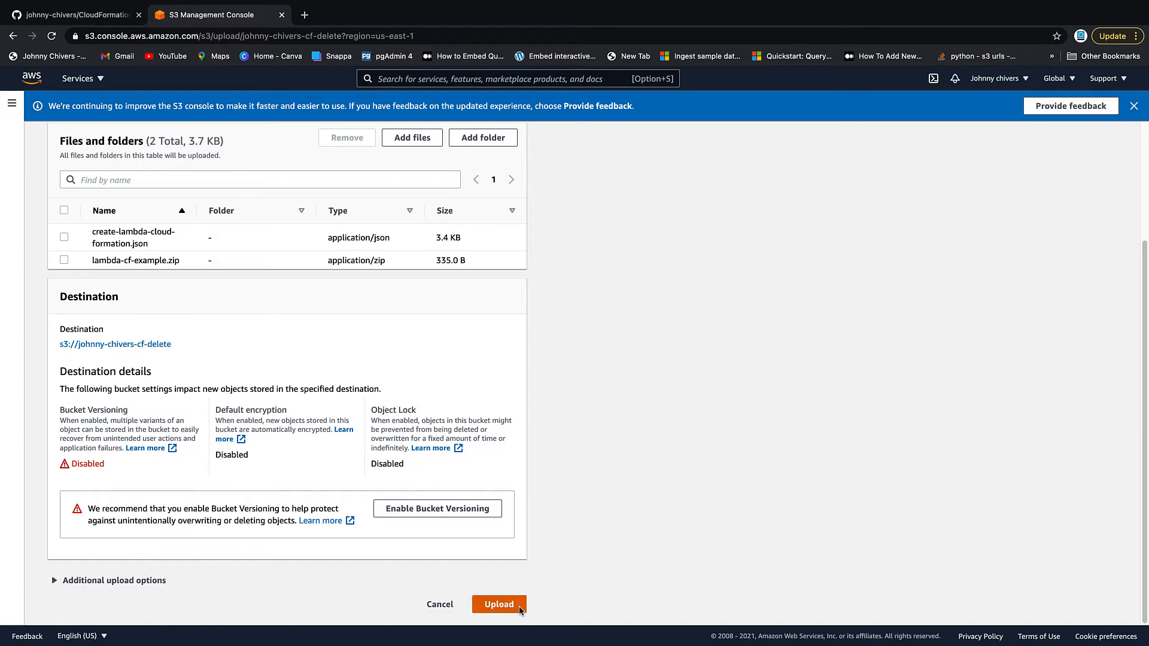
{"action": "left_click", "coordinate": [499, 604]}
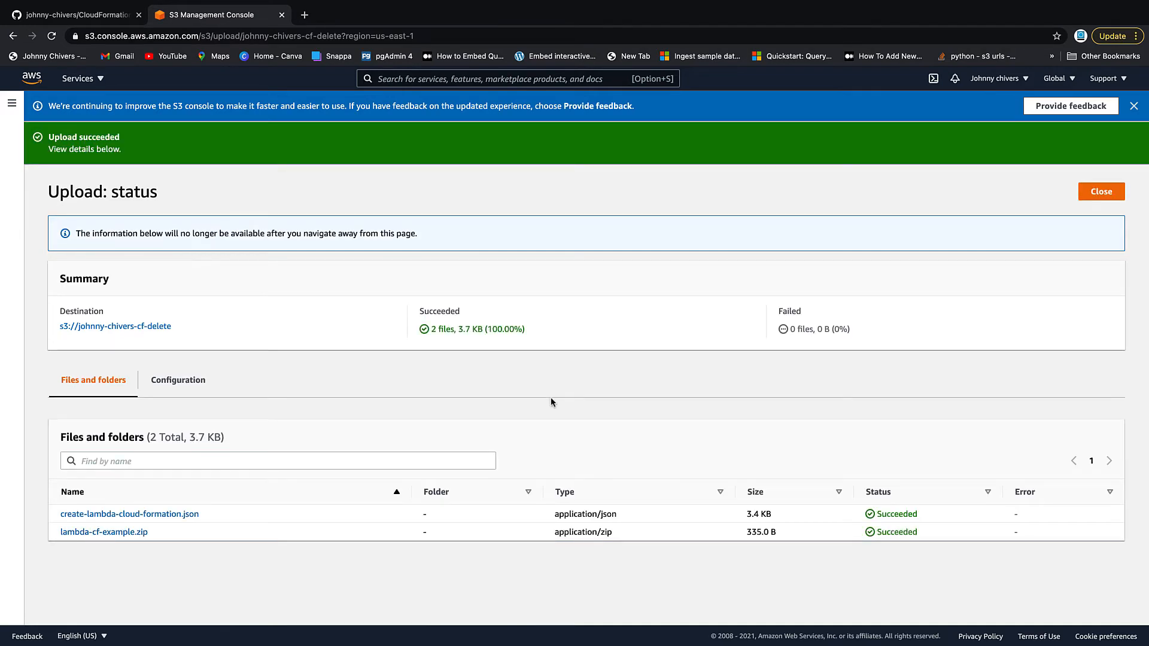
{"action": "left_click", "coordinate": [114, 326]}
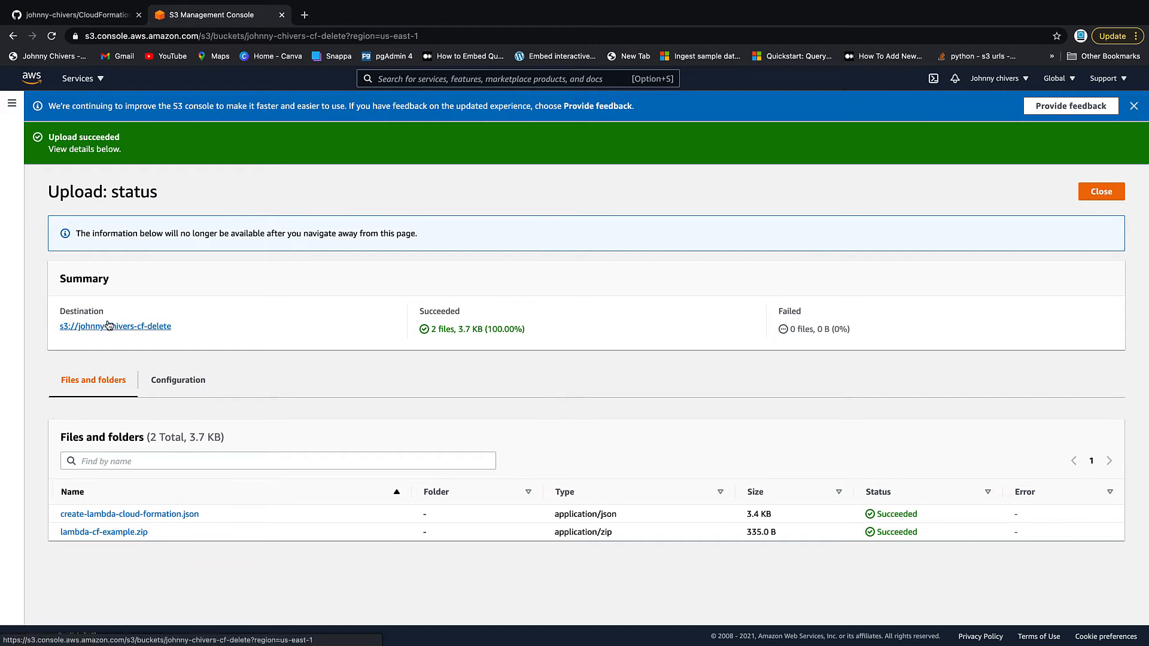
{"action": "left_click", "coordinate": [1100, 192]}
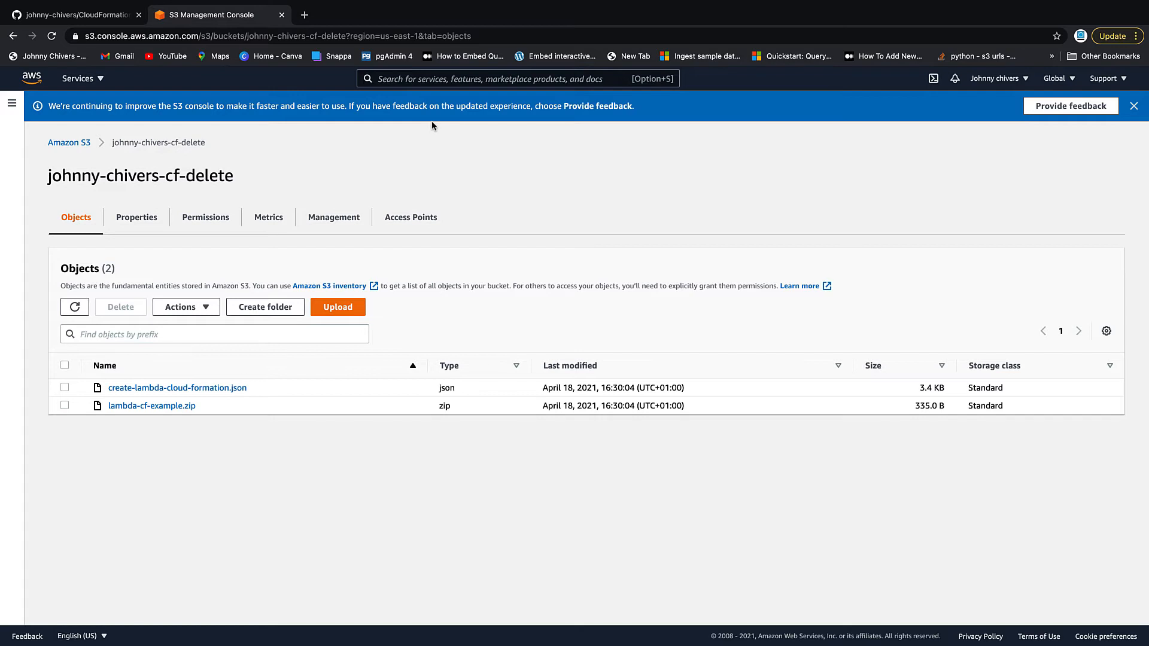
{"action": "mouse_move", "coordinate": [320, 334]}
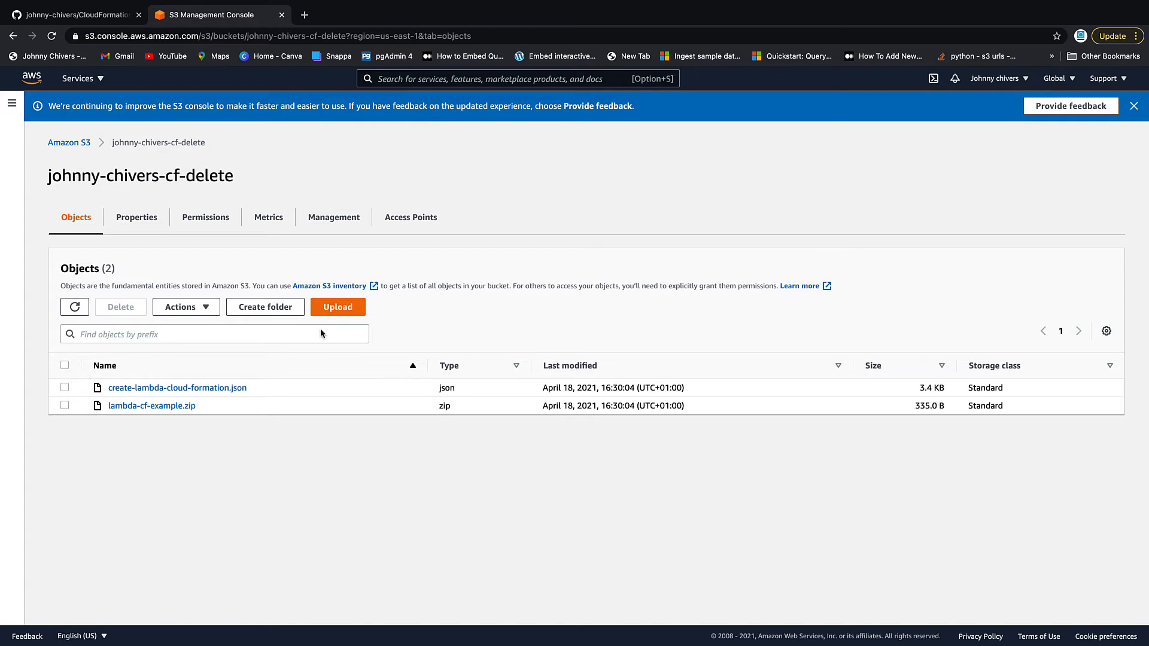
- Find CloudFormation through the services search and open its home page
{"action": "left_click", "coordinate": [513, 78]}
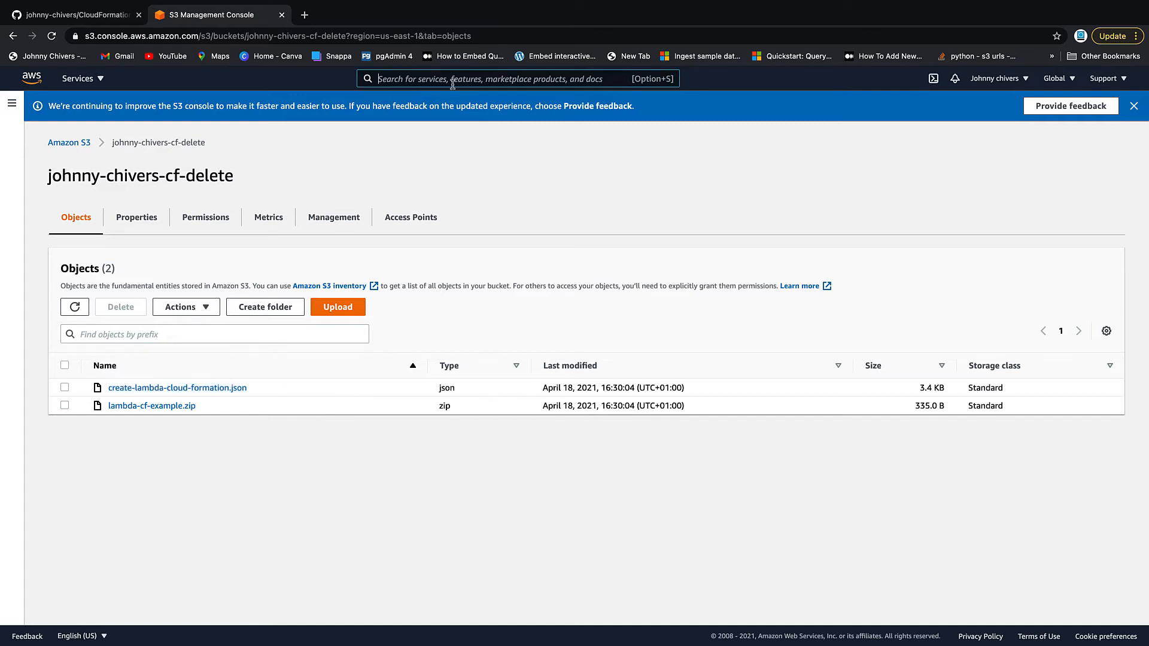
{"action": "type", "text": "cloud9"}
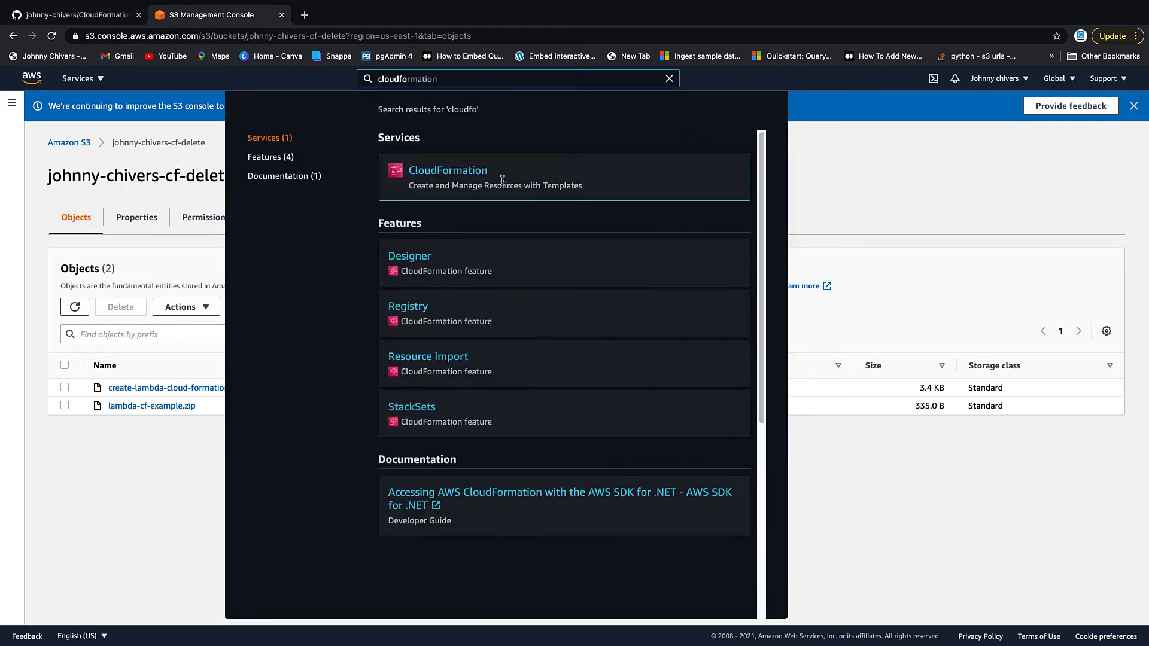
{"action": "left_click", "coordinate": [447, 177]}
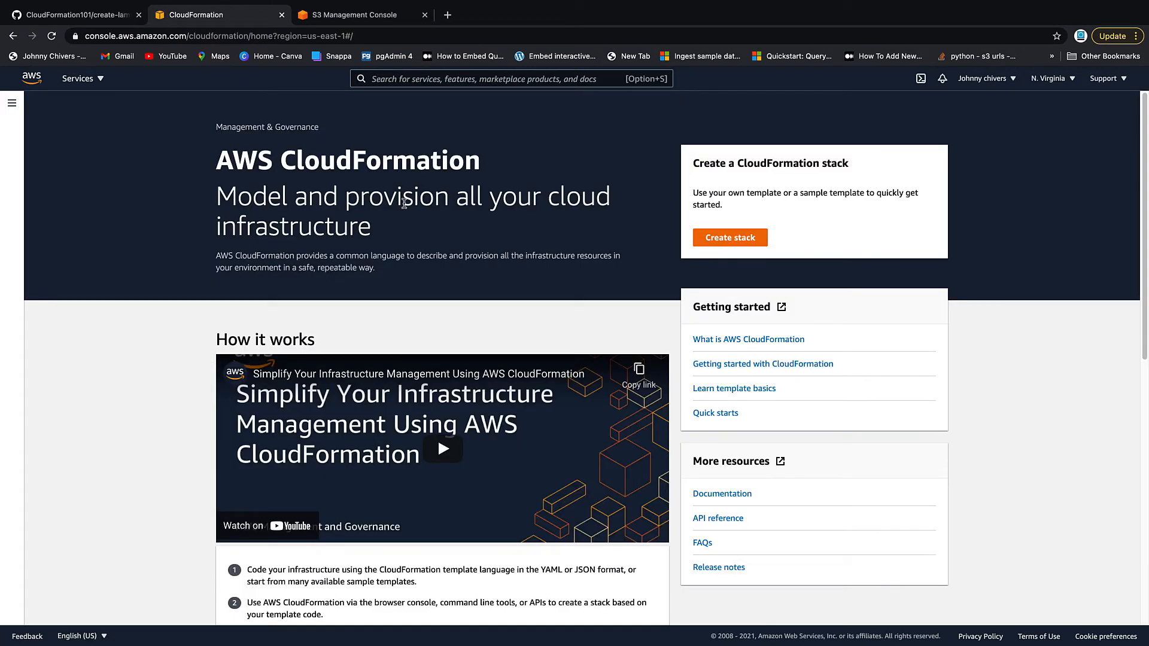
{"action": "mouse_move", "coordinate": [797, 247]}
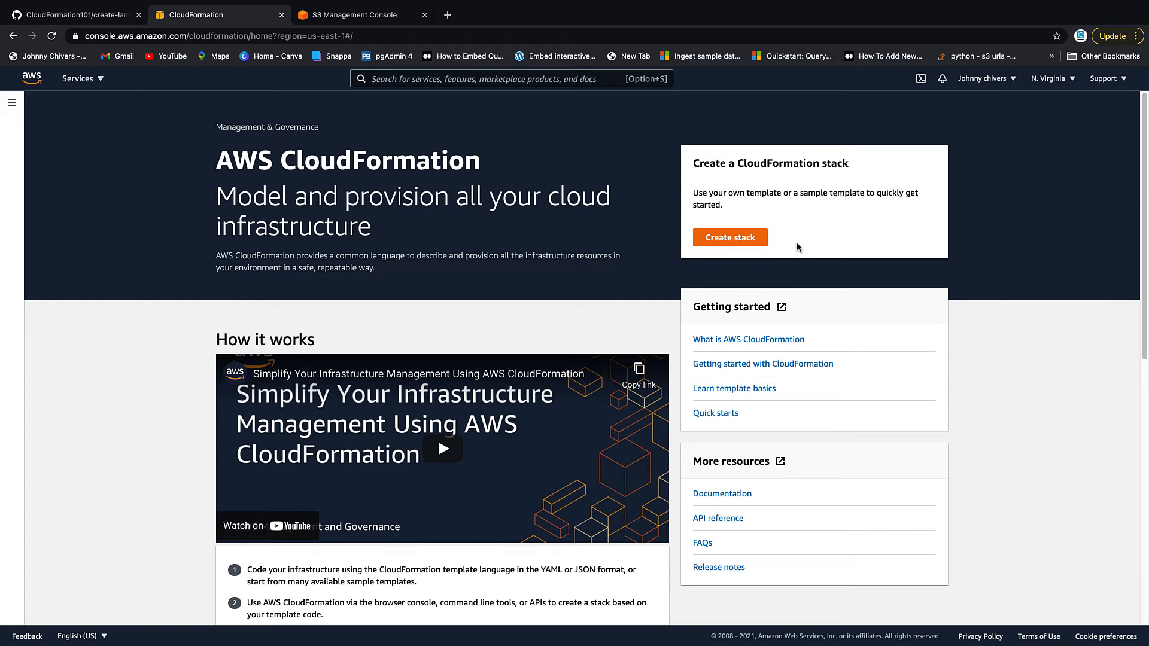
{"action": "left_click", "coordinate": [12, 103]}
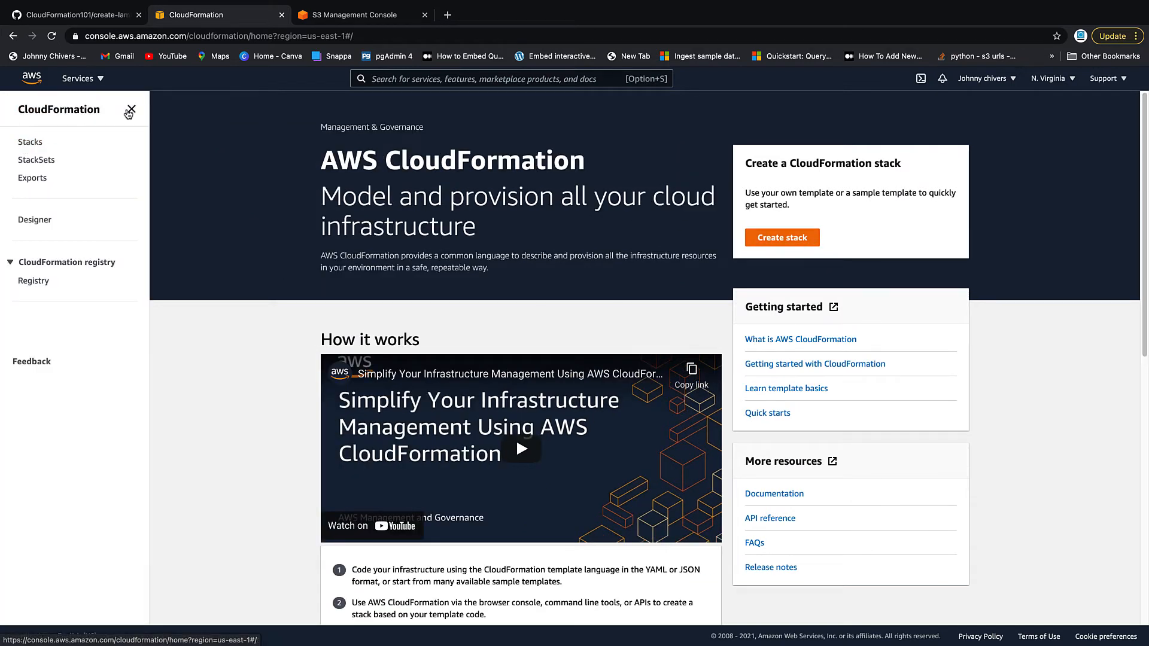
{"action": "left_click", "coordinate": [130, 111]}
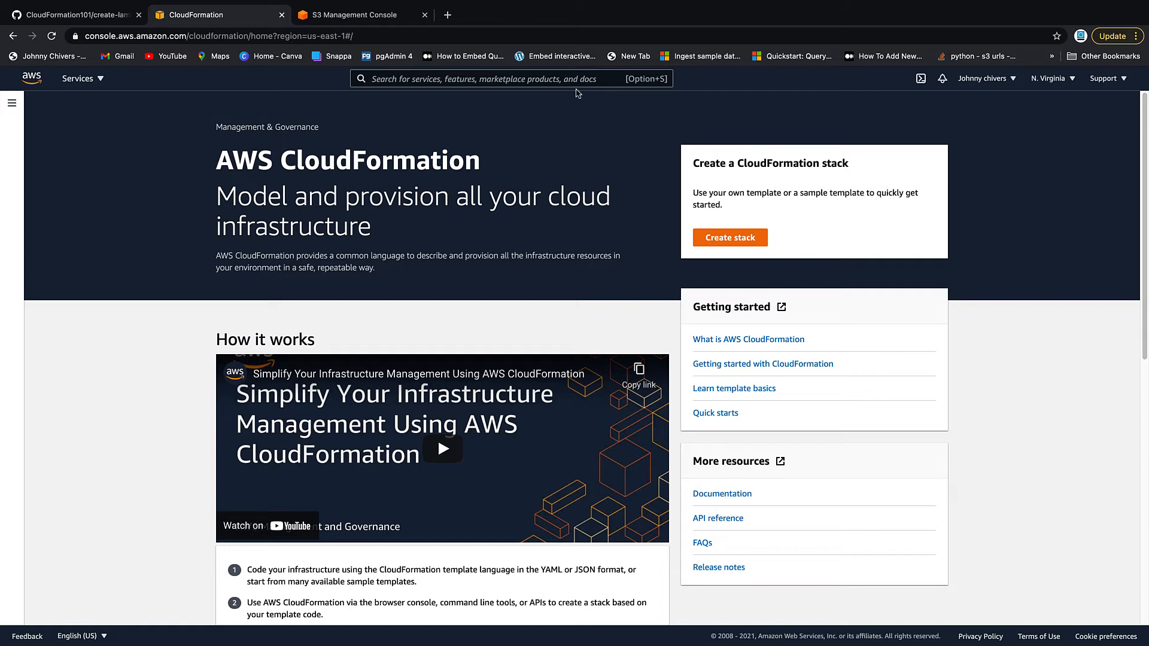
{"action": "mouse_move", "coordinate": [580, 98]}
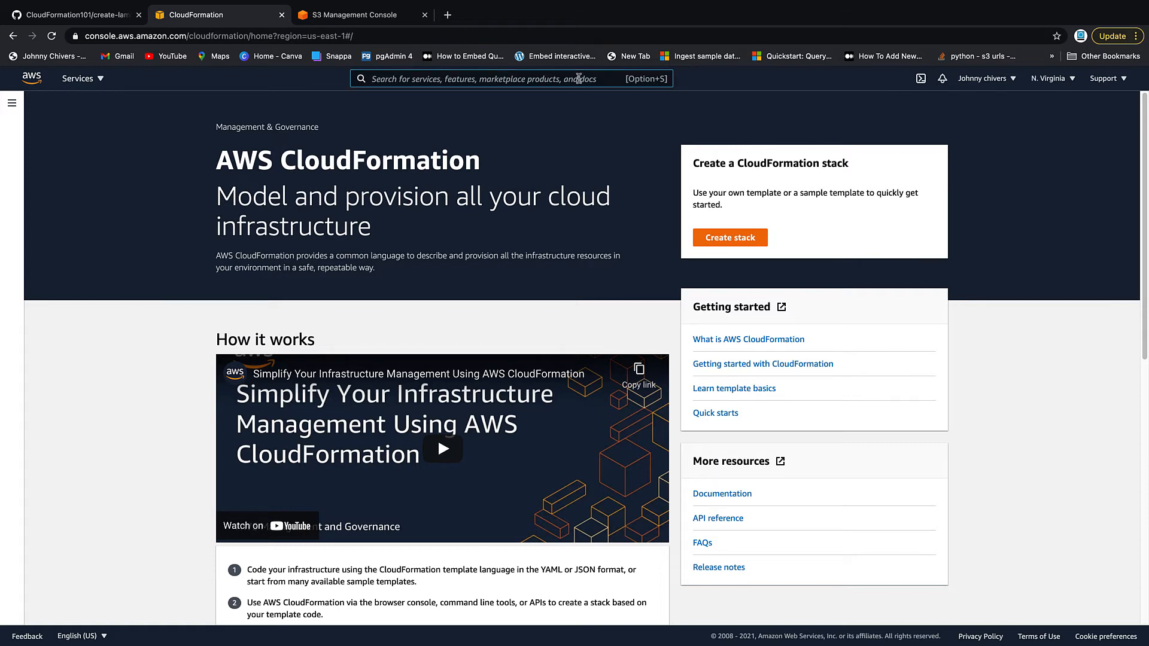
- Start a new IAM role with CloudFormation as the trusted service
{"action": "type", "text": "iam"}
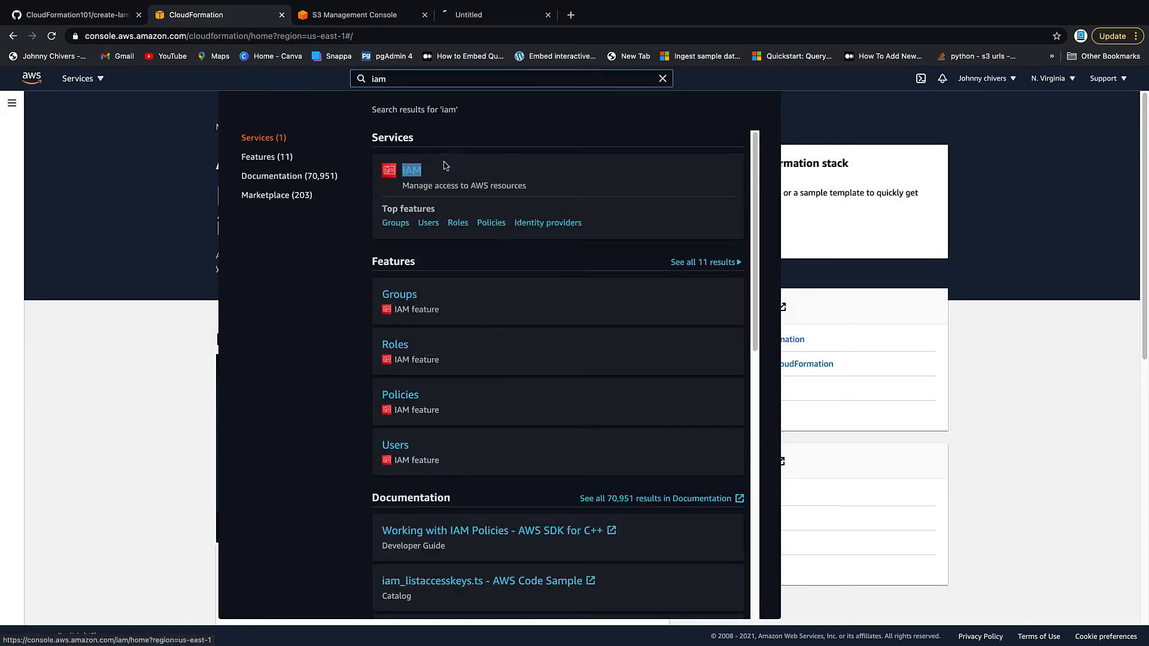
{"action": "left_click", "coordinate": [411, 170]}
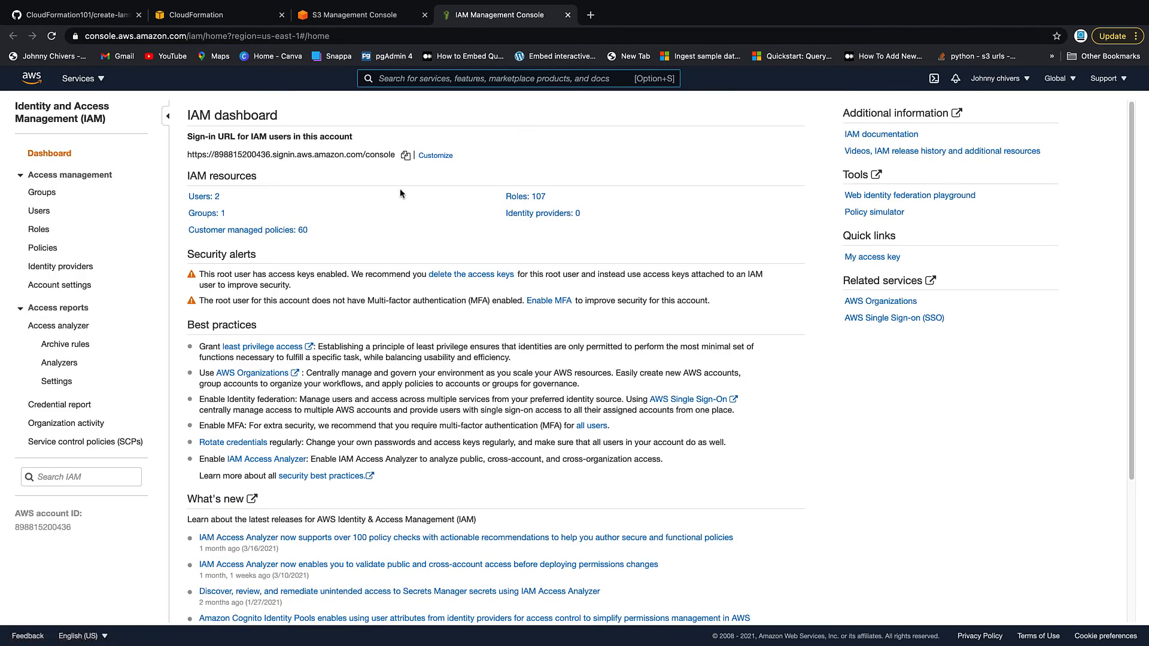
{"action": "left_click", "coordinate": [38, 229]}
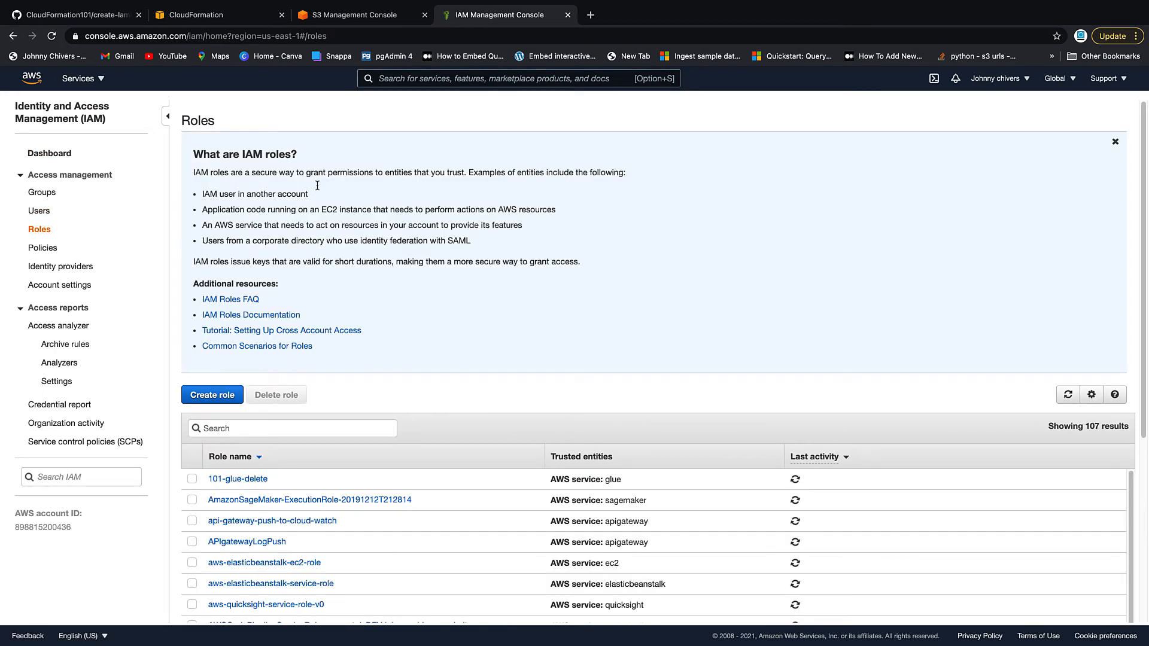
{"action": "left_click", "coordinate": [211, 394]}
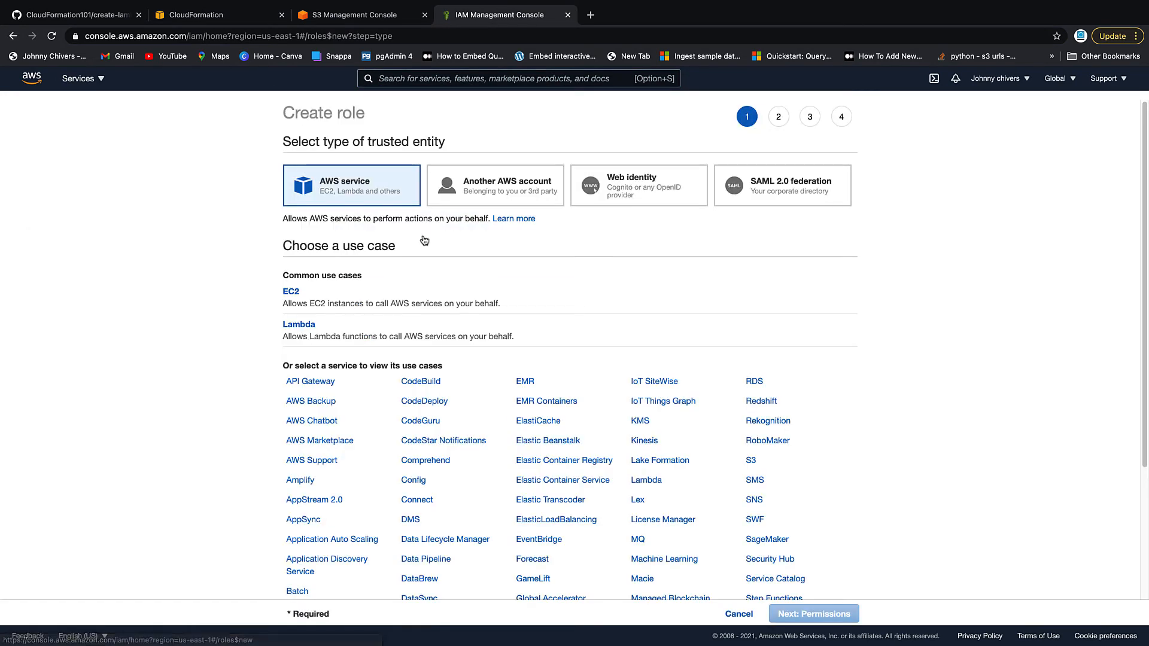
{"action": "scroll", "scroll_direction": "down", "scroll_amount": 3}
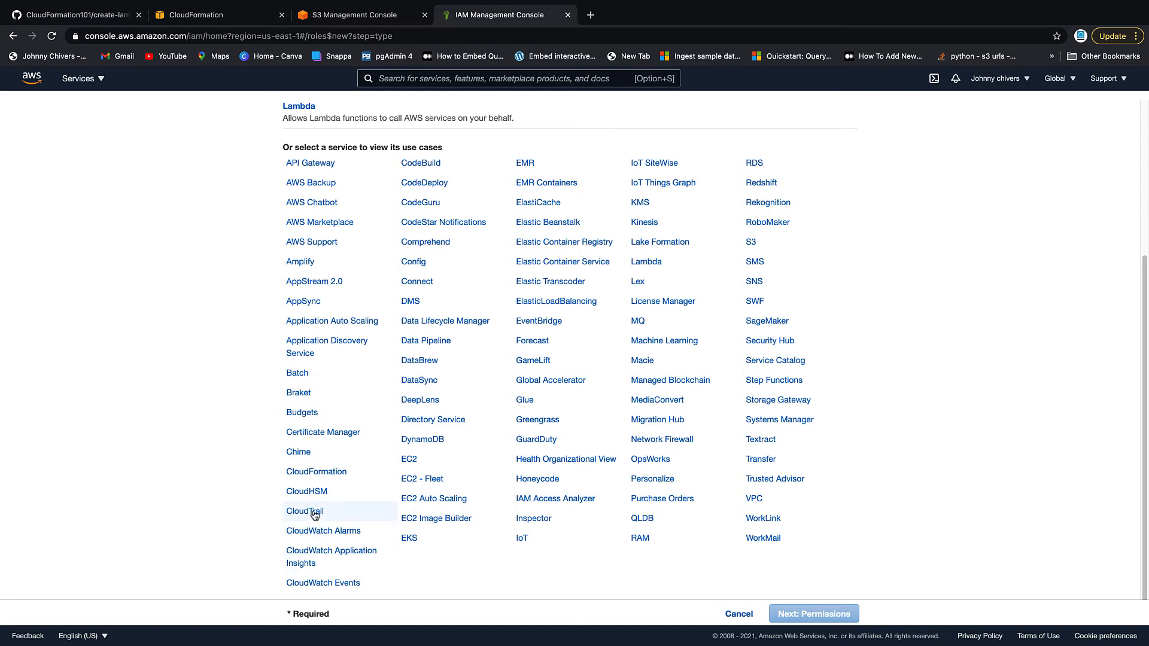
{"action": "left_click", "coordinate": [316, 470]}
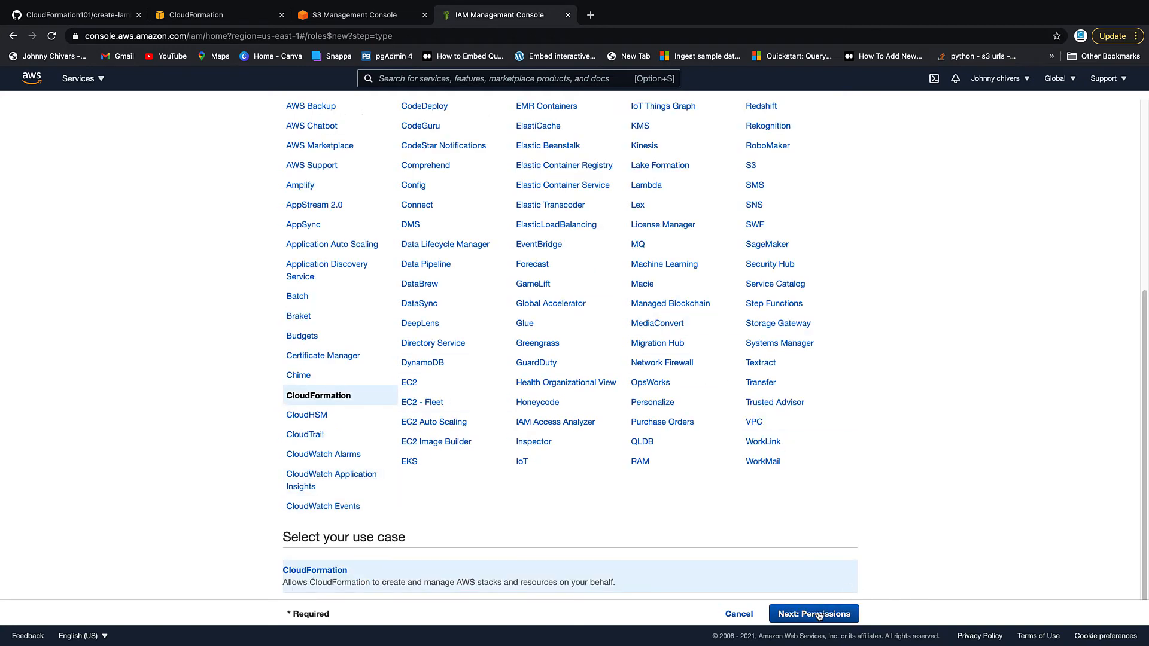
- Give the role AdministratorAccess, name it delete-role-101-cf-johnny, and create it
{"action": "left_click", "coordinate": [813, 613]}
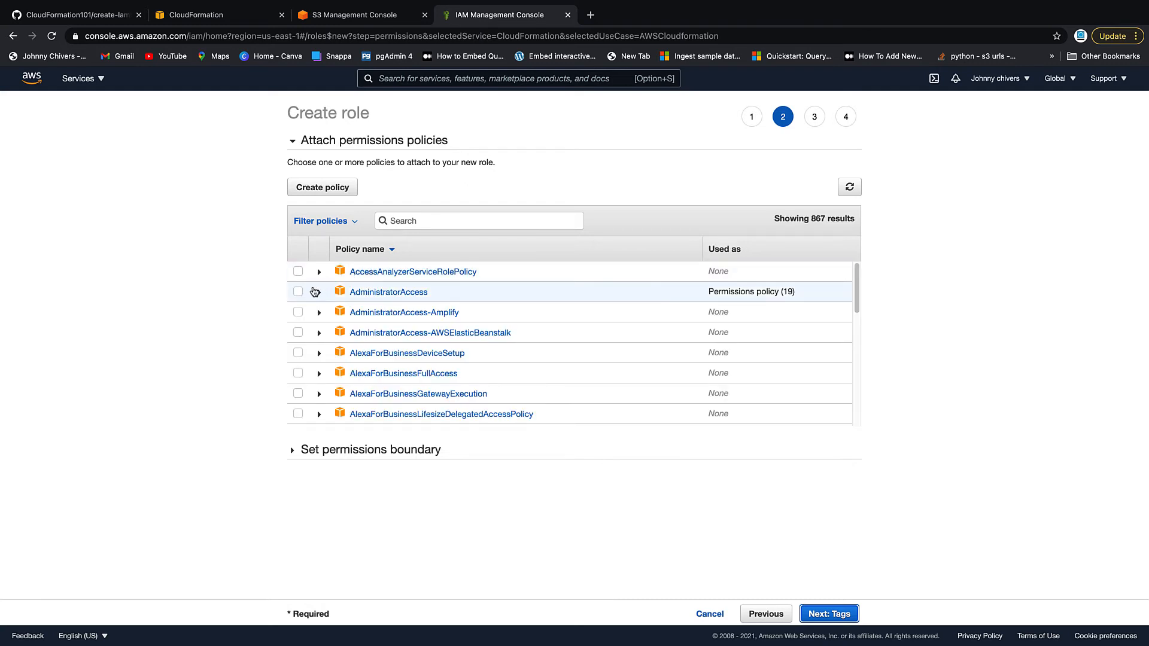
{"action": "left_click", "coordinate": [828, 613]}
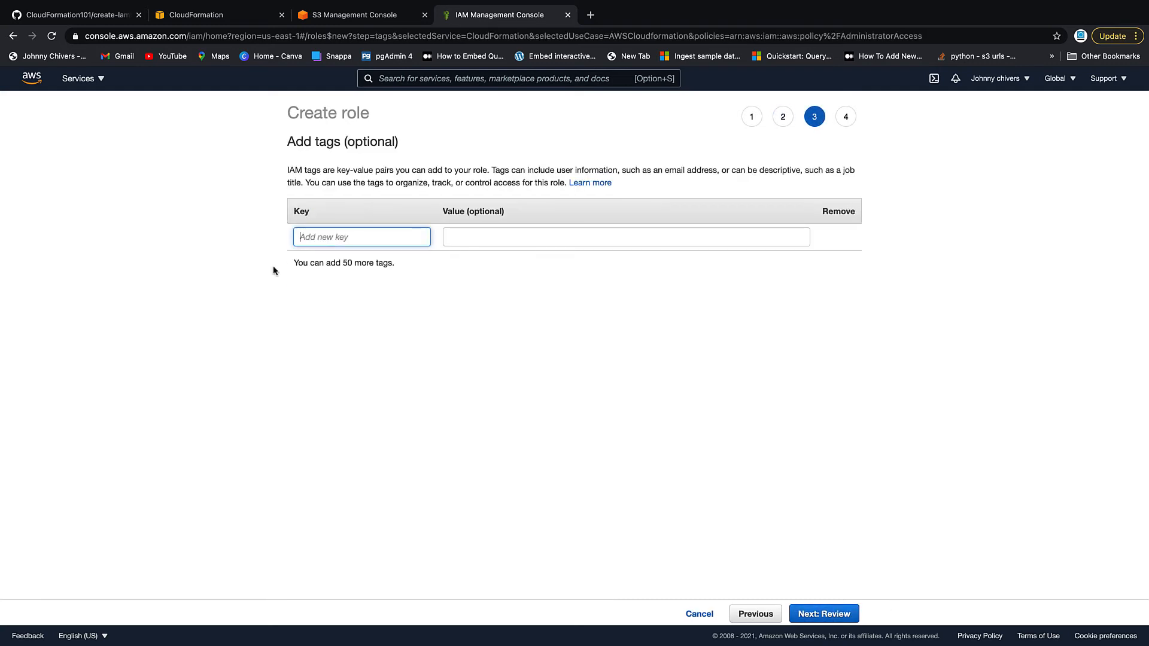
{"action": "left_click", "coordinate": [823, 613]}
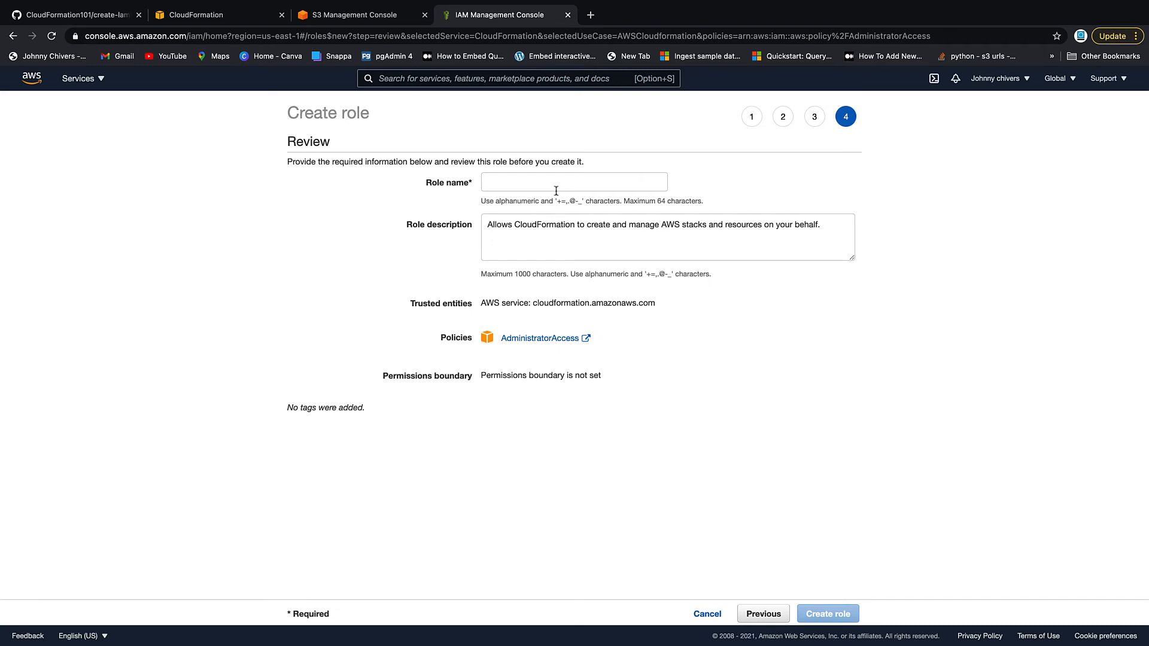
{"action": "type", "text": "delete-role-101-cf"}
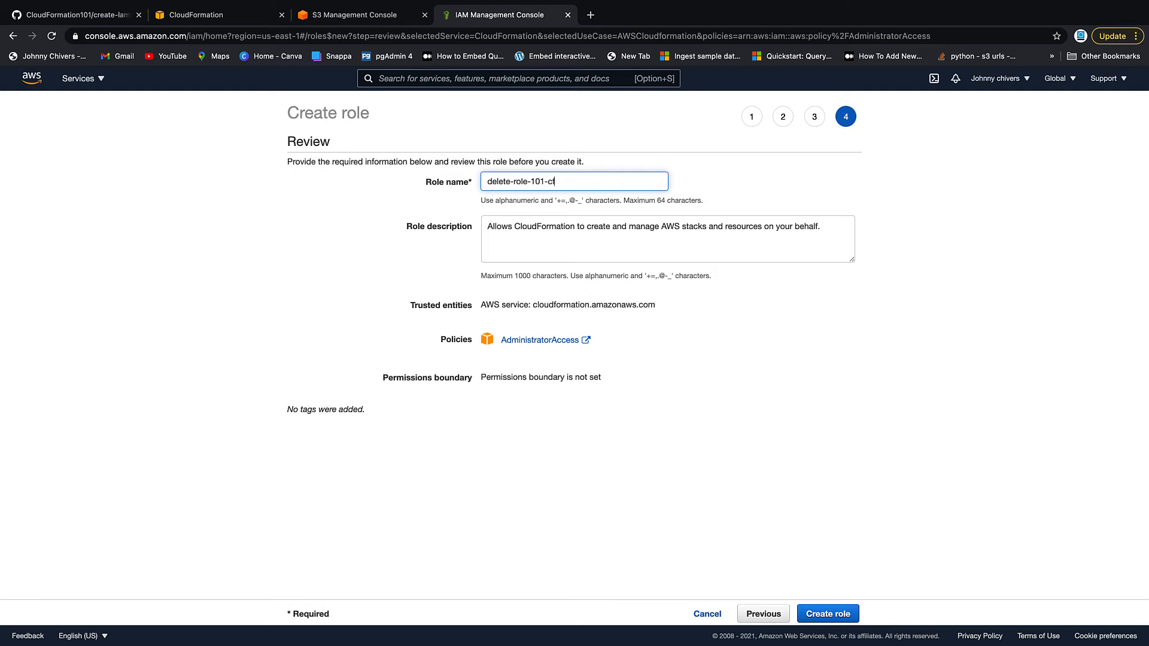
{"action": "type", "text": "-johnny"}
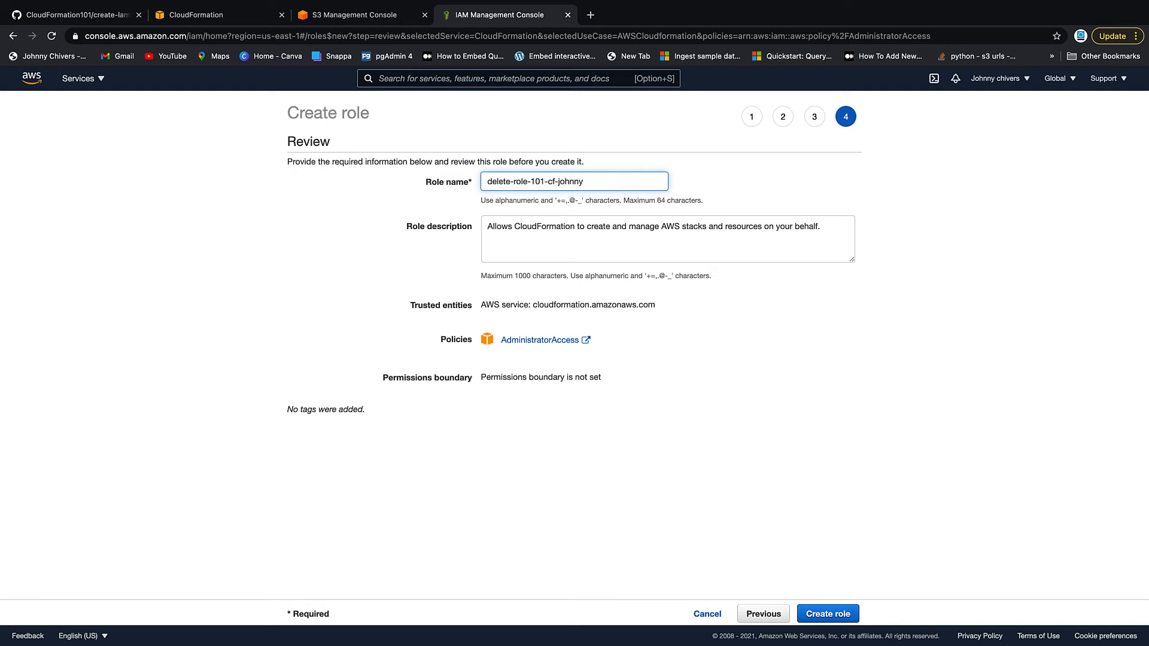
{"action": "left_click", "coordinate": [826, 613]}
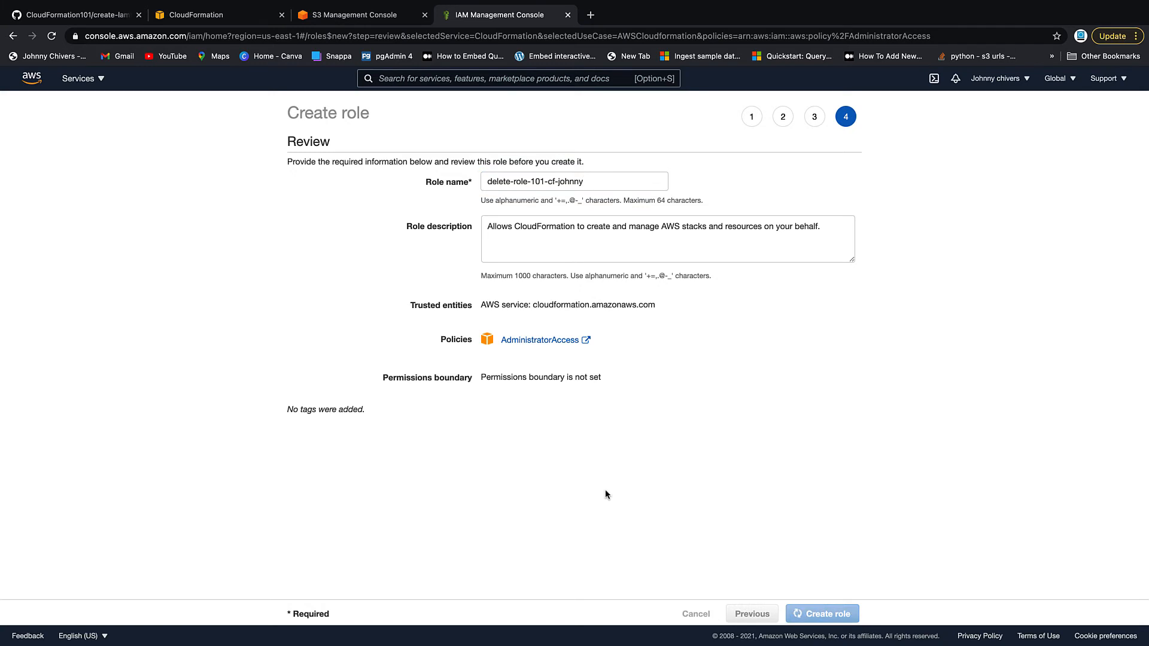
{"action": "left_click", "coordinate": [821, 614]}
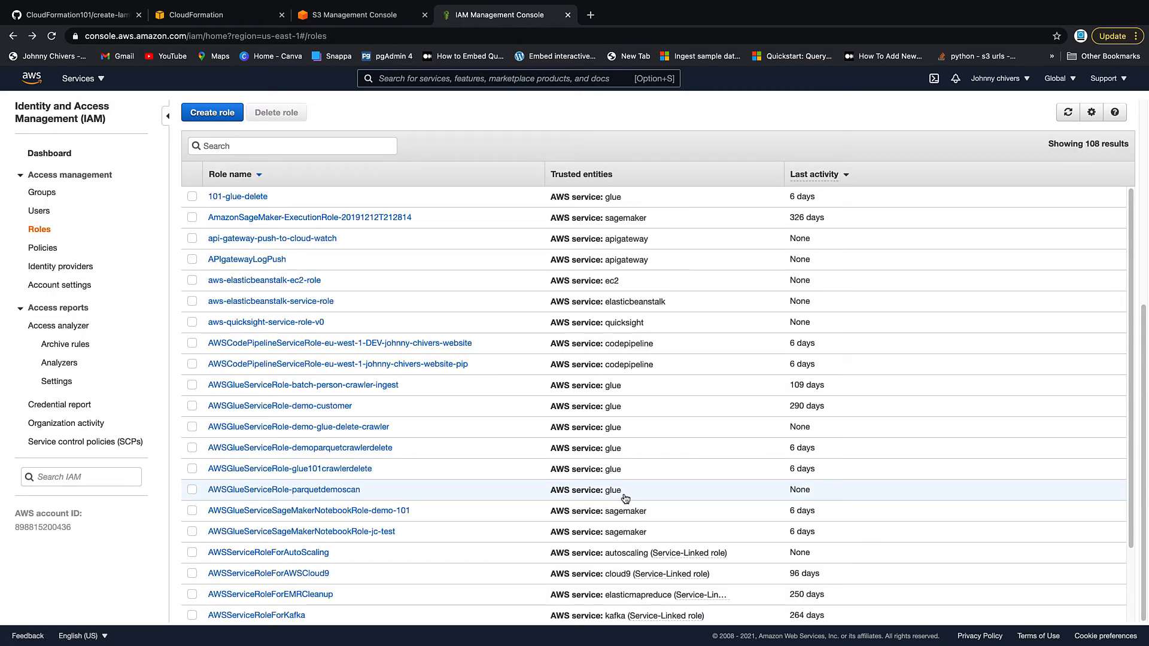
{"action": "mouse_move", "coordinate": [570, 15]}
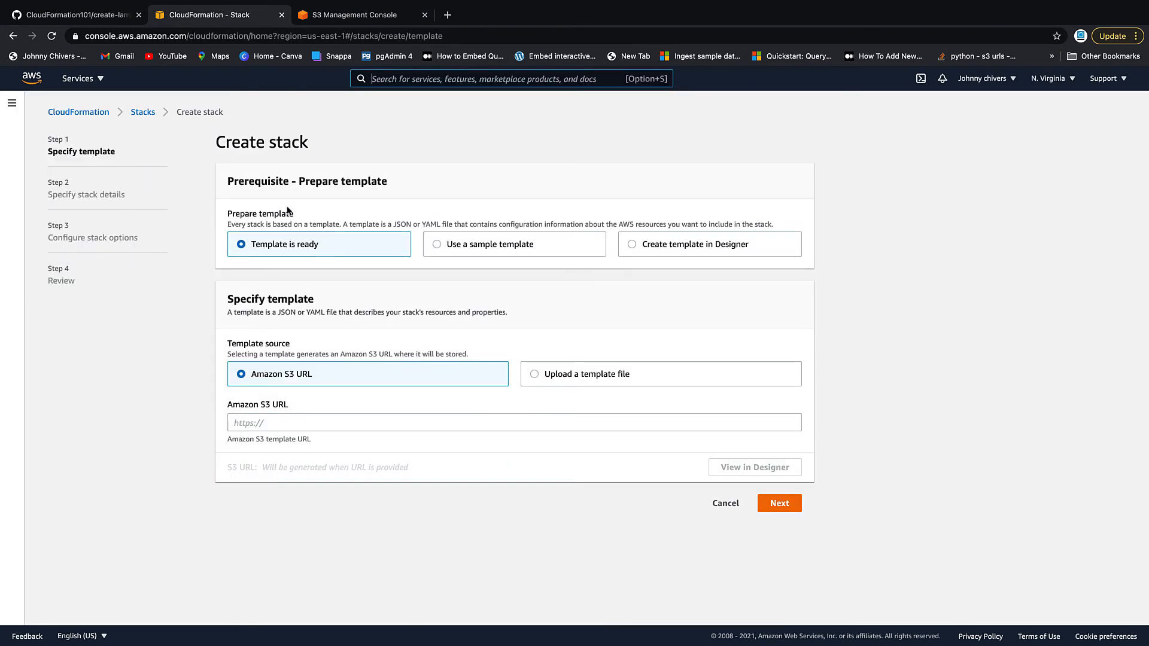
- Review the template's S3Bucket and S3Key parameters on GitHub
{"action": "left_click", "coordinate": [73, 14]}
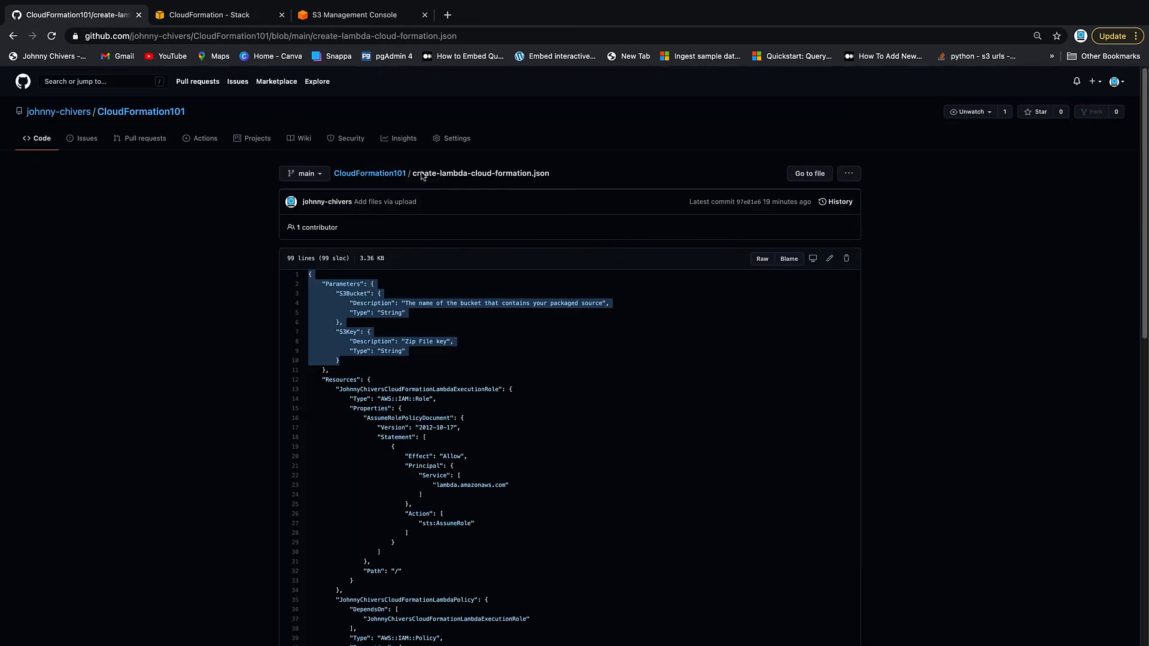
{"action": "scroll", "scroll_direction": "down", "scroll_amount": 3}
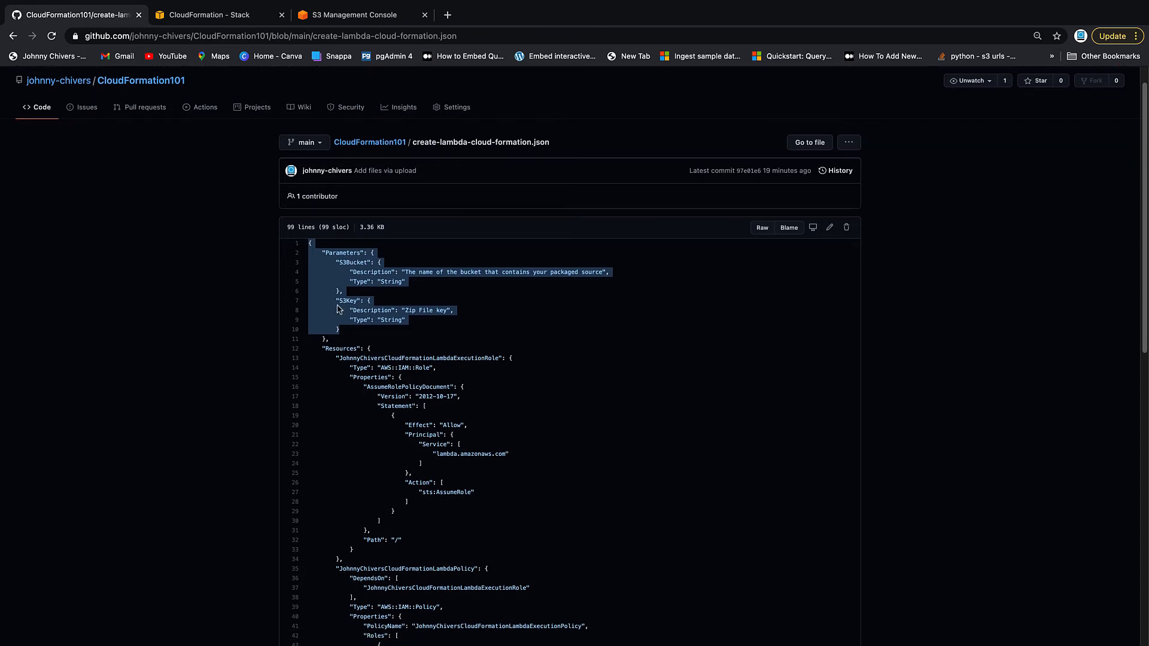
{"action": "left_click", "coordinate": [345, 333]}
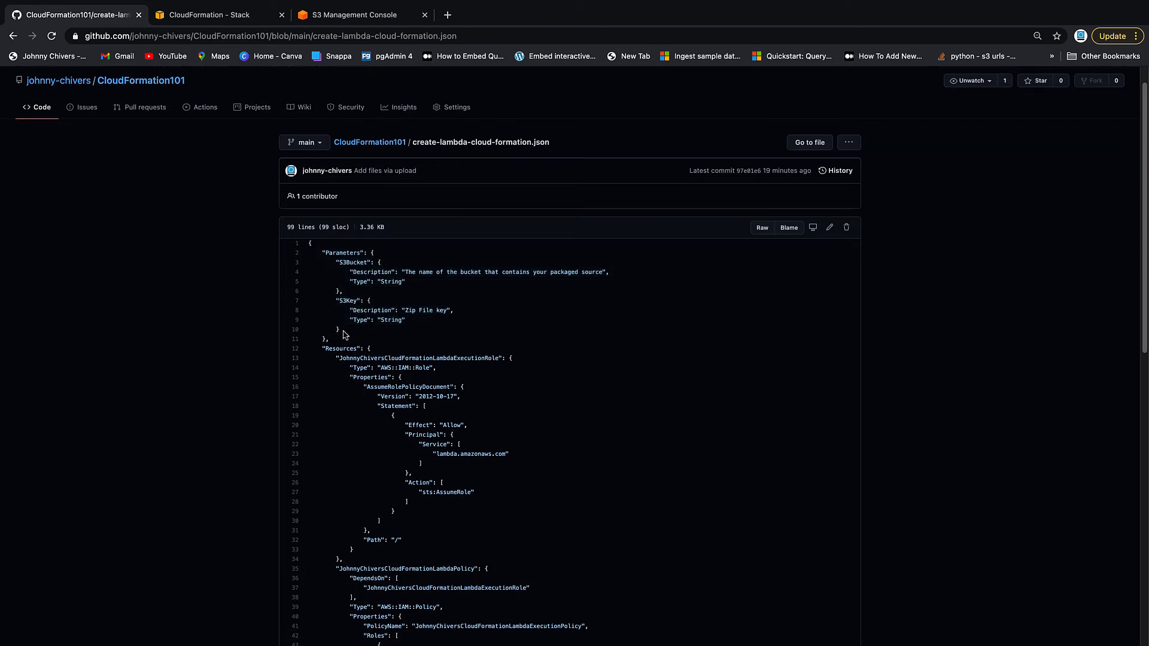
{"action": "double_click", "coordinate": [349, 262]}
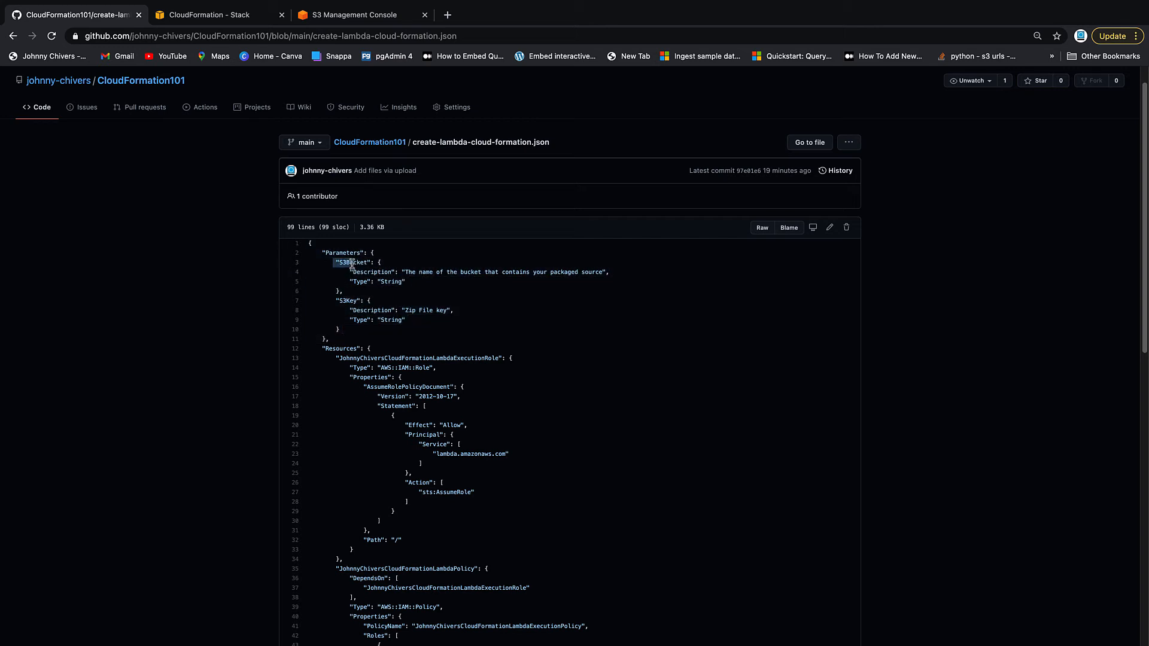
{"action": "double_click", "coordinate": [354, 262]}
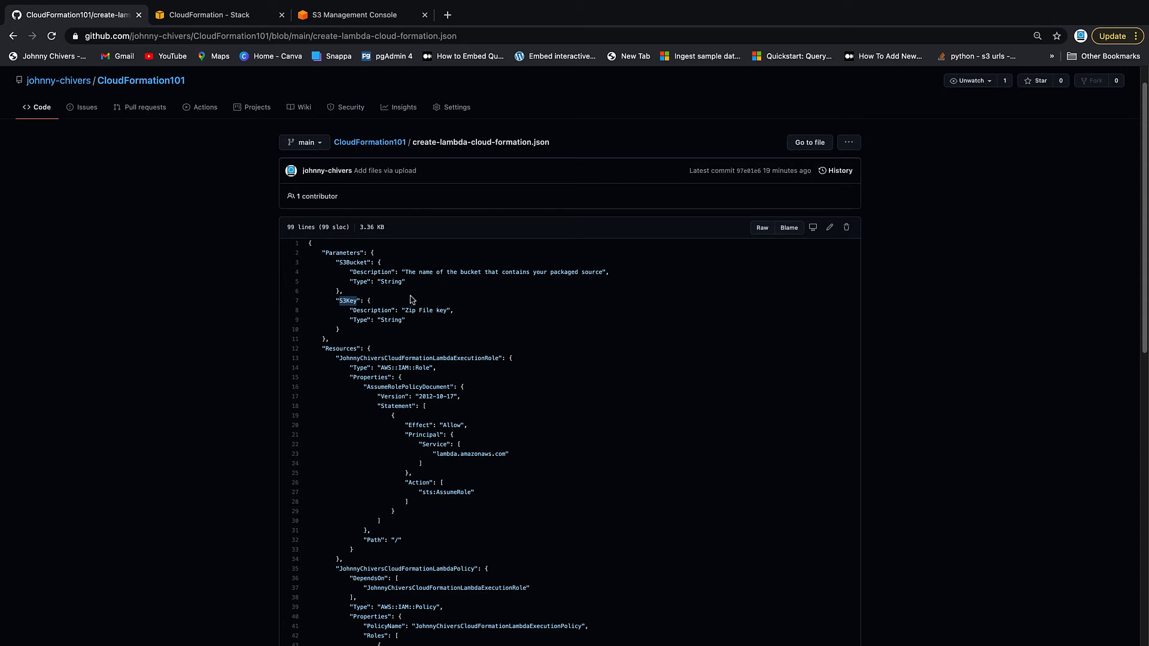
{"action": "mouse_move", "coordinate": [447, 308]}
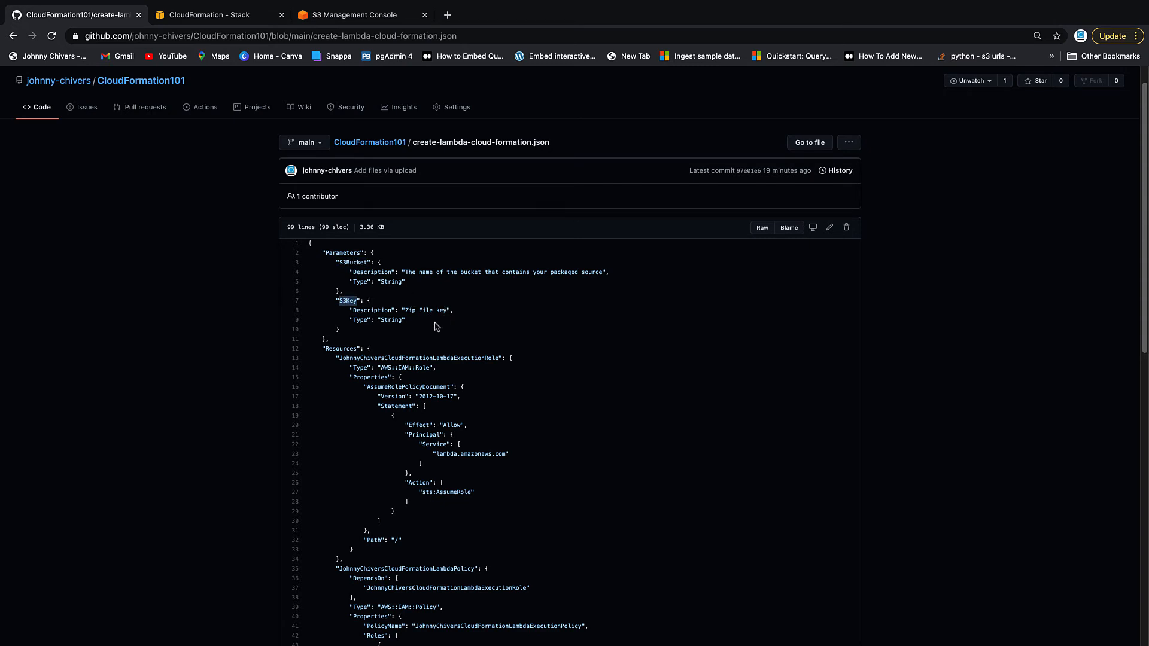
- Inspect the template's execution role resource and the function's S3 code properties
{"action": "scroll", "scroll_direction": "down", "scroll_amount": 3}
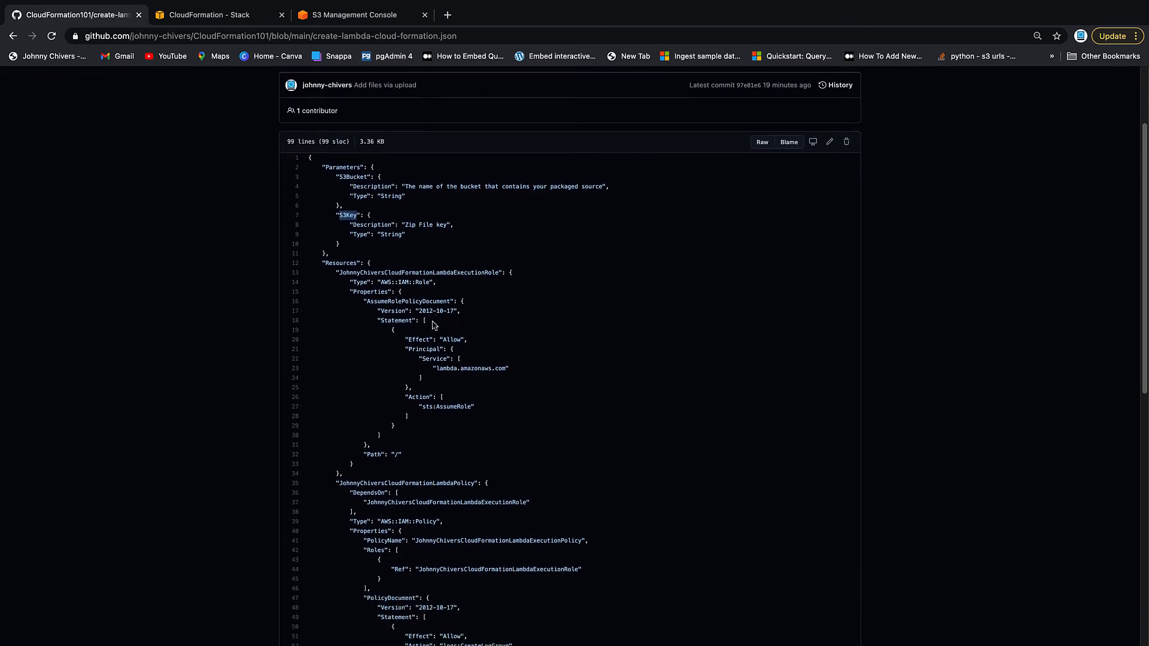
{"action": "left_click_drag", "start_coordinate": [336, 271], "coordinate": [513, 378]}
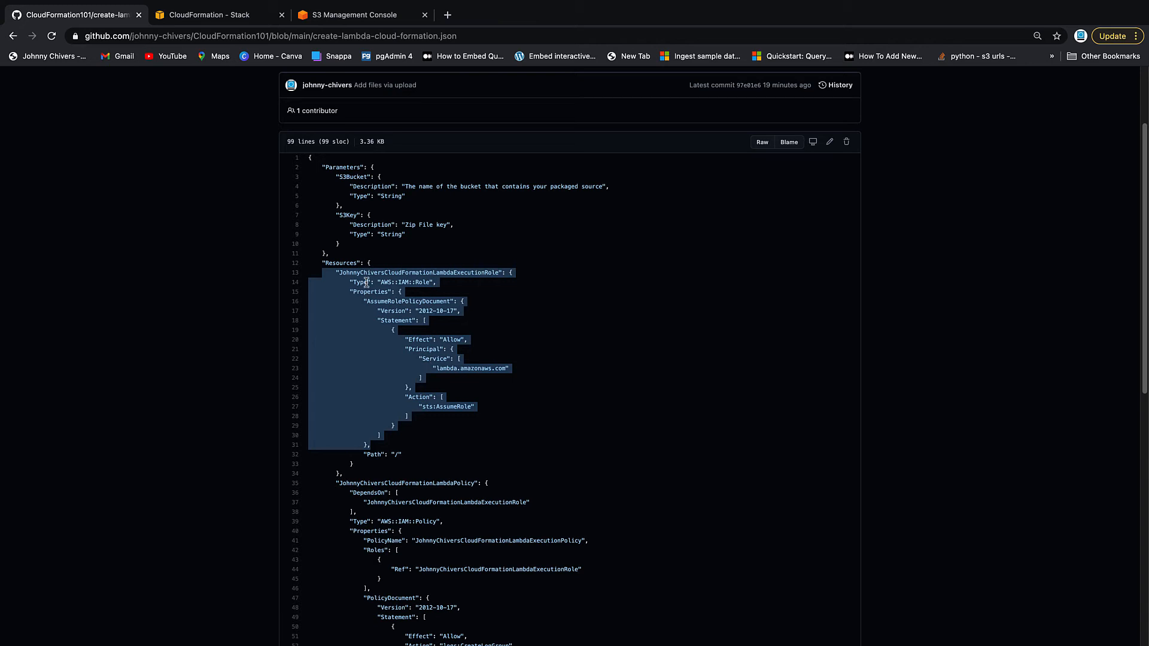
{"action": "scroll", "scroll_direction": "down", "scroll_amount": 3}
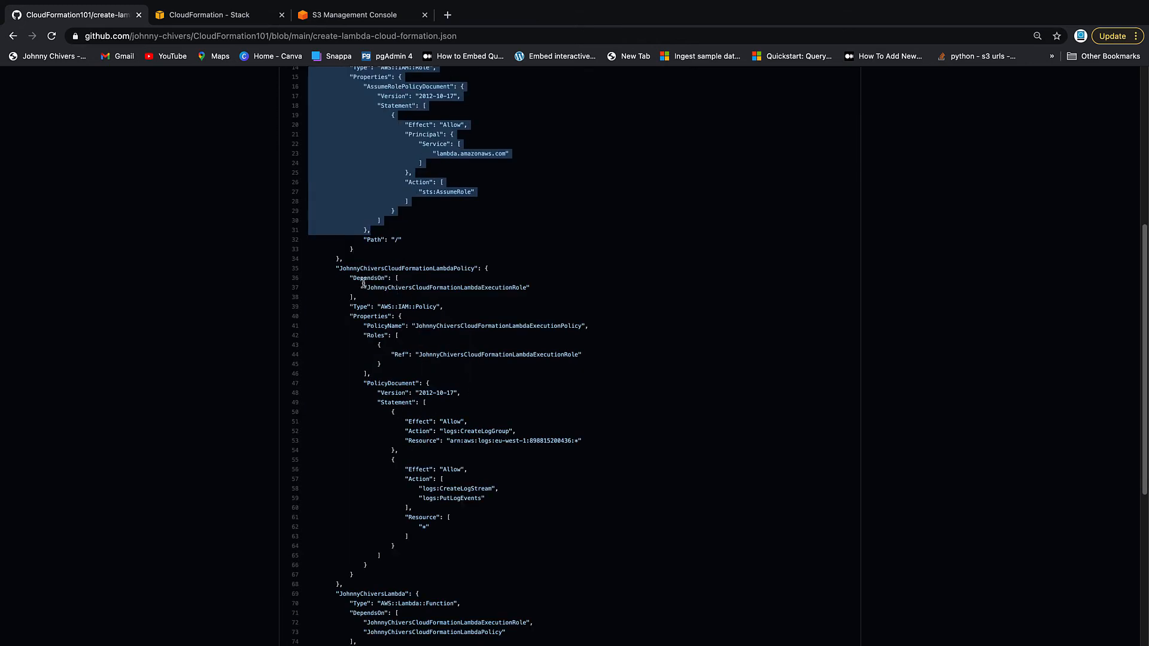
{"action": "left_click", "coordinate": [593, 379]}
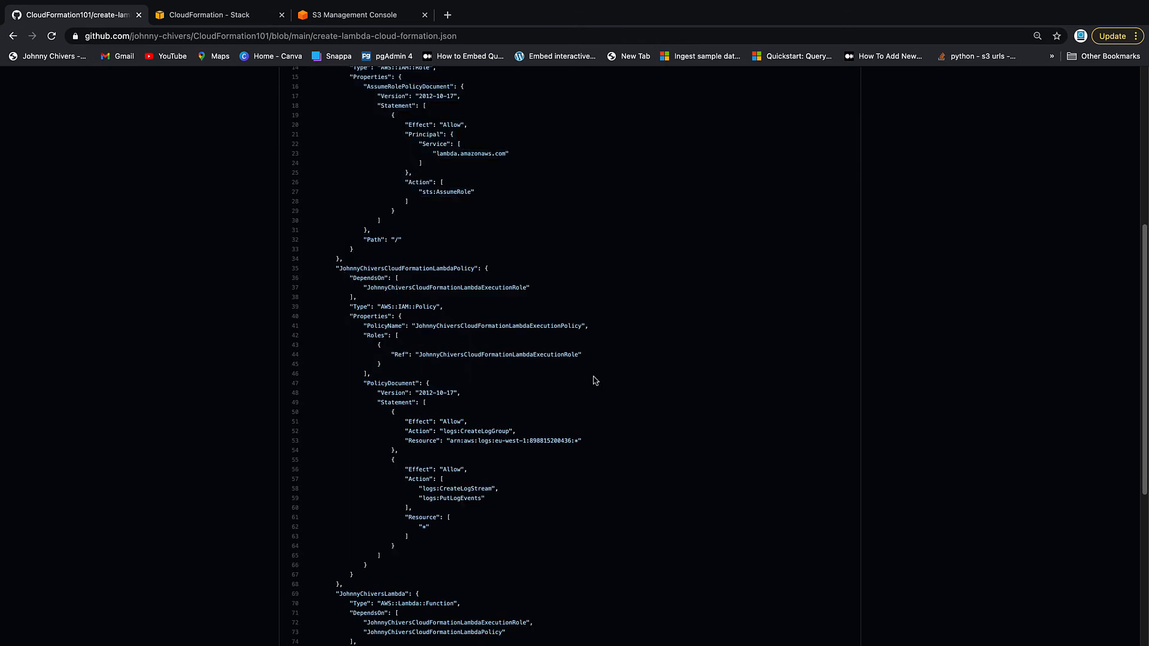
{"action": "mouse_move", "coordinate": [554, 303]}
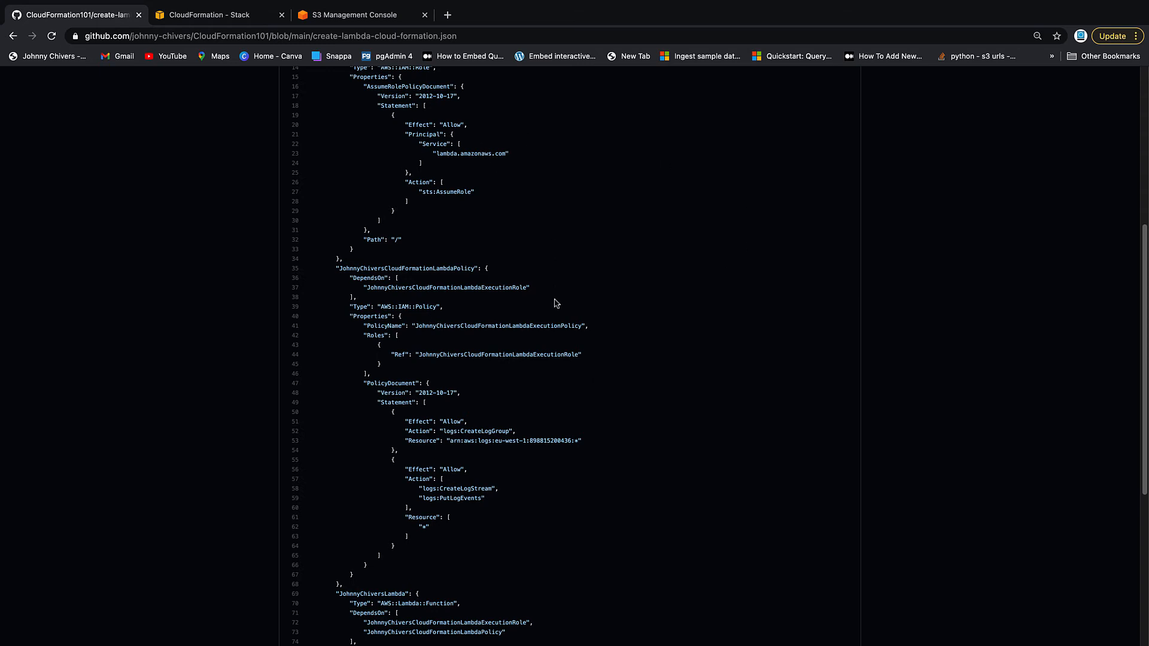
{"action": "scroll", "scroll_direction": "down", "scroll_amount": 3}
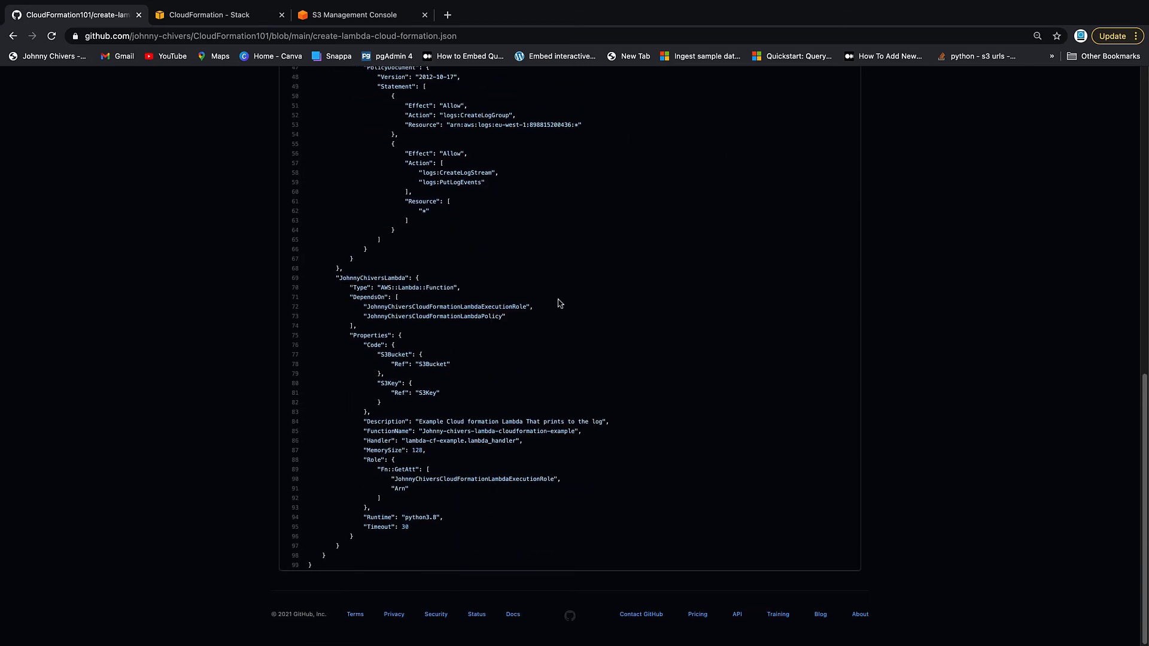
{"action": "left_click_drag", "start_coordinate": [337, 278], "coordinate": [459, 286]}
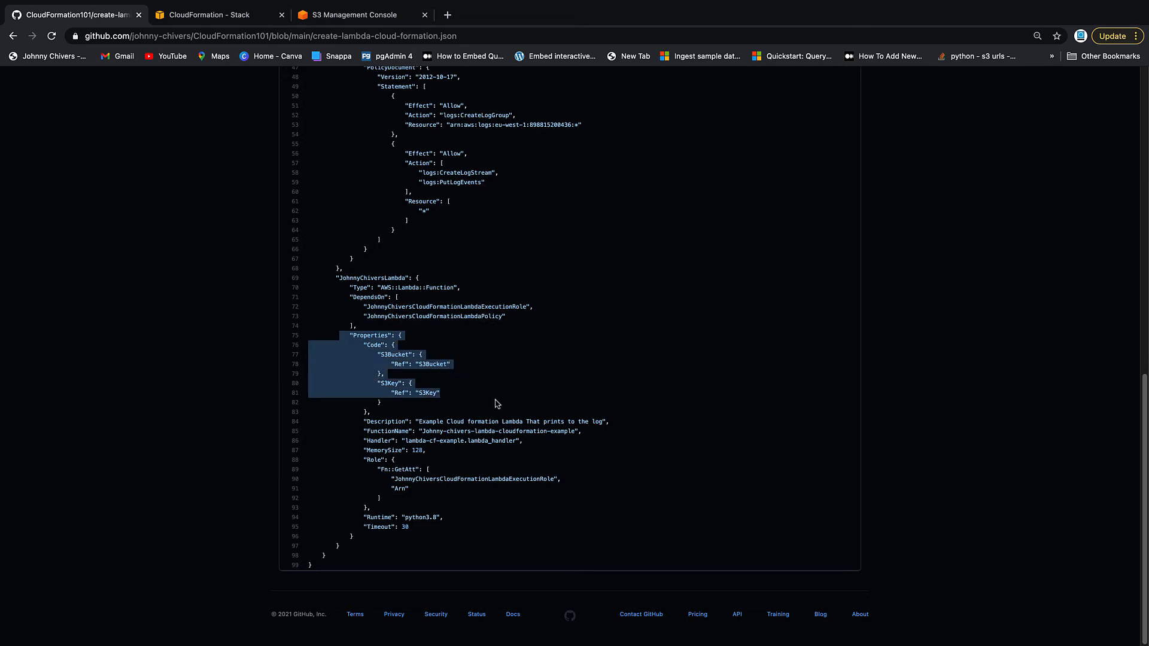
{"action": "mouse_move", "coordinate": [328, 496]}
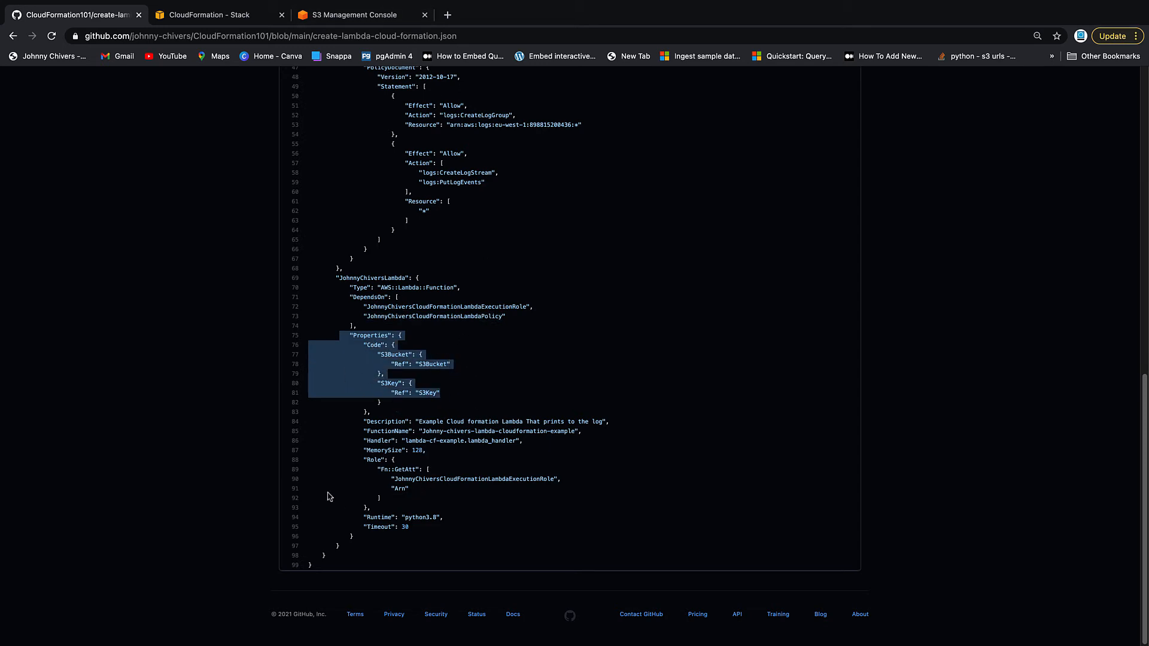
{"action": "mouse_move", "coordinate": [489, 400]}
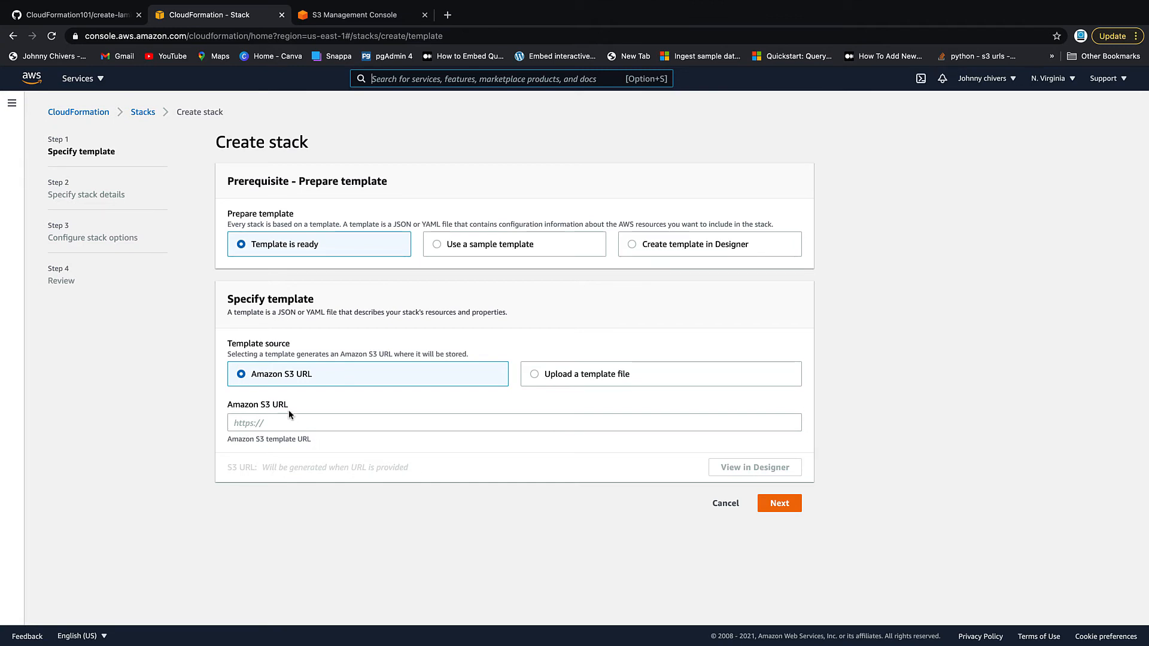
- Copy the Object URL of create-lambda-cloud-formation.json from the S3 bucket
{"action": "left_click", "coordinate": [351, 14]}
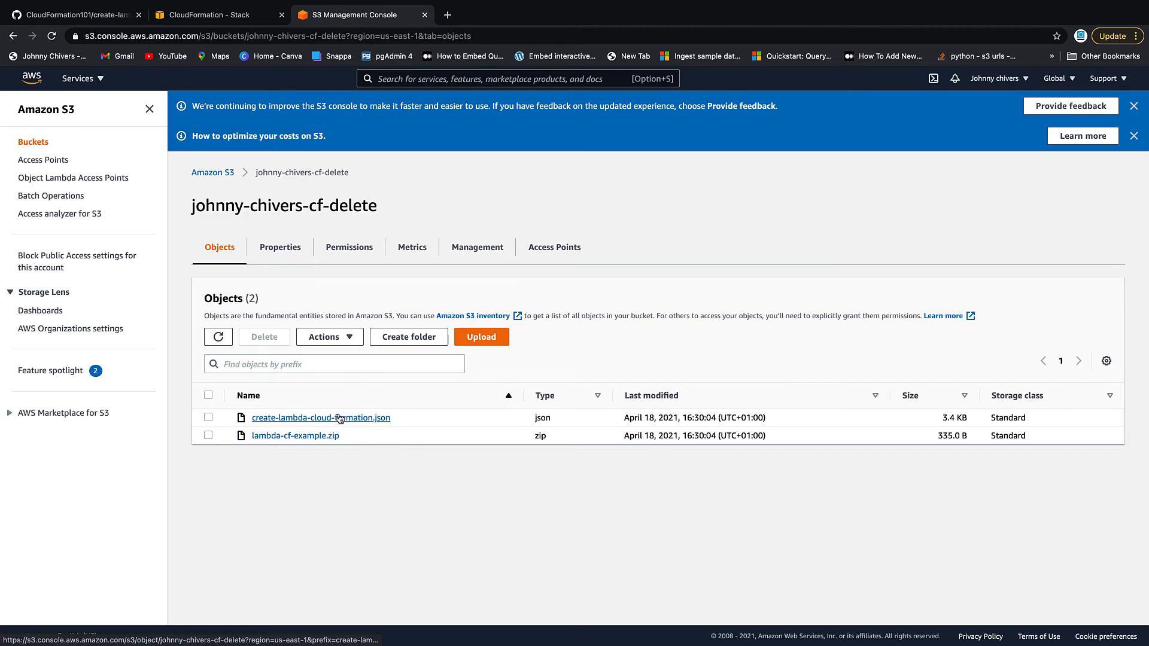
{"action": "left_click", "coordinate": [320, 418]}
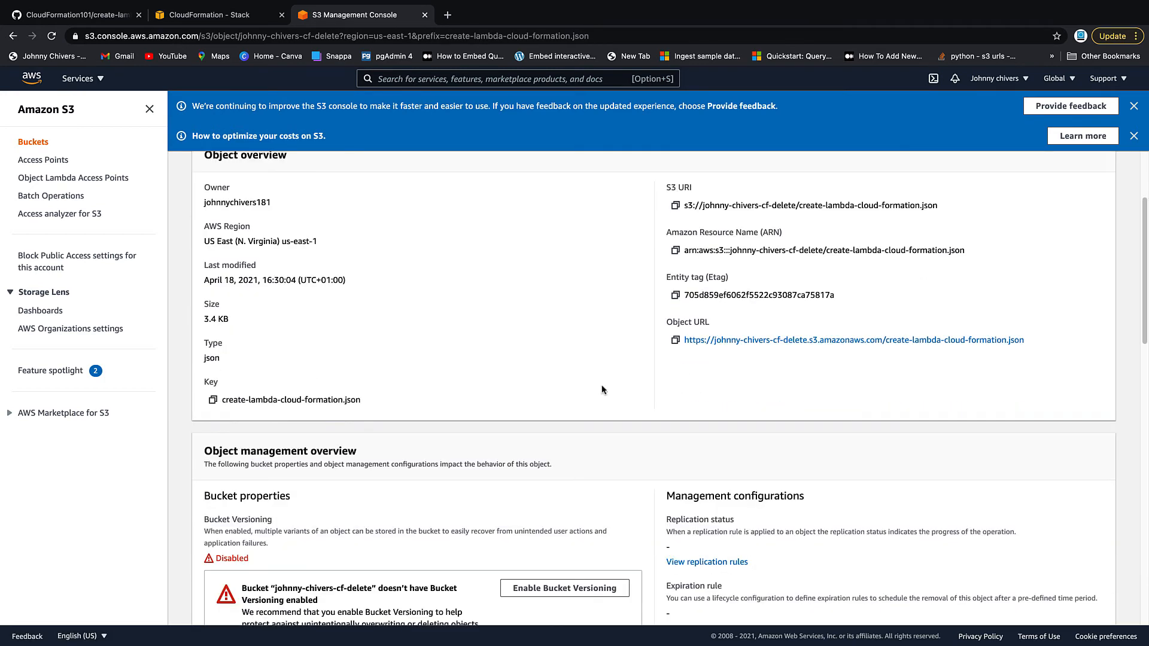
{"action": "scroll", "scroll_direction": "up", "scroll_amount": 3}
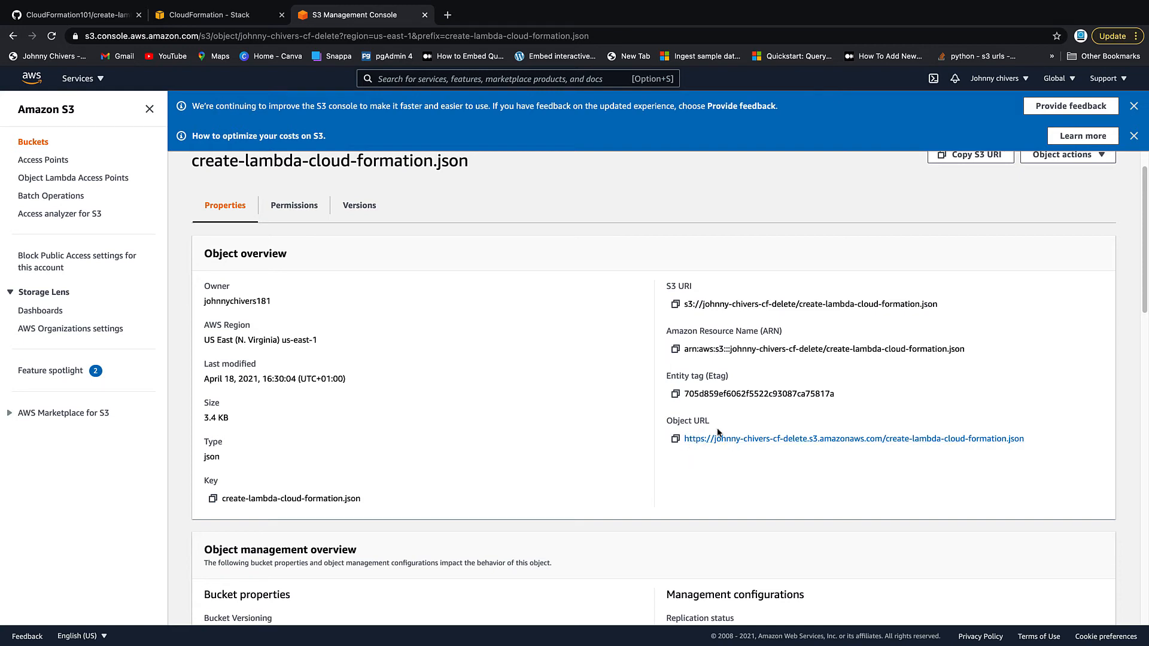
{"action": "mouse_move", "coordinate": [725, 448]}
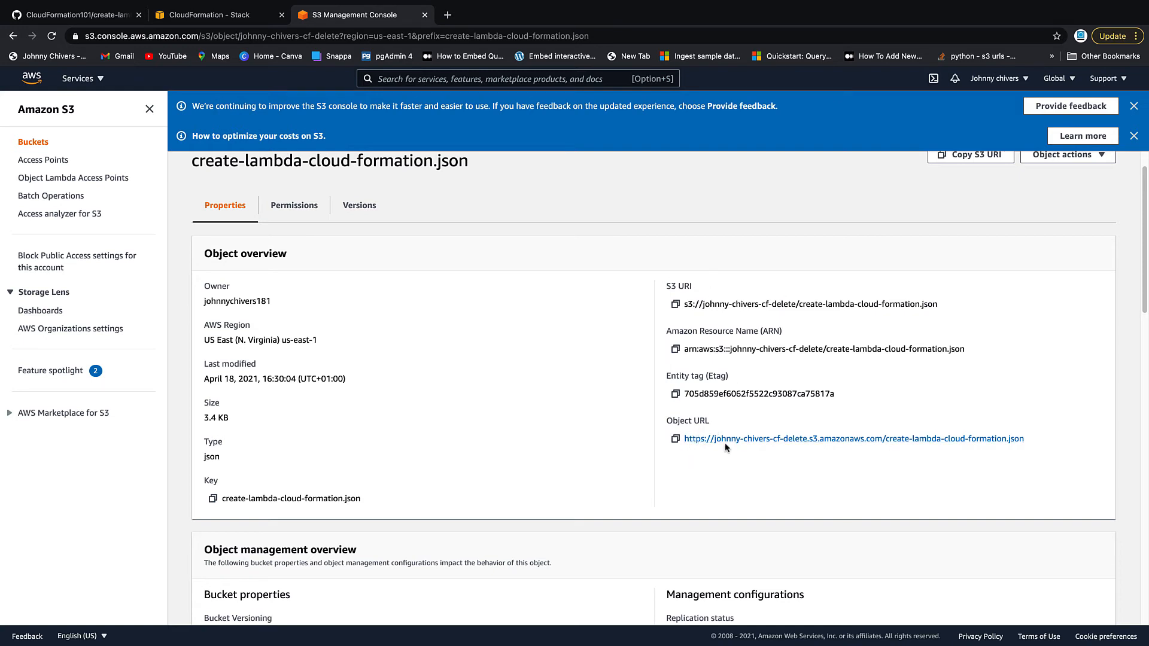
{"action": "left_click", "coordinate": [675, 439]}
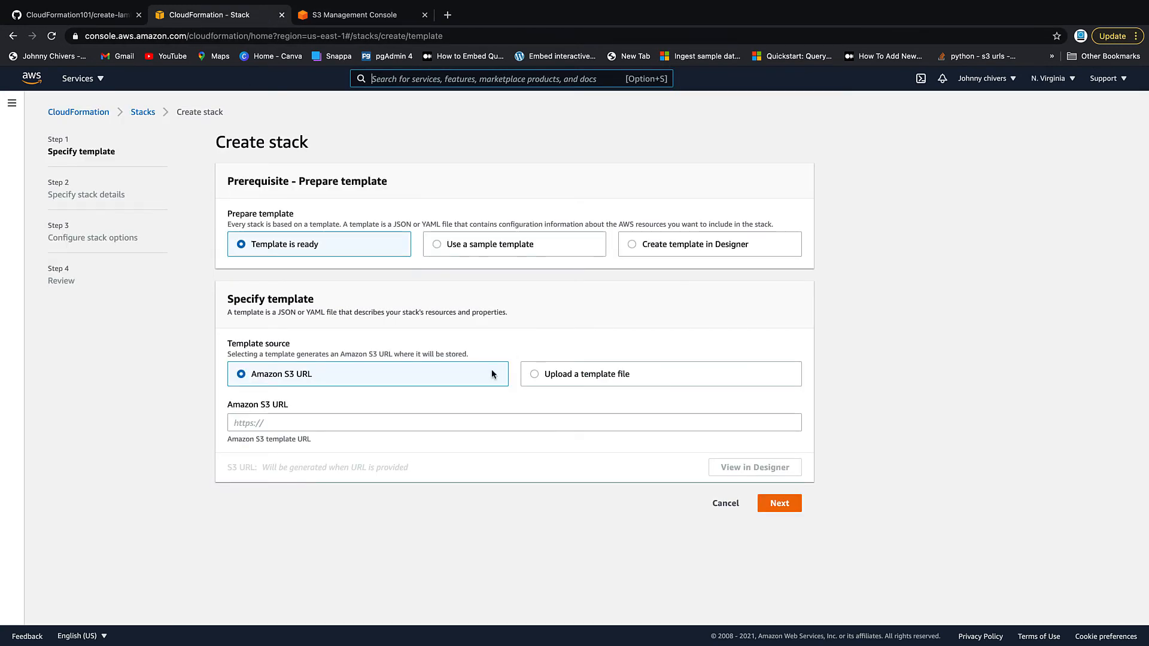
{"action": "left_click", "coordinate": [513, 422]}
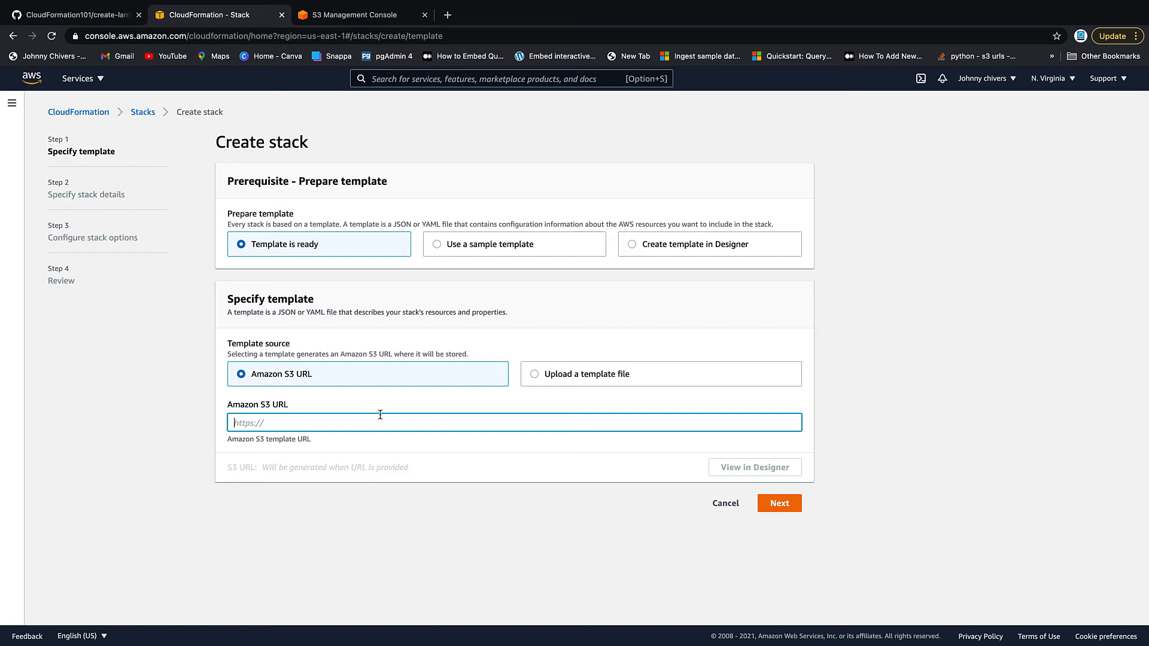
{"action": "type", "text": "https://johnny-chivers-cf-delete.s3.amazonaws.com/create-lambda-cloud-formation.json"}
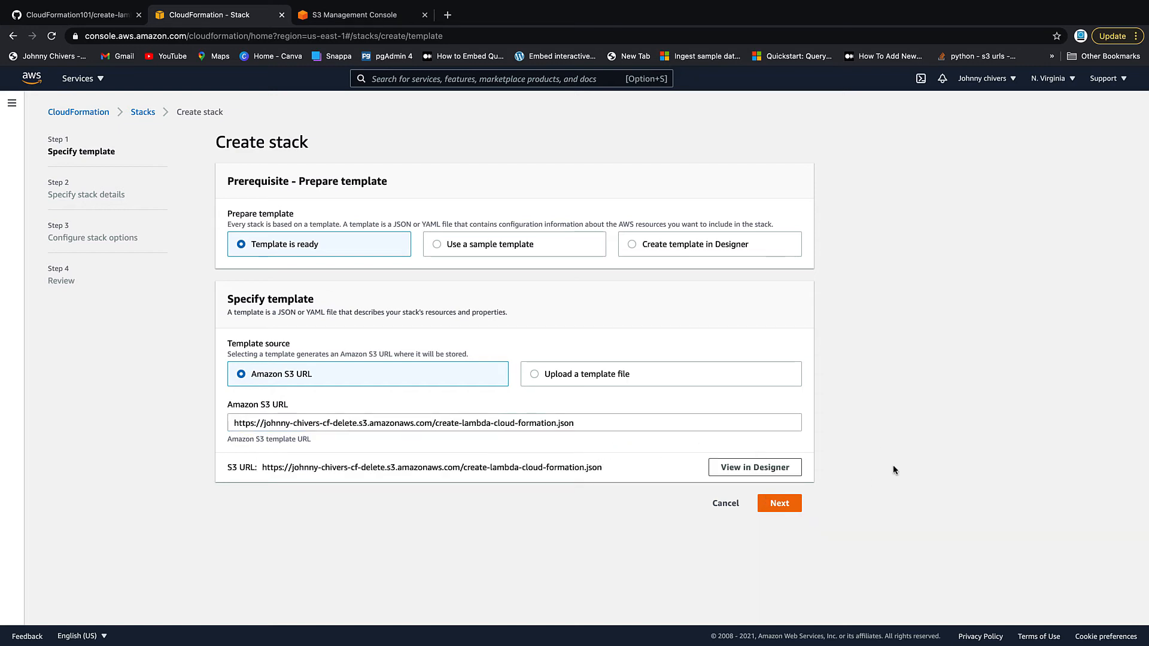
{"action": "left_click", "coordinate": [777, 503]}
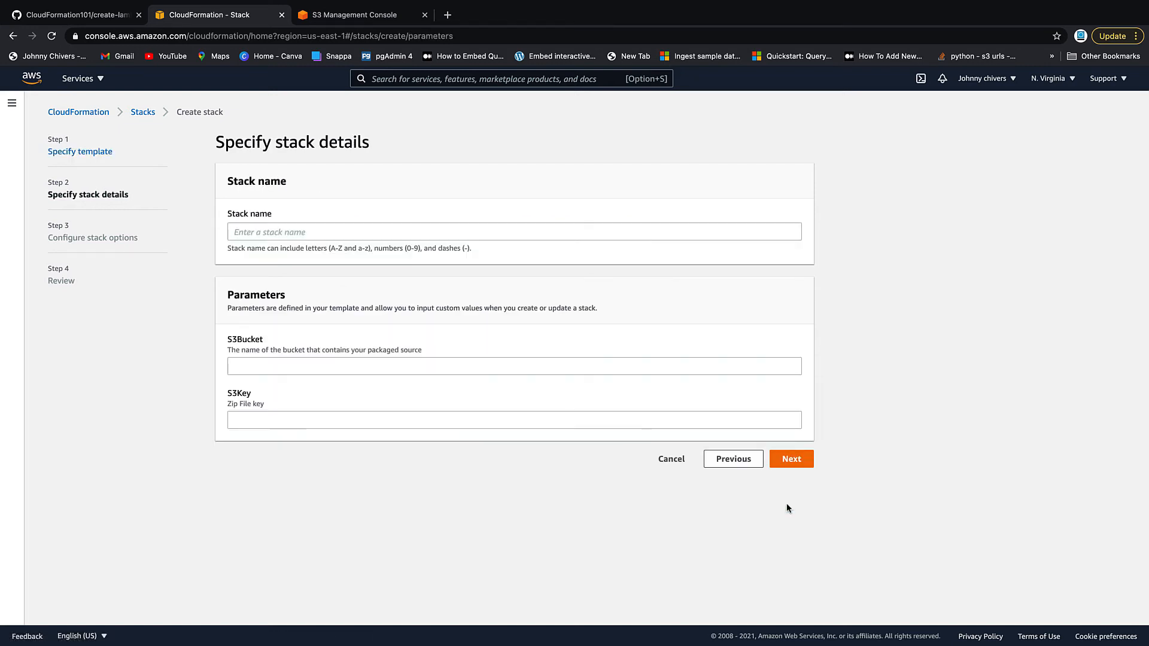
{"action": "left_click", "coordinate": [350, 14]}
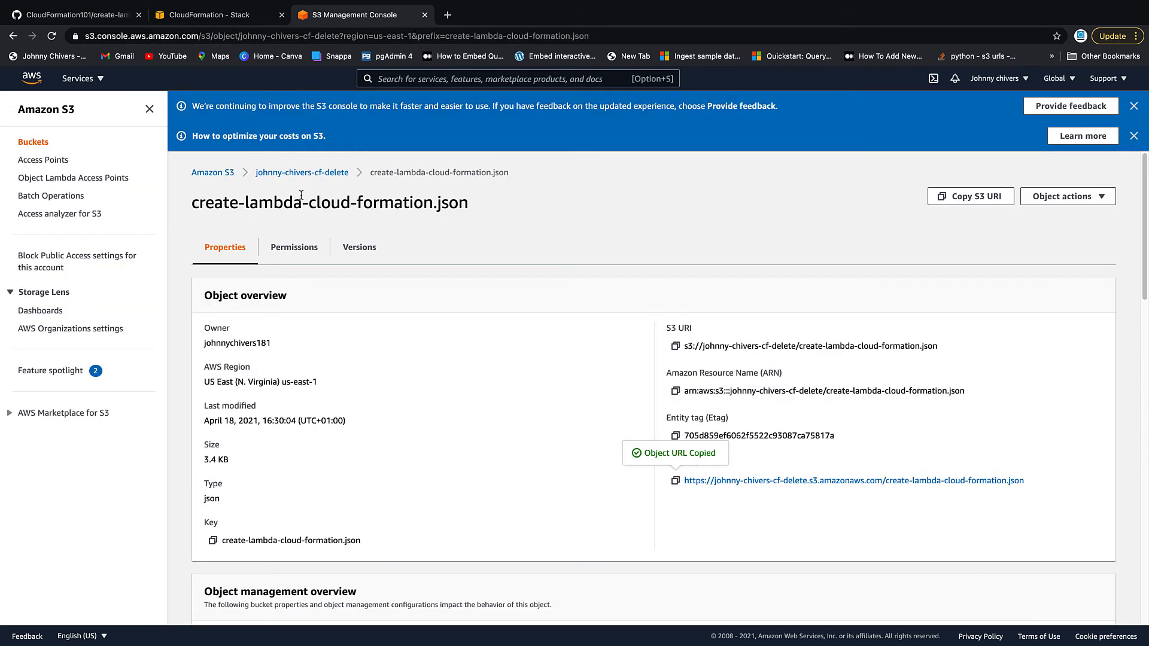
- Set S3Bucket to johnny-chivers-cf-delete and S3Key to lambda-cf-example.zip
{"action": "left_click", "coordinate": [301, 172]}
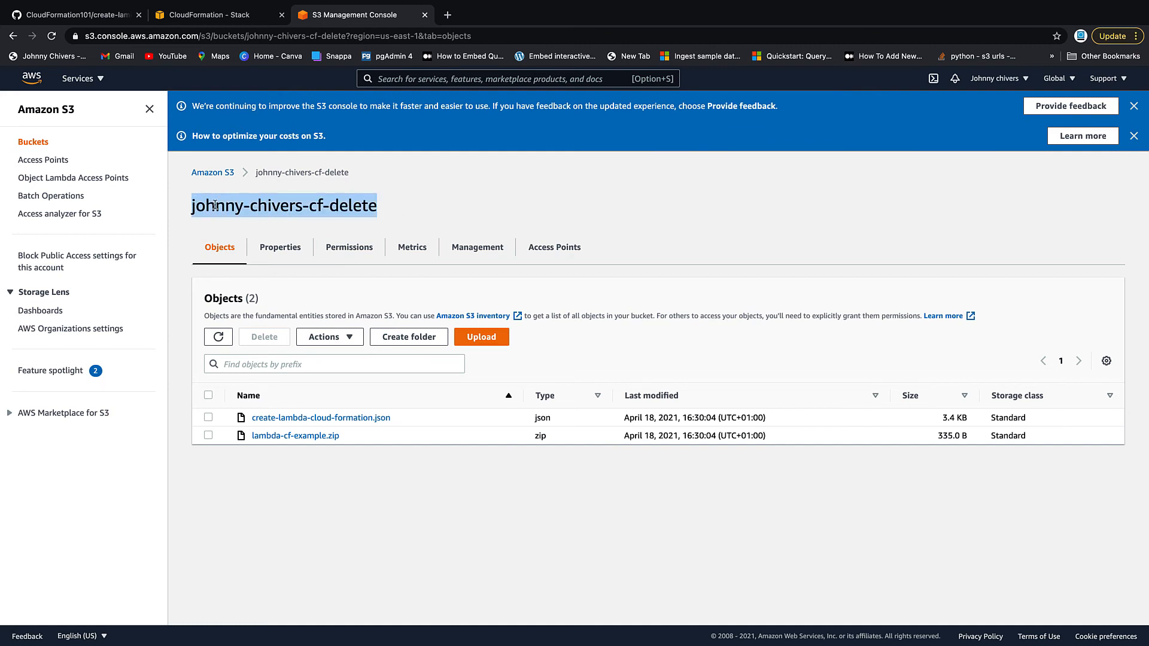
{"action": "left_click", "coordinate": [218, 14]}
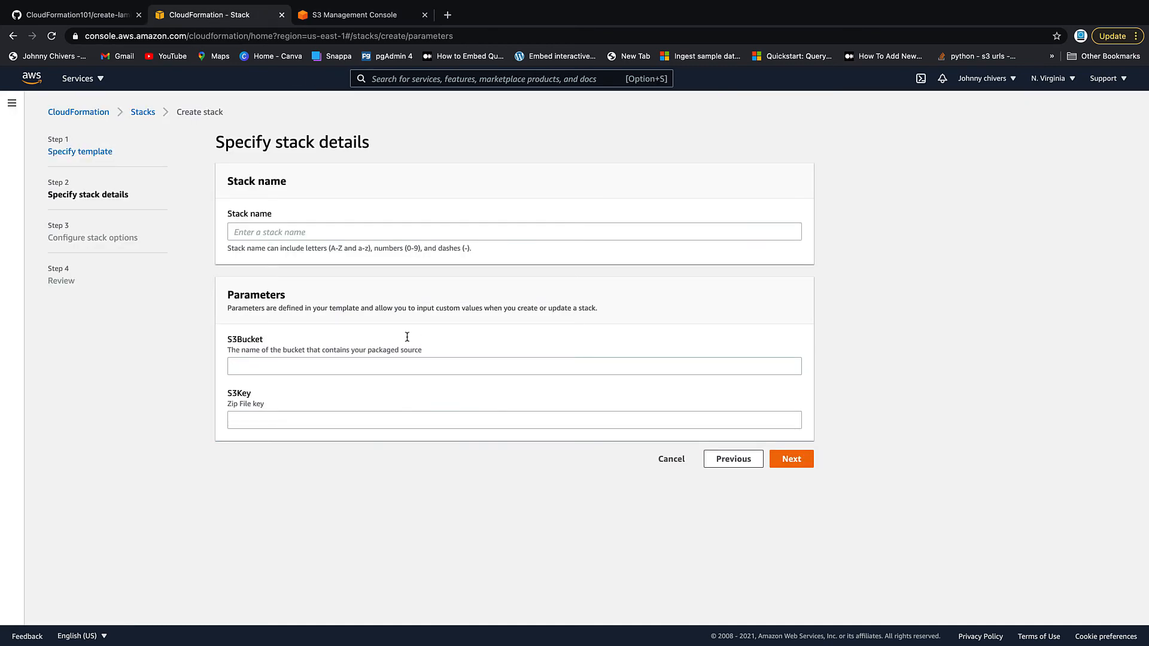
{"action": "type", "text": "johnny-chivers-cf-delete"}
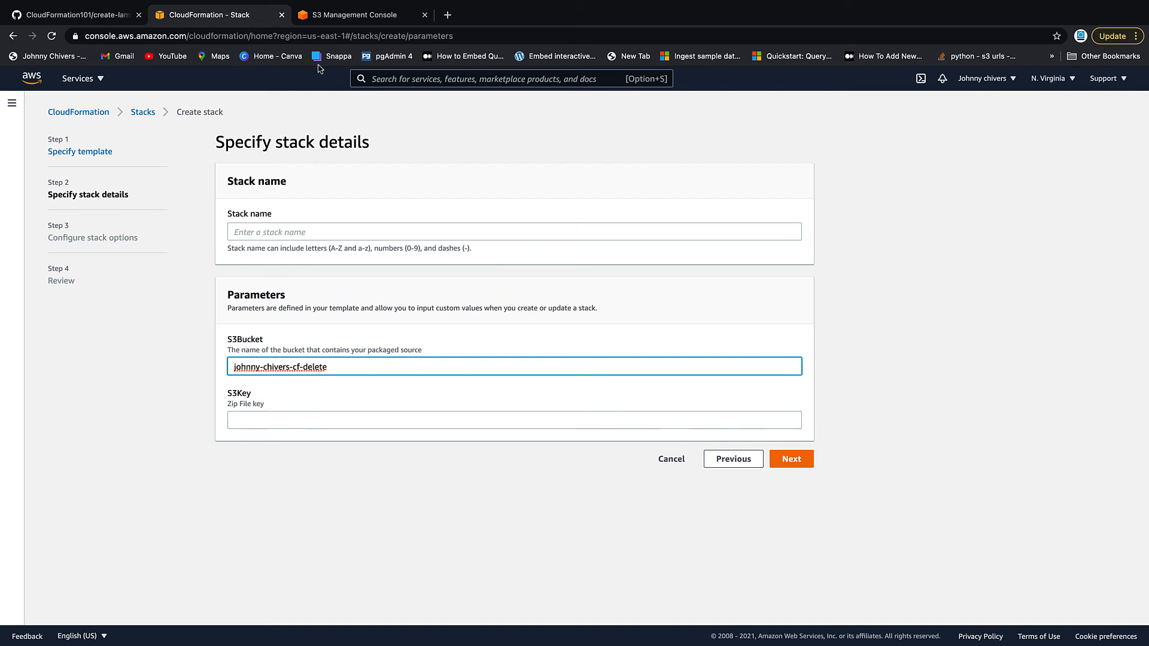
{"action": "left_click", "coordinate": [348, 15]}
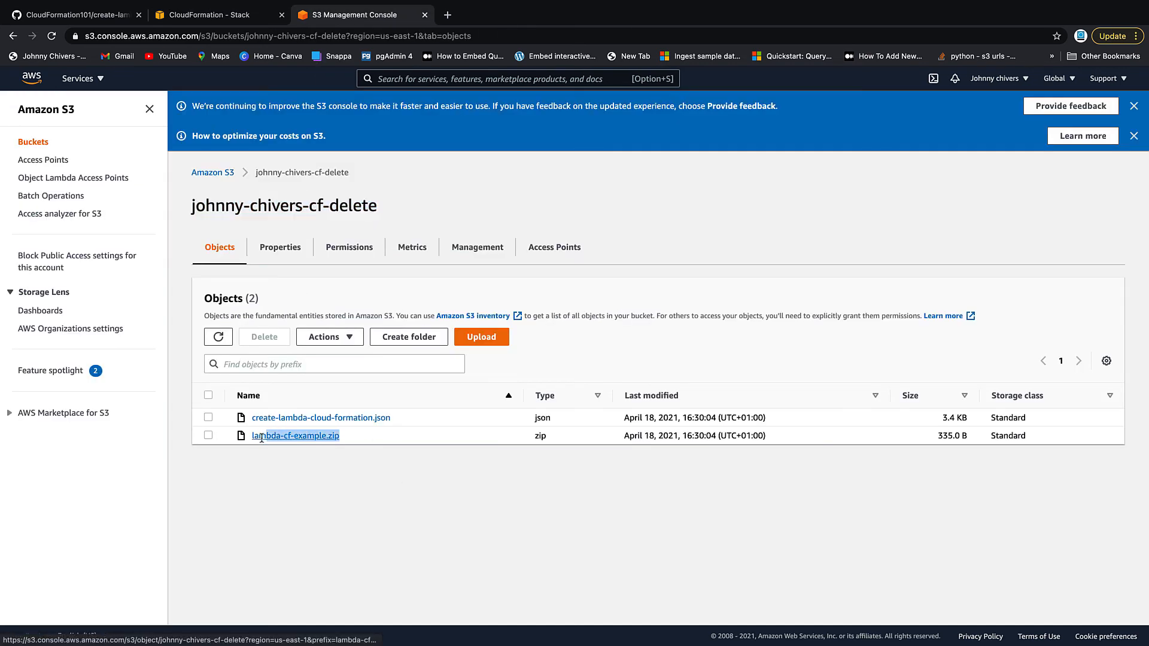
{"action": "left_click", "coordinate": [213, 14]}
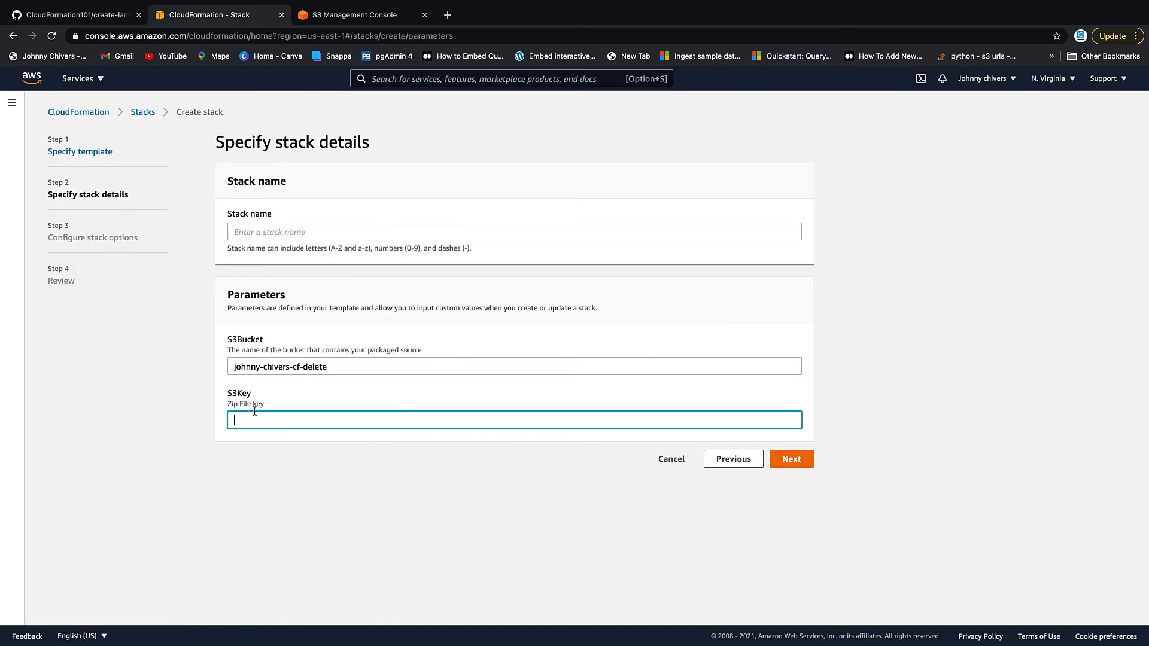
{"action": "type", "text": "lambda-cf-example.zip"}
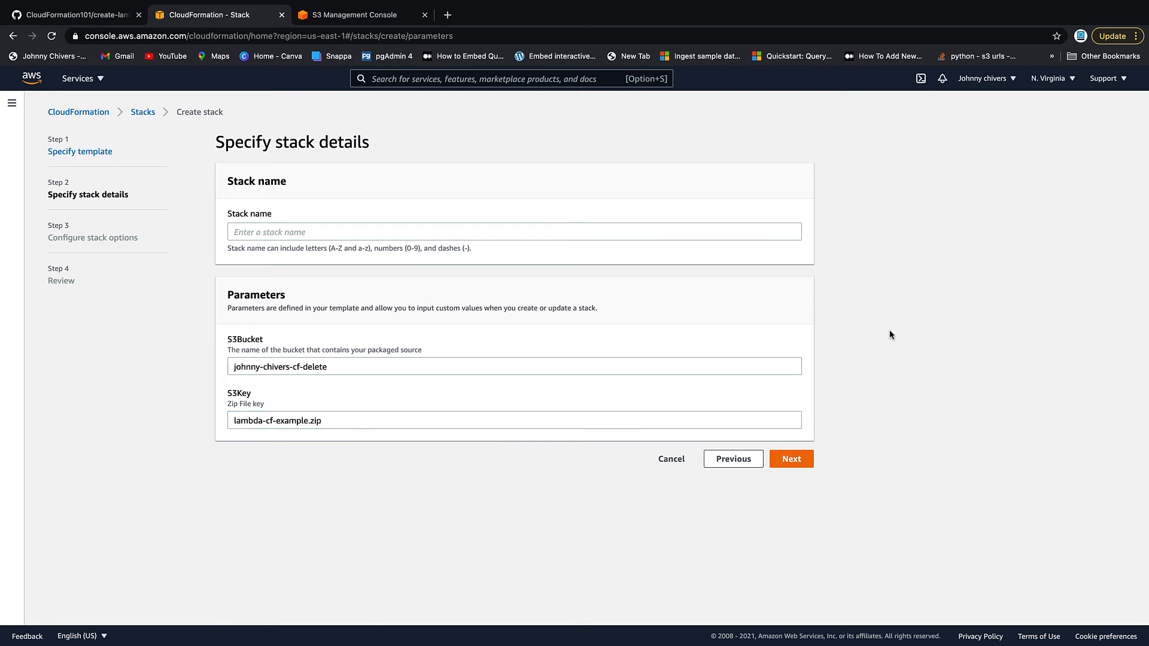
- Name the stack johnny-chivers-lambda and continue to stack options
{"action": "left_click", "coordinate": [513, 231]}
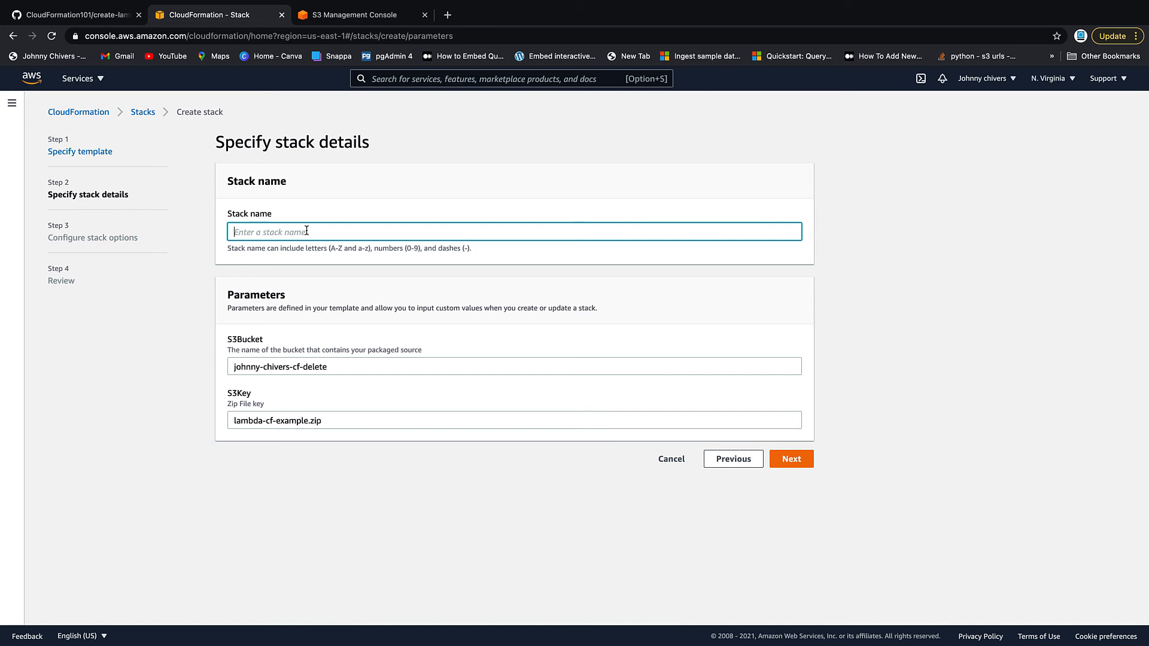
{"action": "type", "text": "johnny-ch"}
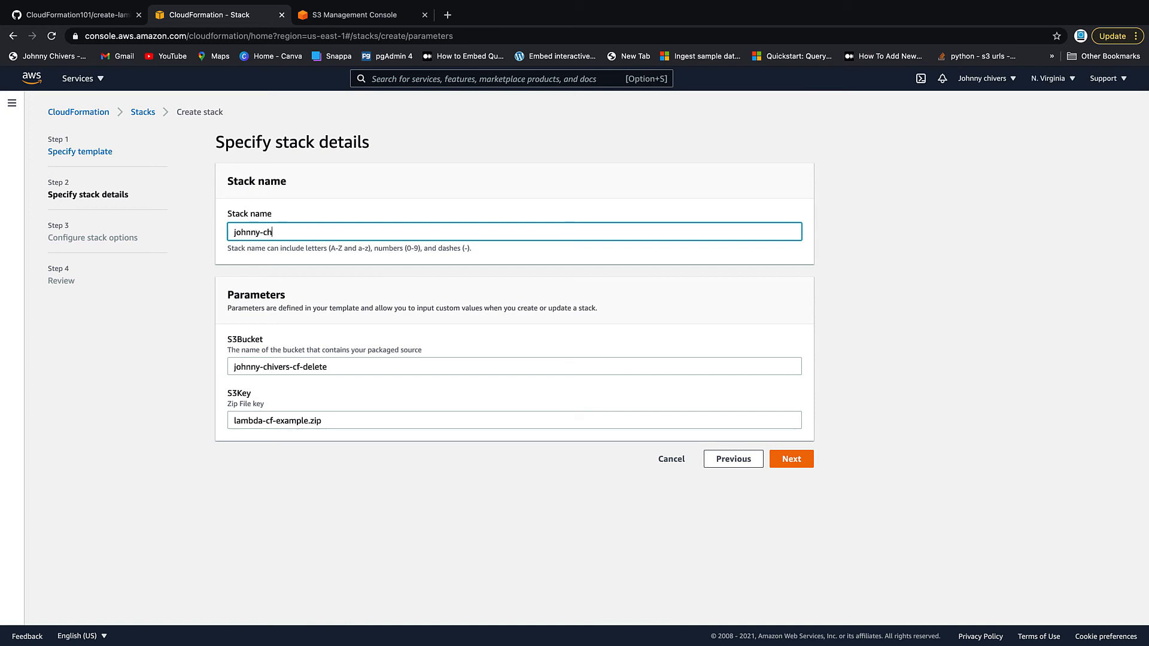
{"action": "type", "text": "ivers"}
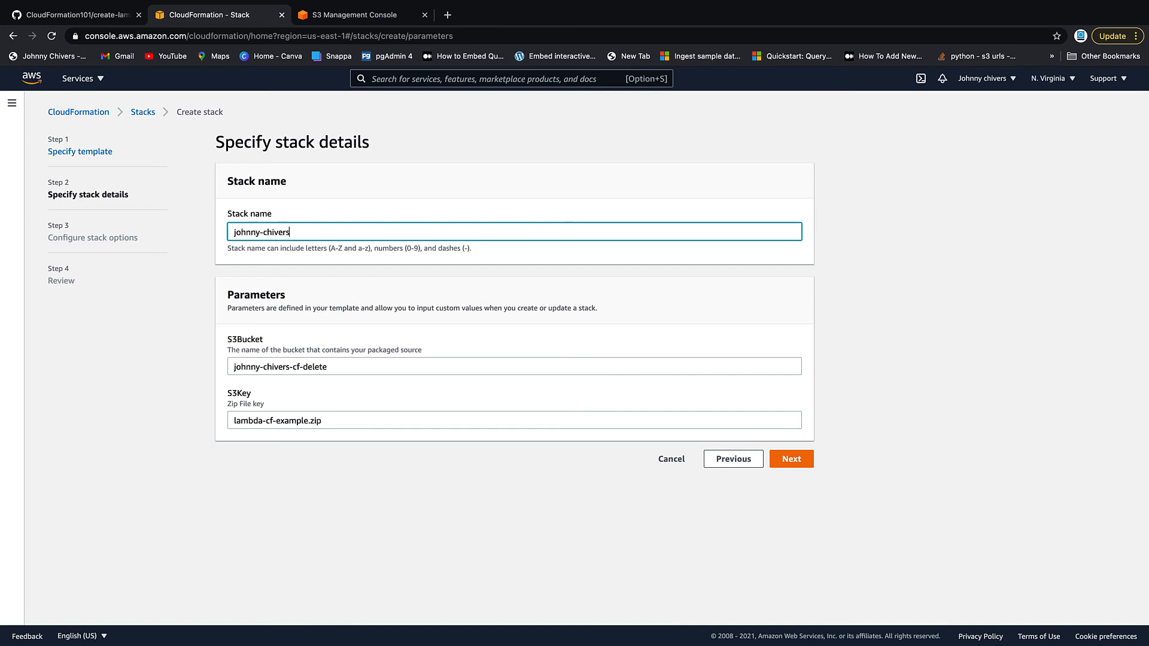
{"action": "type", "text": "-lmab"}
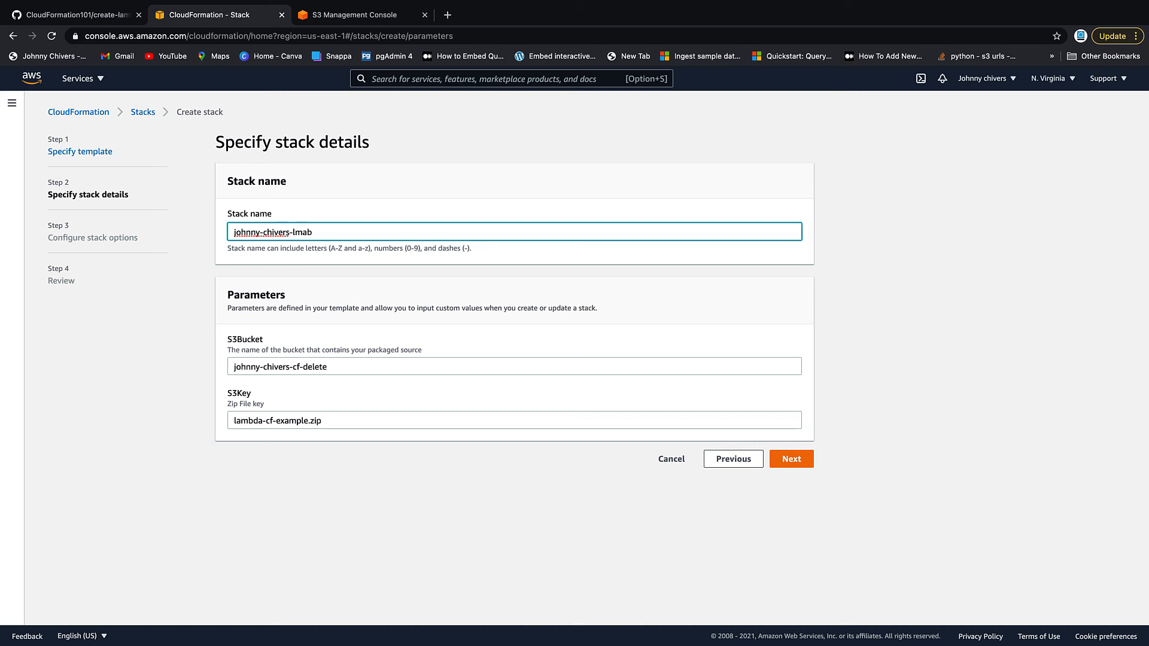
{"action": "key", "text": "Backspace"}
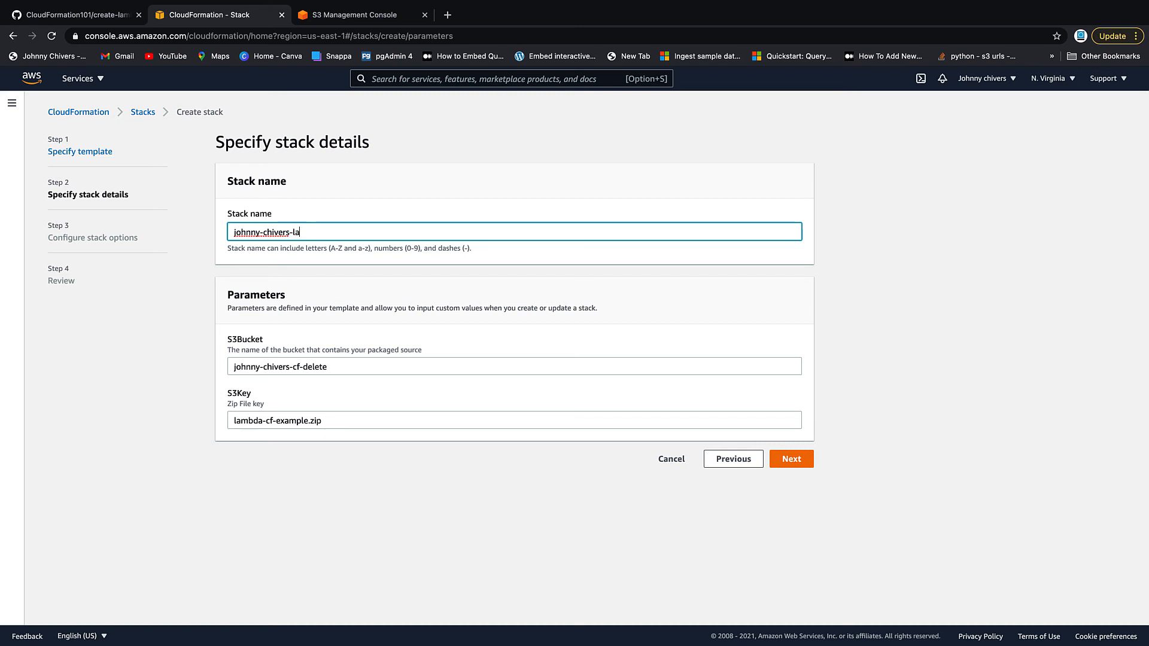
{"action": "type", "text": "mbda"}
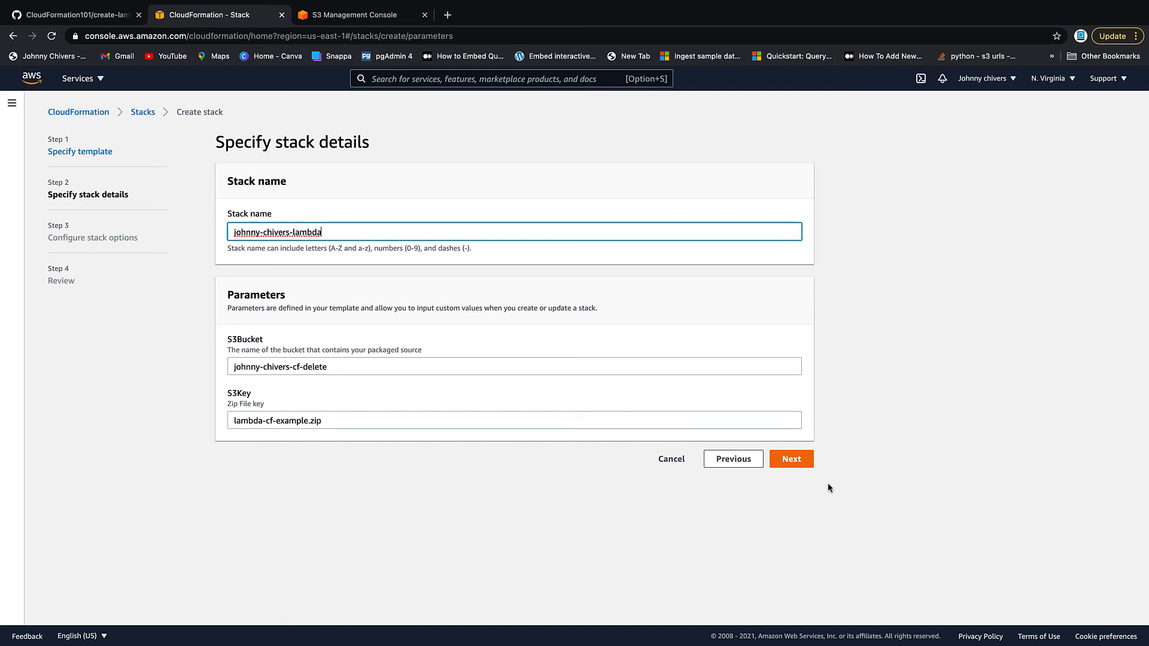
{"action": "left_click", "coordinate": [790, 459]}
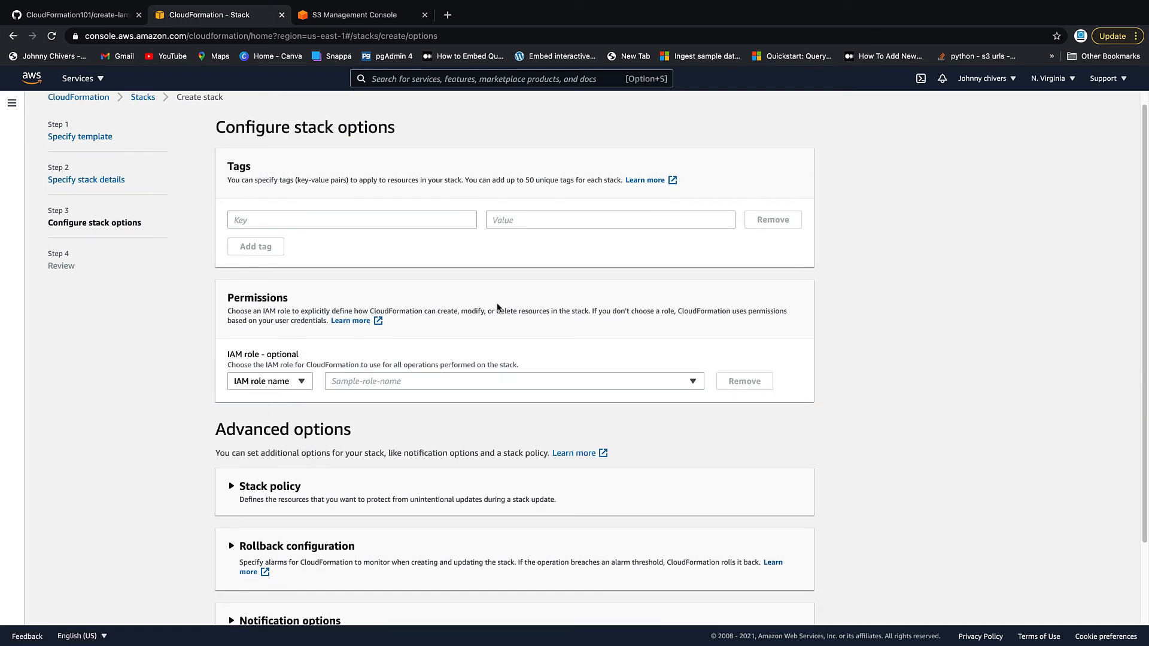
- Assign the delete-role-101-cf-johnny role, acknowledge IAM capabilities, and create the stack
{"action": "left_click", "coordinate": [512, 381]}
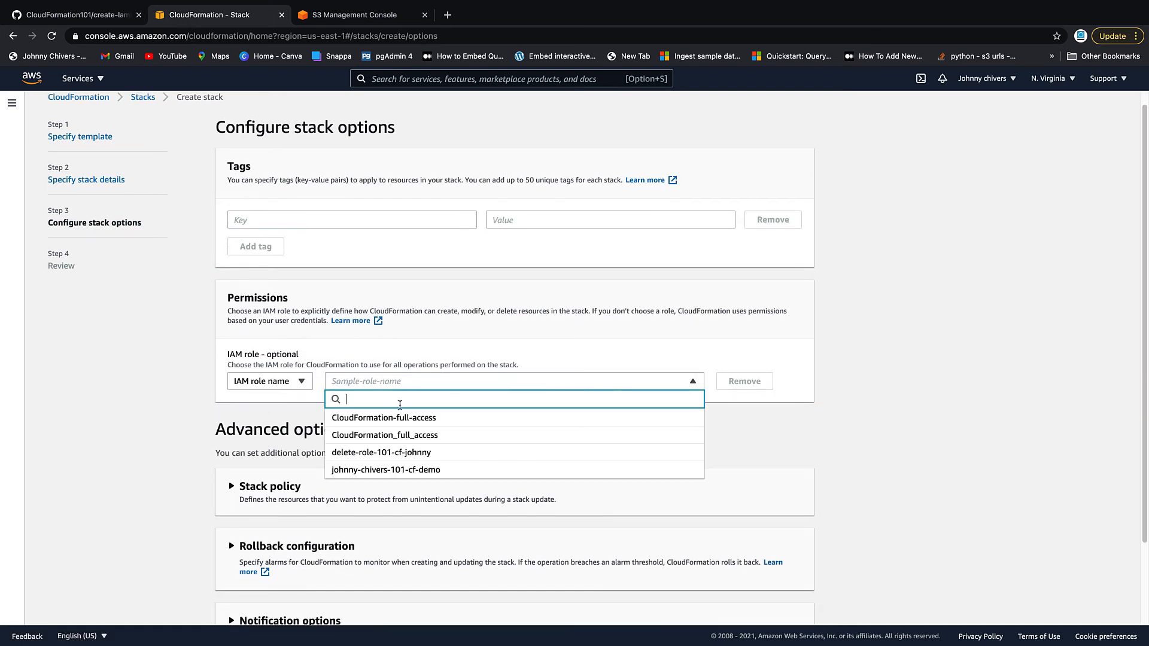
{"action": "left_click", "coordinate": [381, 453]}
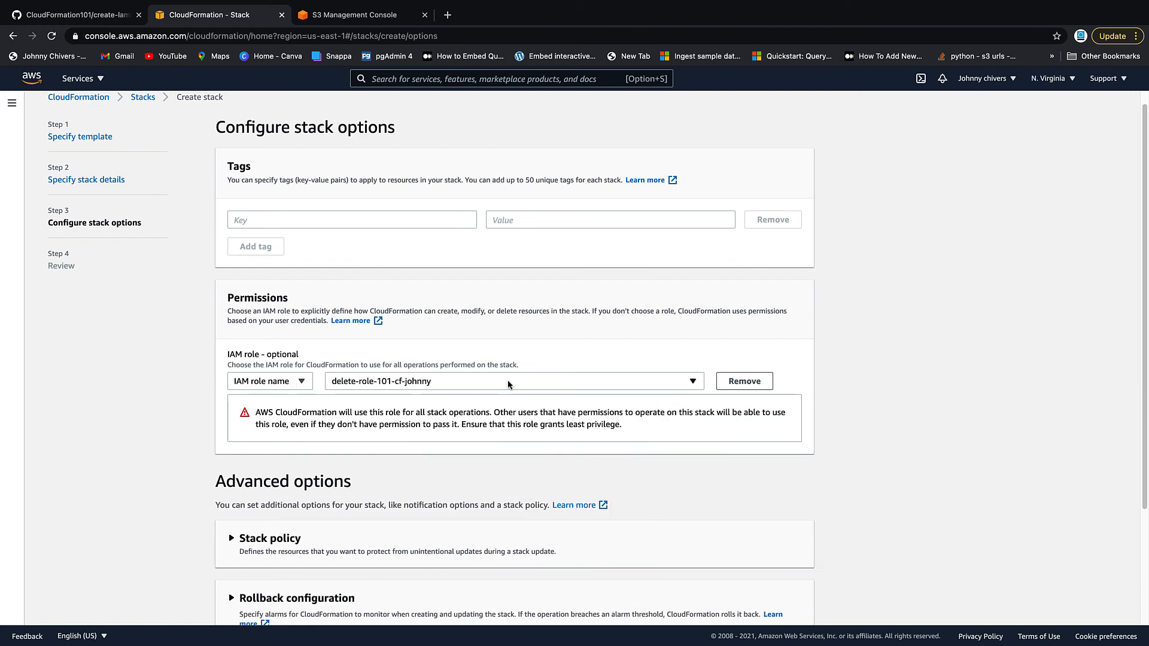
{"action": "mouse_move", "coordinate": [495, 398]}
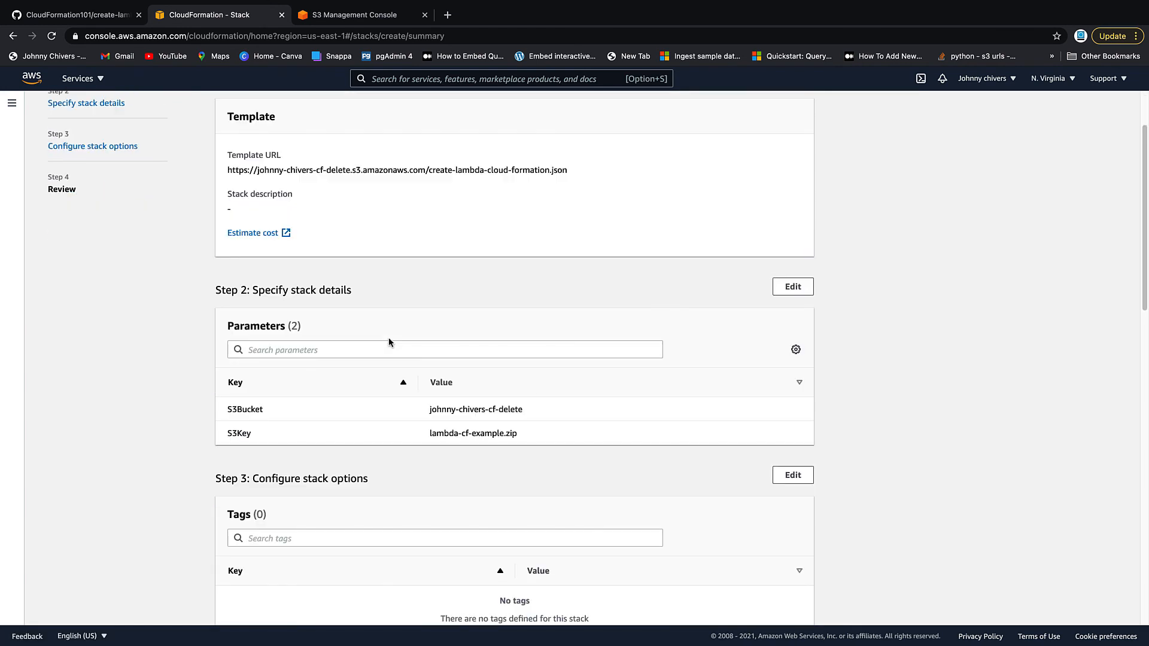
{"action": "scroll", "scroll_direction": "down", "scroll_amount": 3}
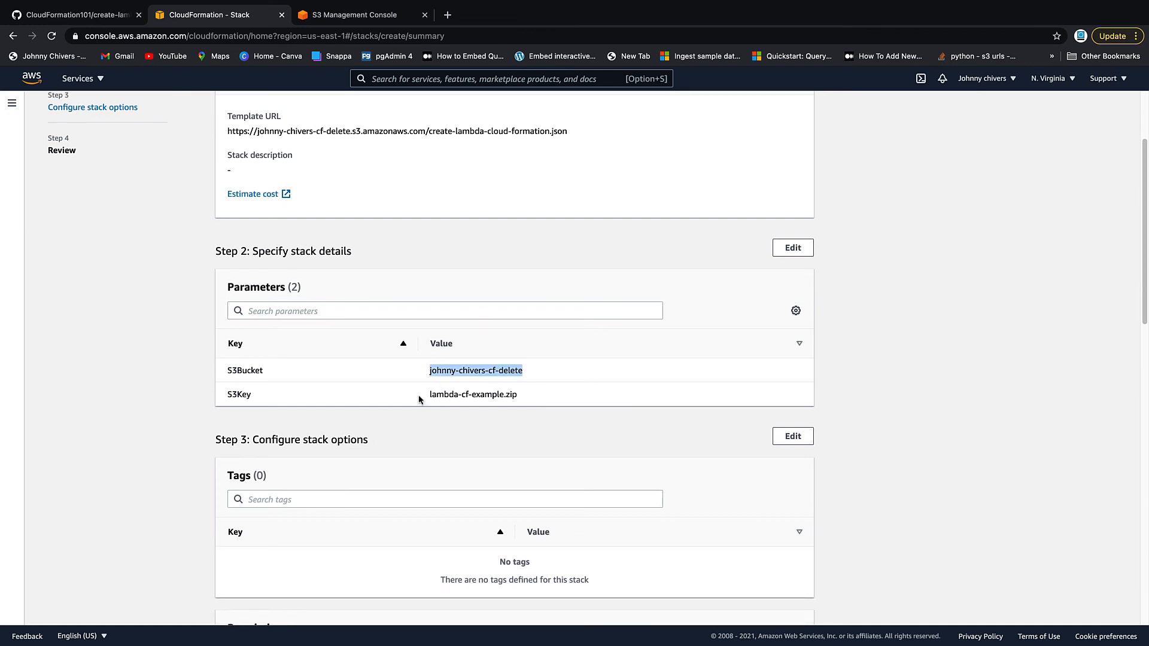
{"action": "scroll", "scroll_direction": "down", "scroll_amount": 3}
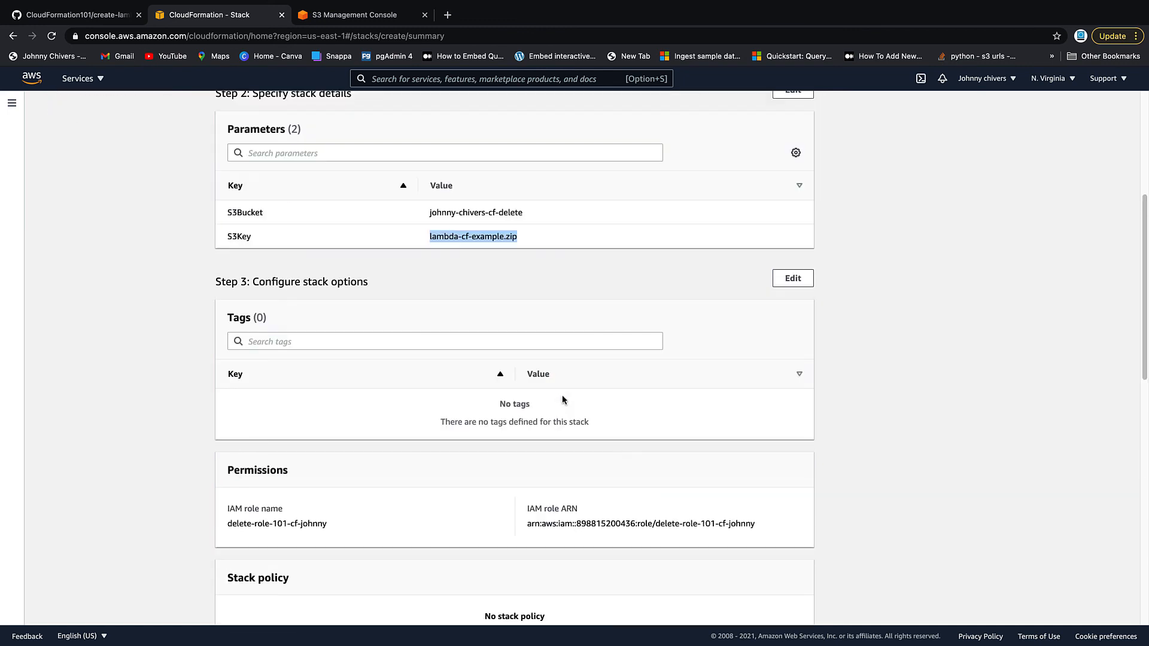
{"action": "scroll", "scroll_direction": "down", "scroll_amount": 3}
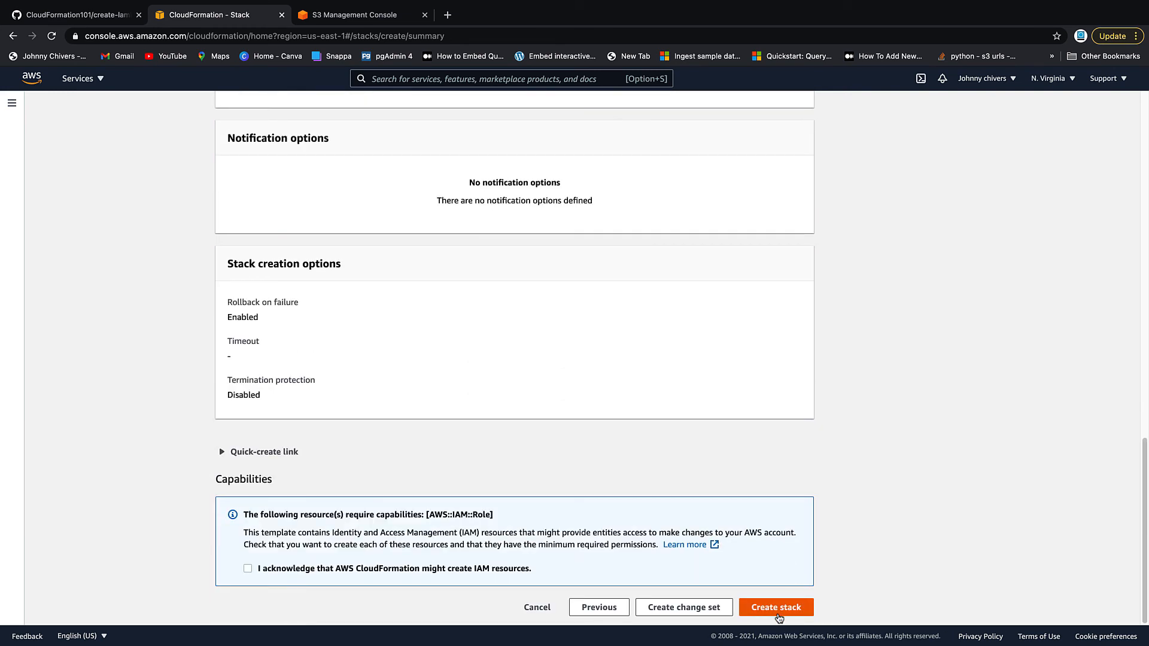
{"action": "left_click", "coordinate": [248, 568]}
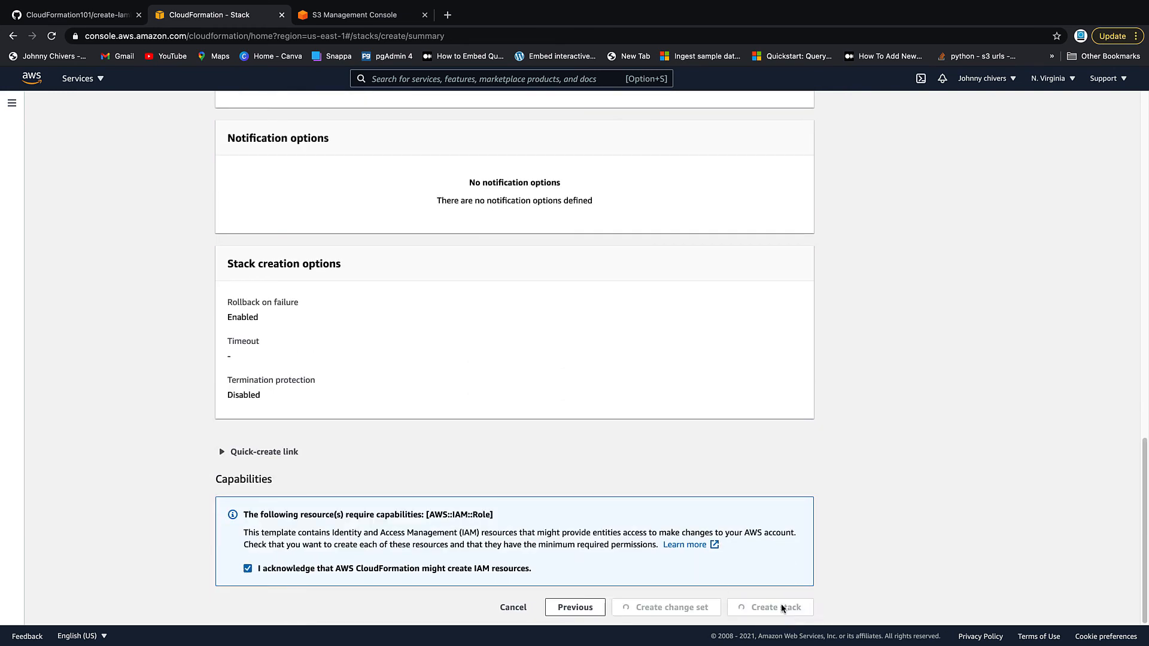
{"action": "left_click", "coordinate": [770, 606]}
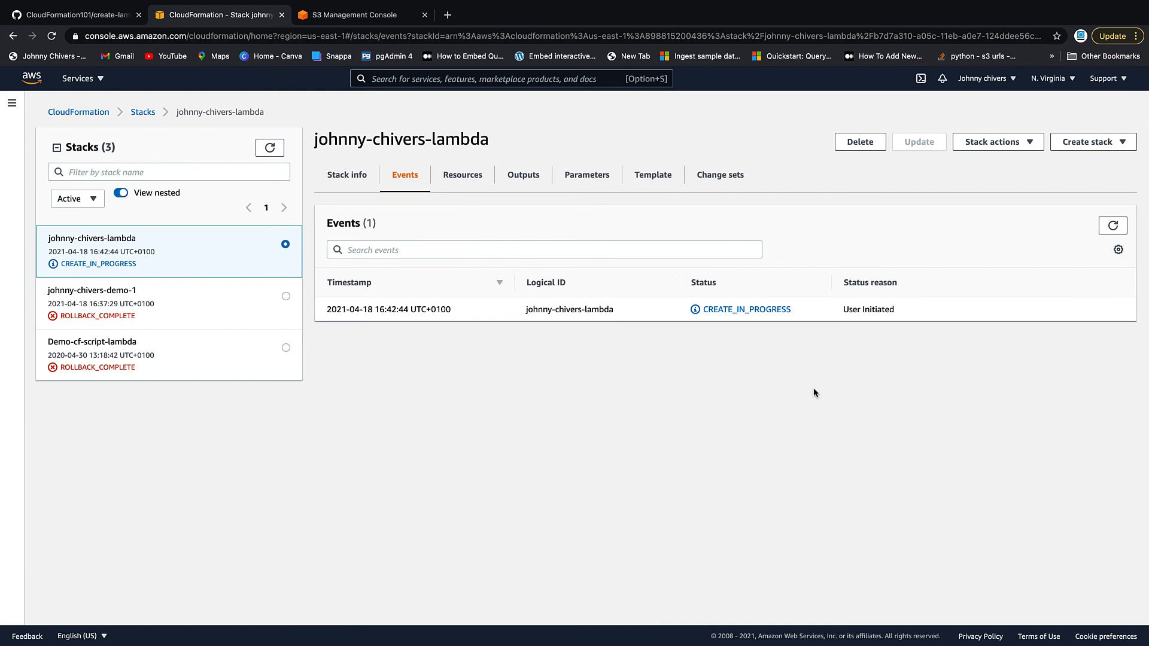
{"action": "mouse_move", "coordinate": [577, 317]}
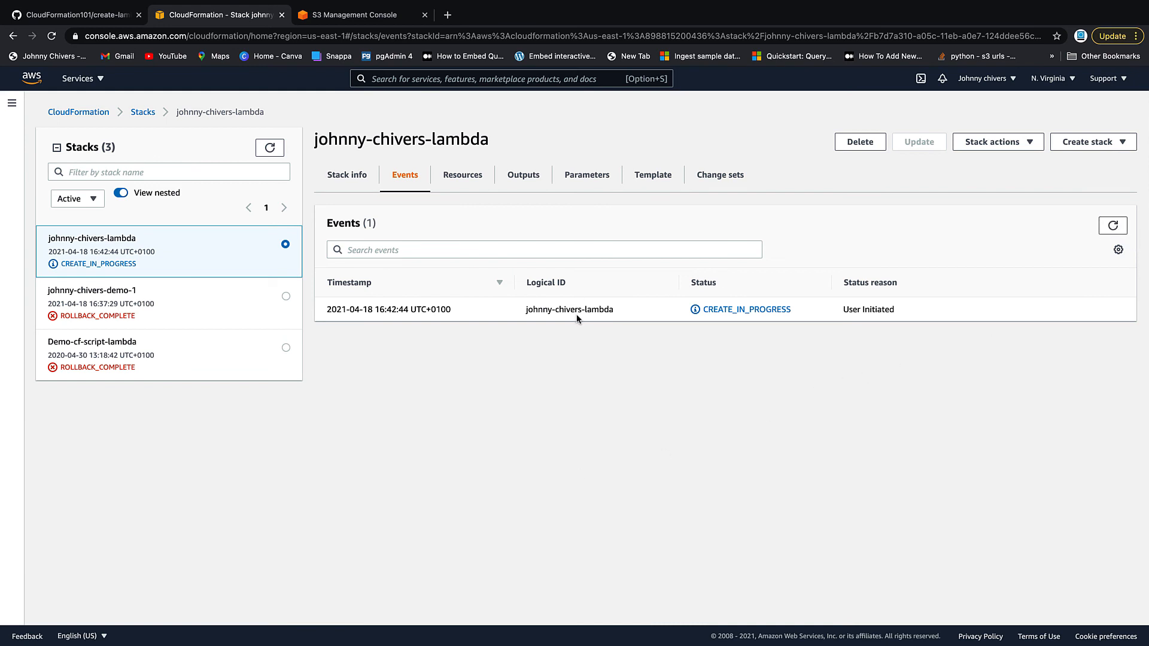
{"action": "mouse_move", "coordinate": [101, 275]}
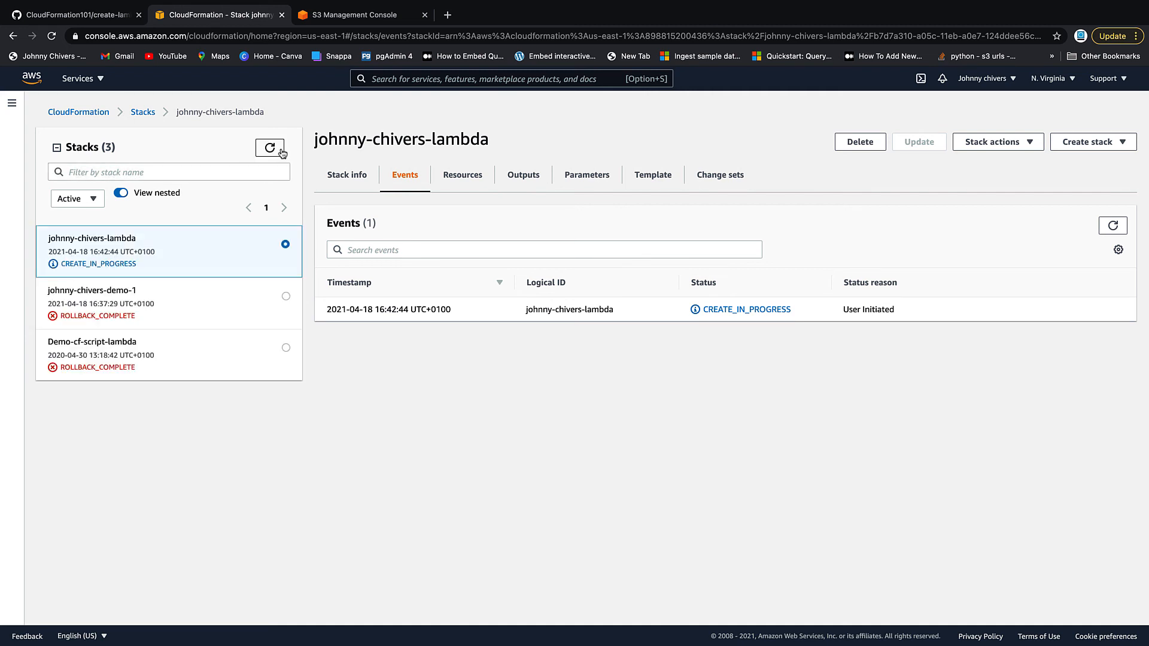
- Refresh the stack view until johnny-chivers-lambda reaches CREATE_COMPLETE
{"action": "left_click", "coordinate": [1112, 225]}
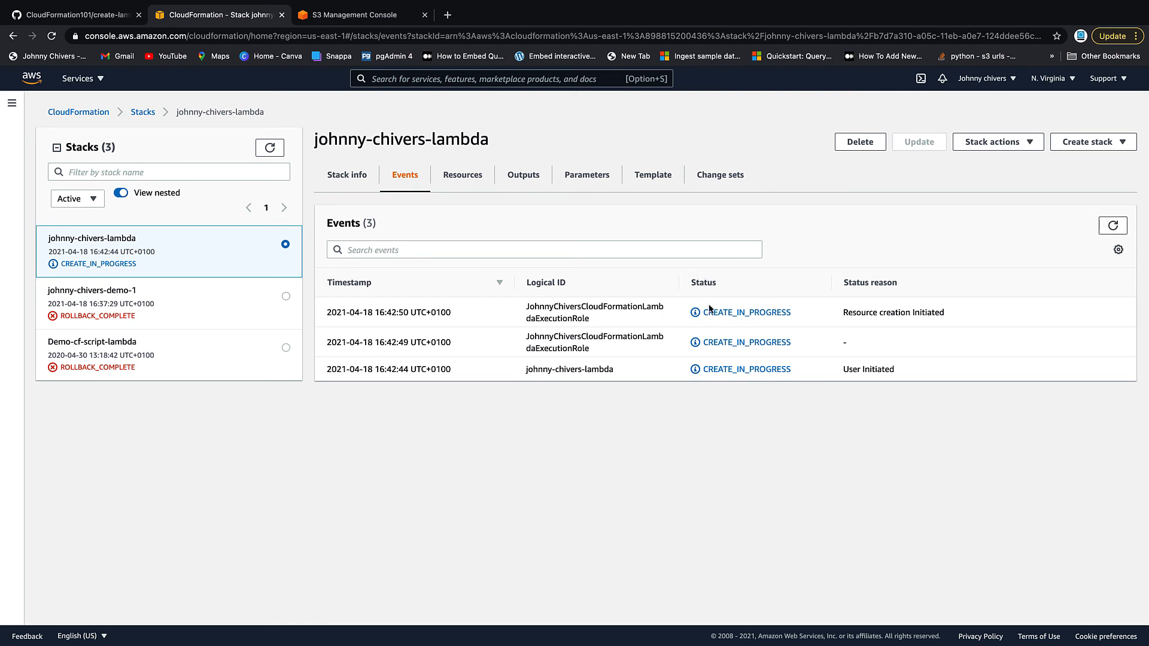
{"action": "mouse_move", "coordinate": [1132, 241]}
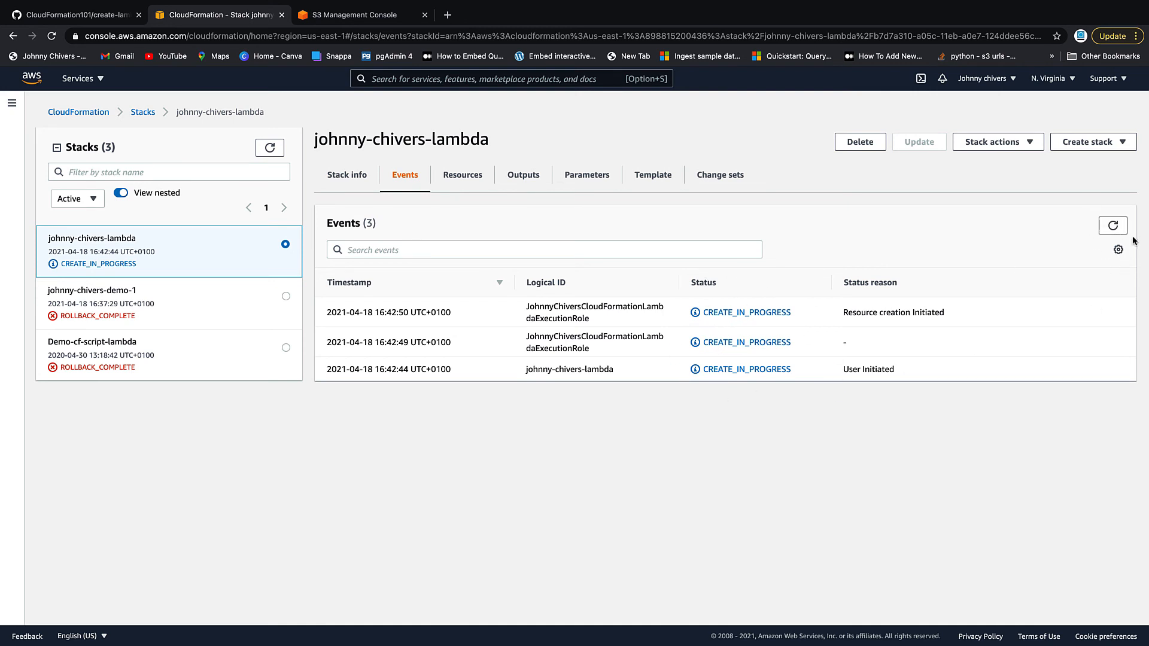
{"action": "mouse_move", "coordinate": [822, 440]}
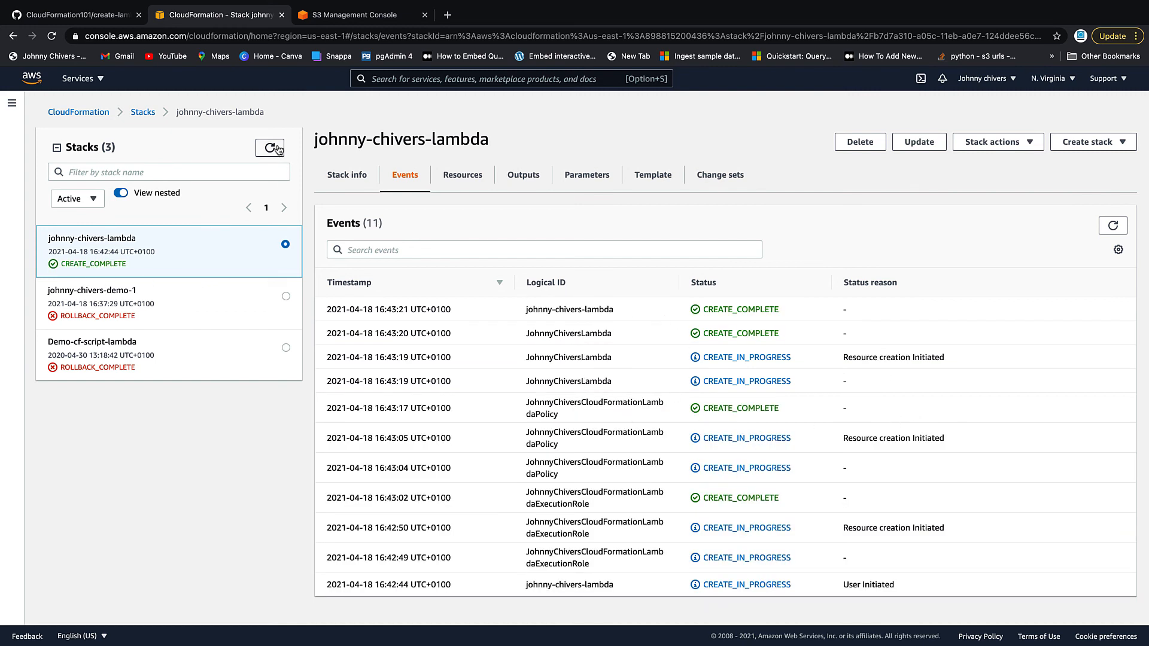
{"action": "left_click", "coordinate": [270, 147]}
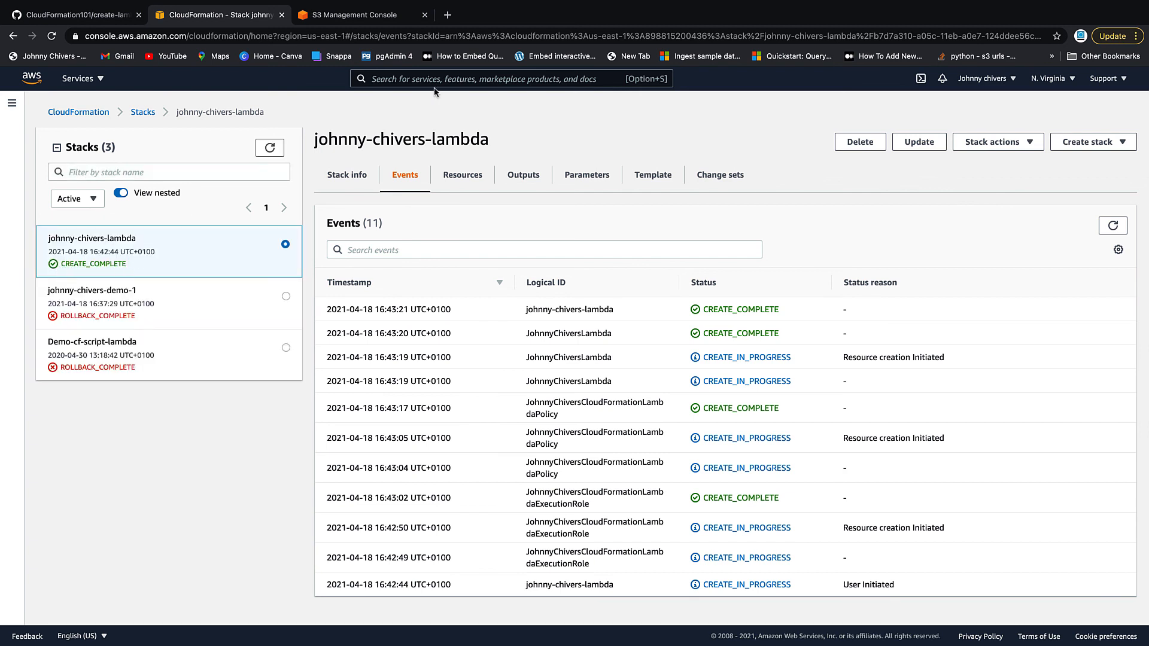
- Open Lambda in a new tab, open the stack-deployed function, and start a test event
{"action": "type", "text": "la"}
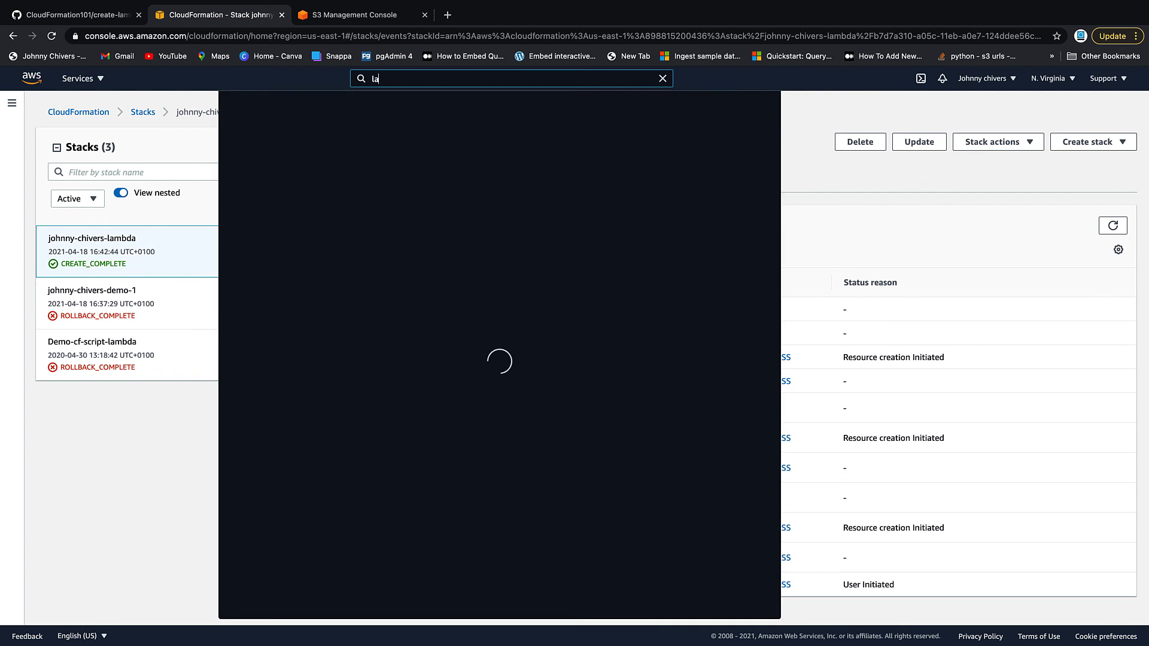
{"action": "right_click", "coordinate": [412, 172]}
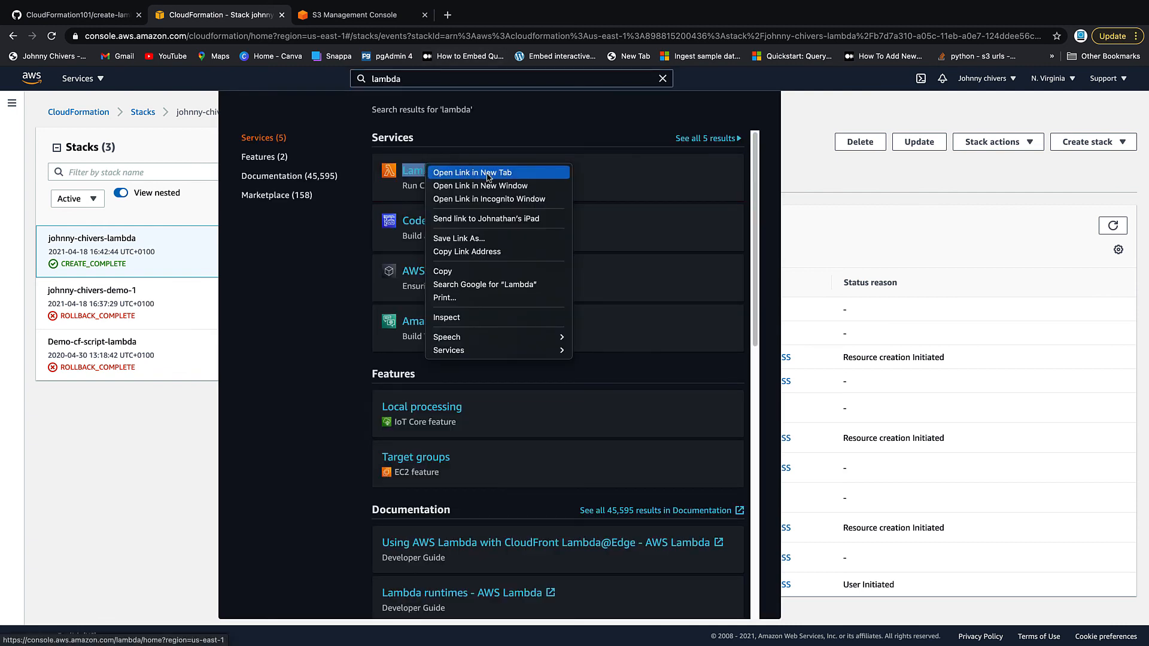
{"action": "left_click", "coordinate": [474, 172]}
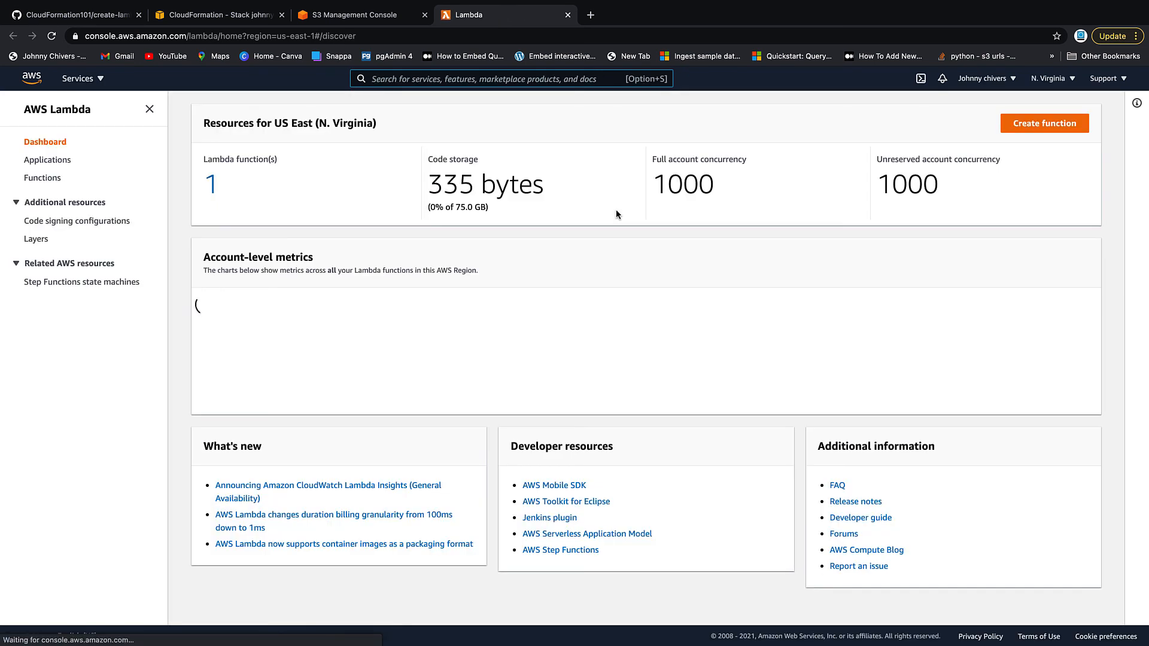
{"action": "left_click", "coordinate": [42, 177]}
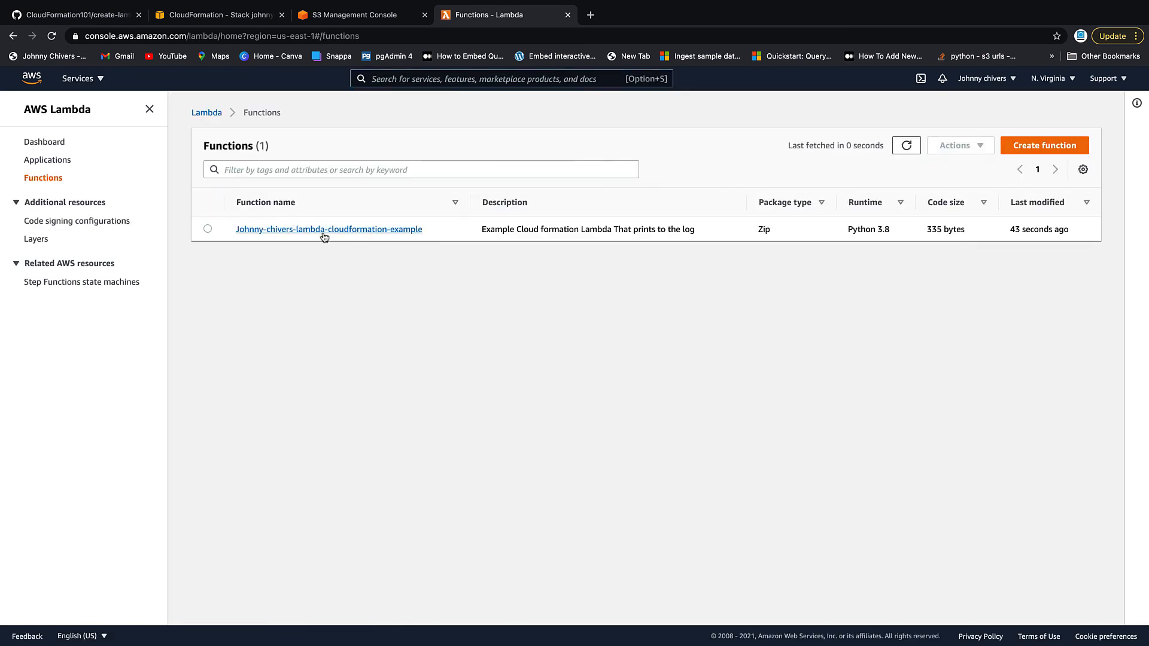
{"action": "left_click", "coordinate": [327, 229]}
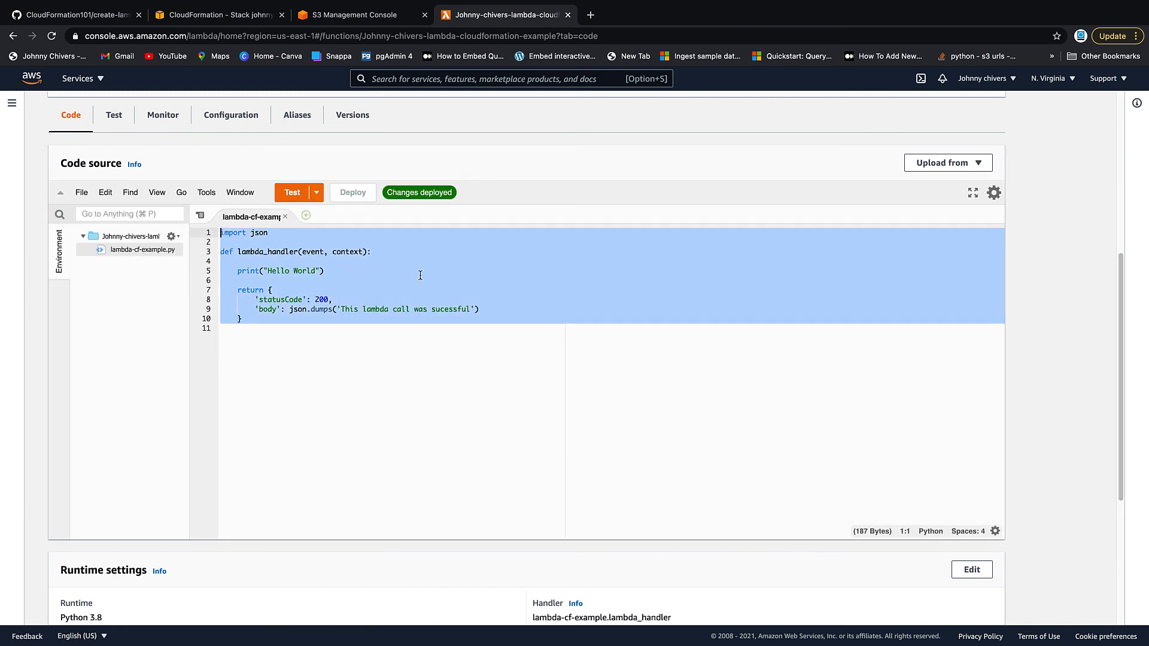
{"action": "left_click", "coordinate": [316, 192]}
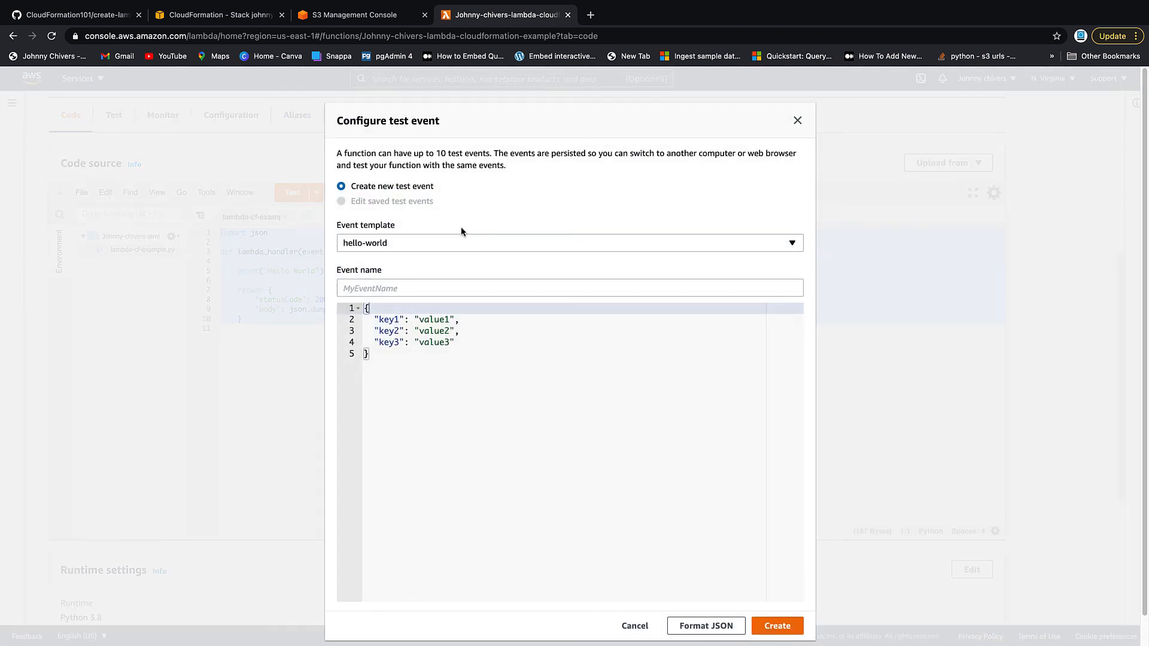
- Save a test event named 'test' and run the function, returning status 200
{"action": "type", "text": "test"}
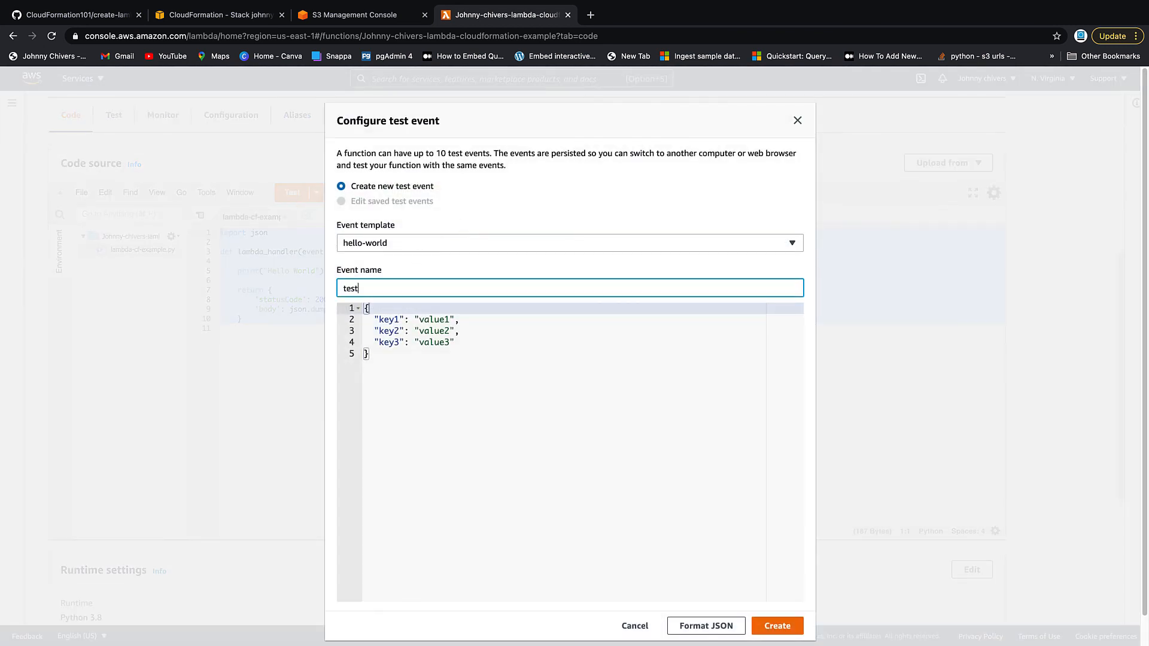
{"action": "left_click", "coordinate": [776, 625]}
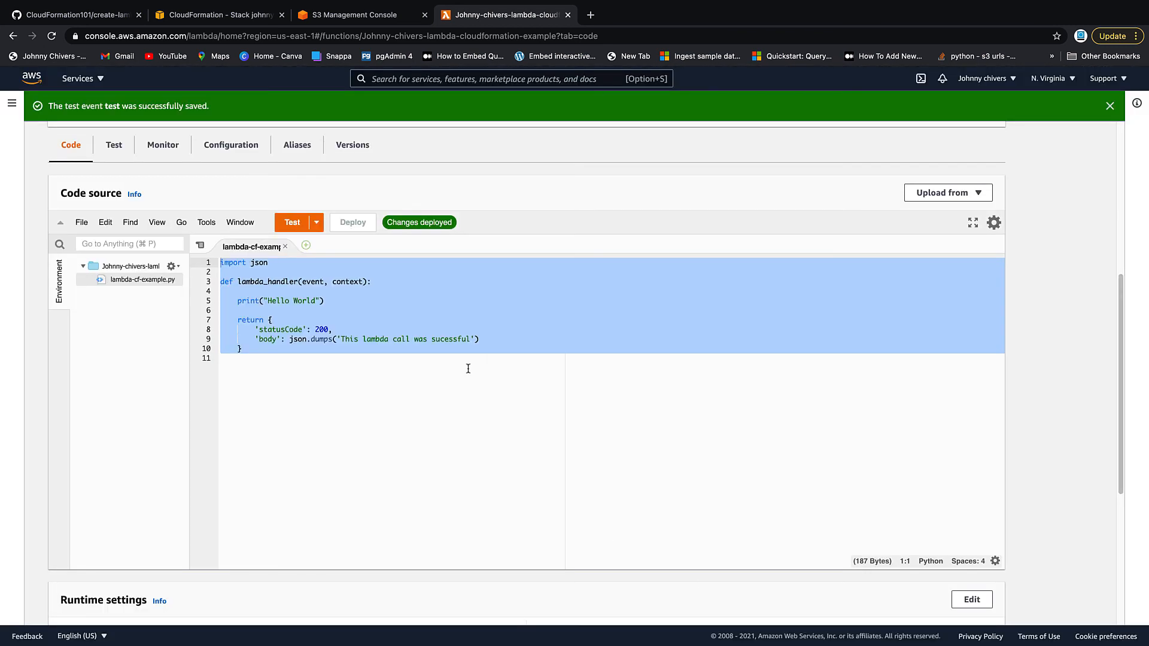
{"action": "left_click", "coordinate": [291, 221]}
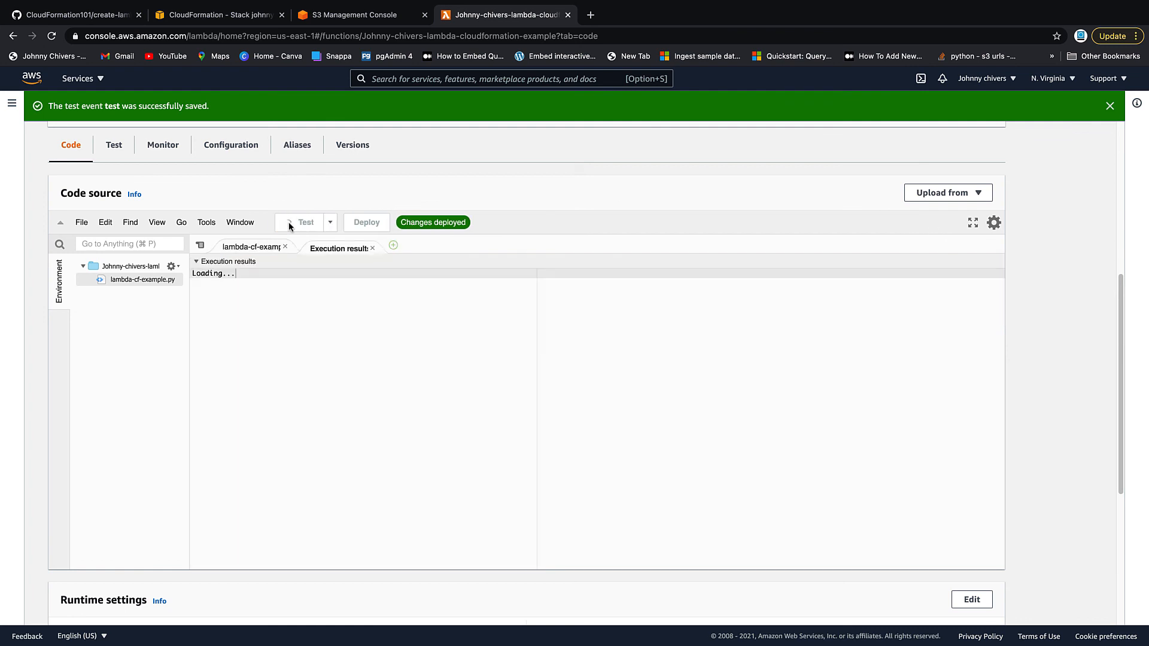
{"action": "left_click", "coordinate": [297, 222]}
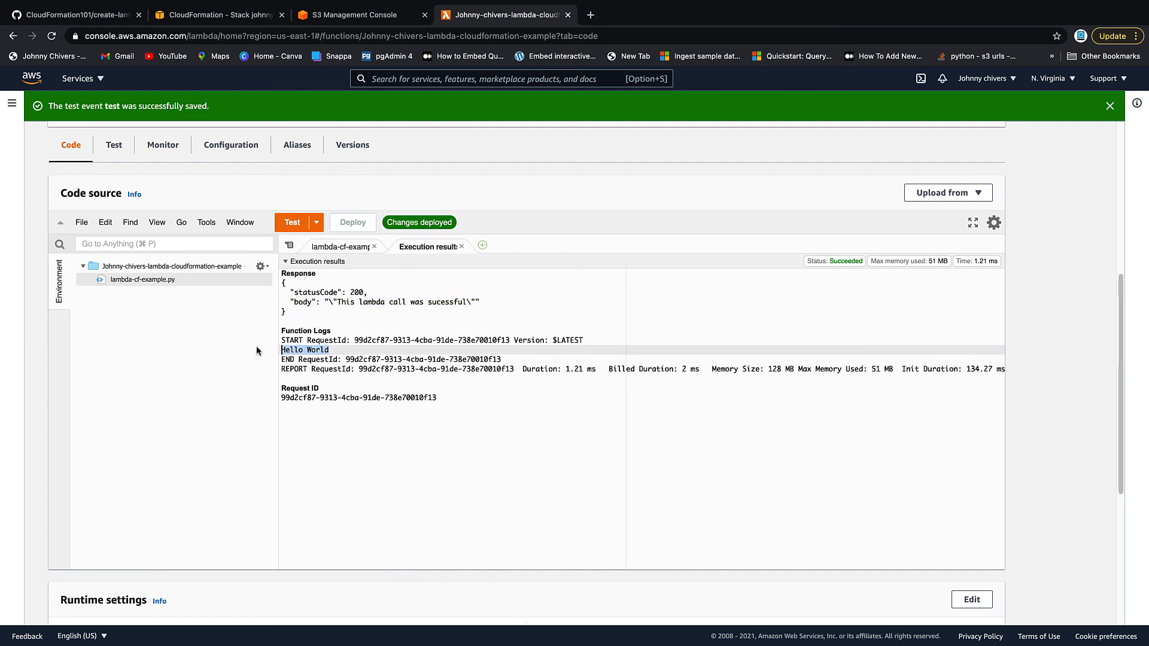
{"action": "mouse_move", "coordinate": [373, 199]}
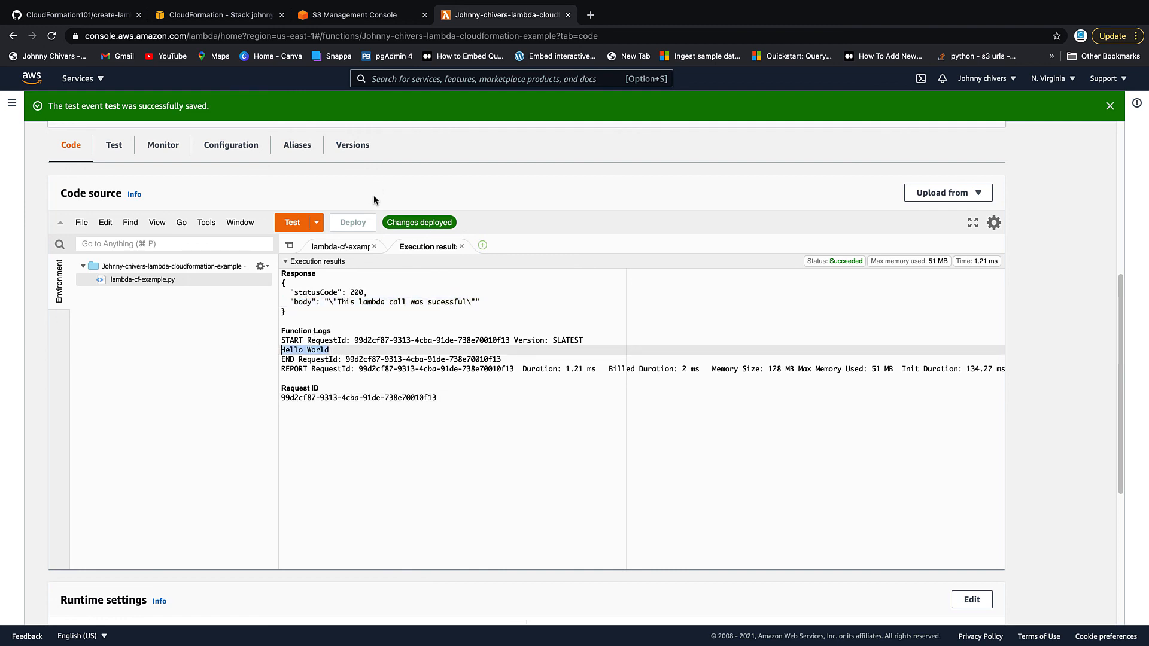
{"action": "left_click", "coordinate": [218, 14]}
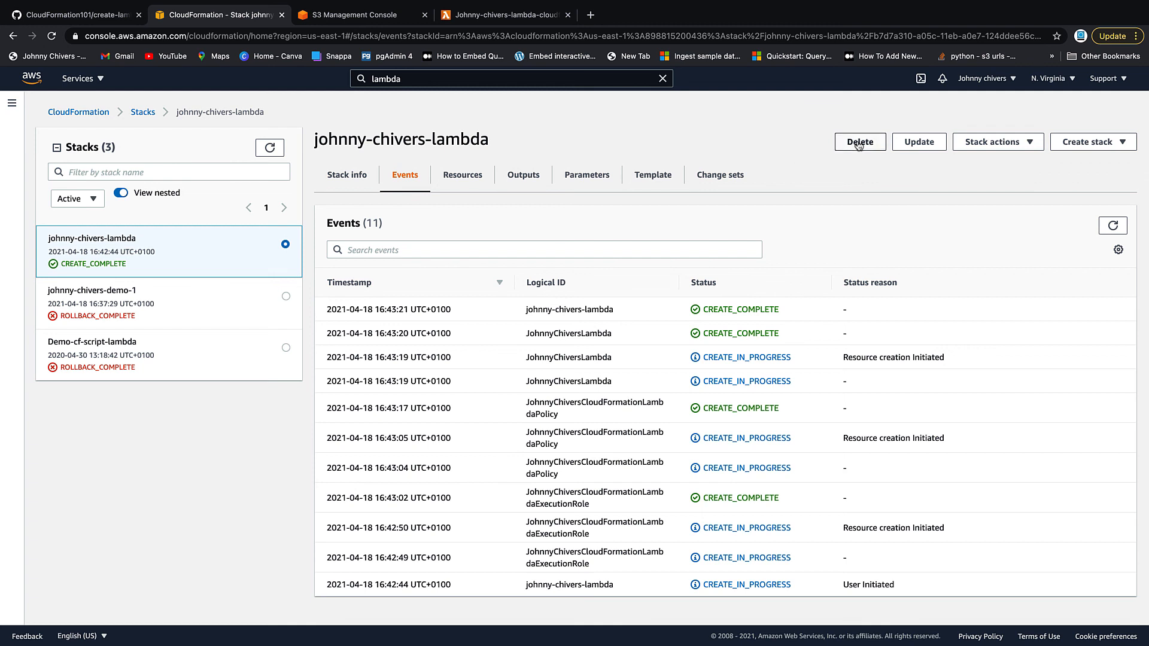
- Delete the johnny-chivers-lambda stack and refresh its events to follow the deletion
{"action": "left_click", "coordinate": [858, 141]}
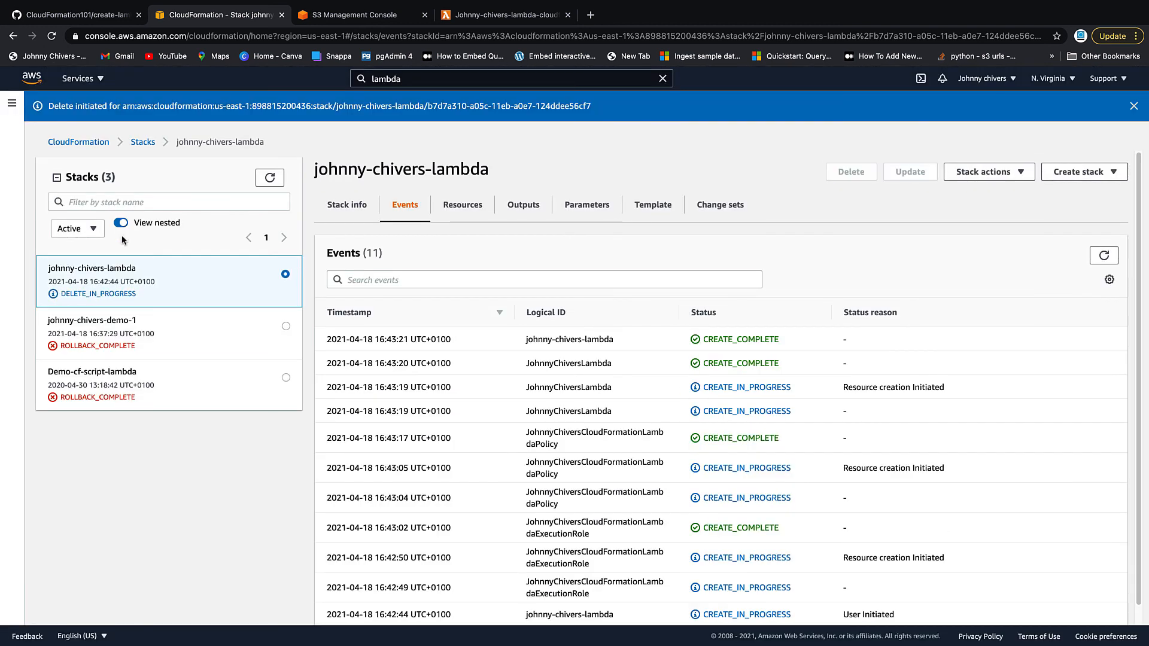
{"action": "left_click", "coordinate": [1103, 255]}
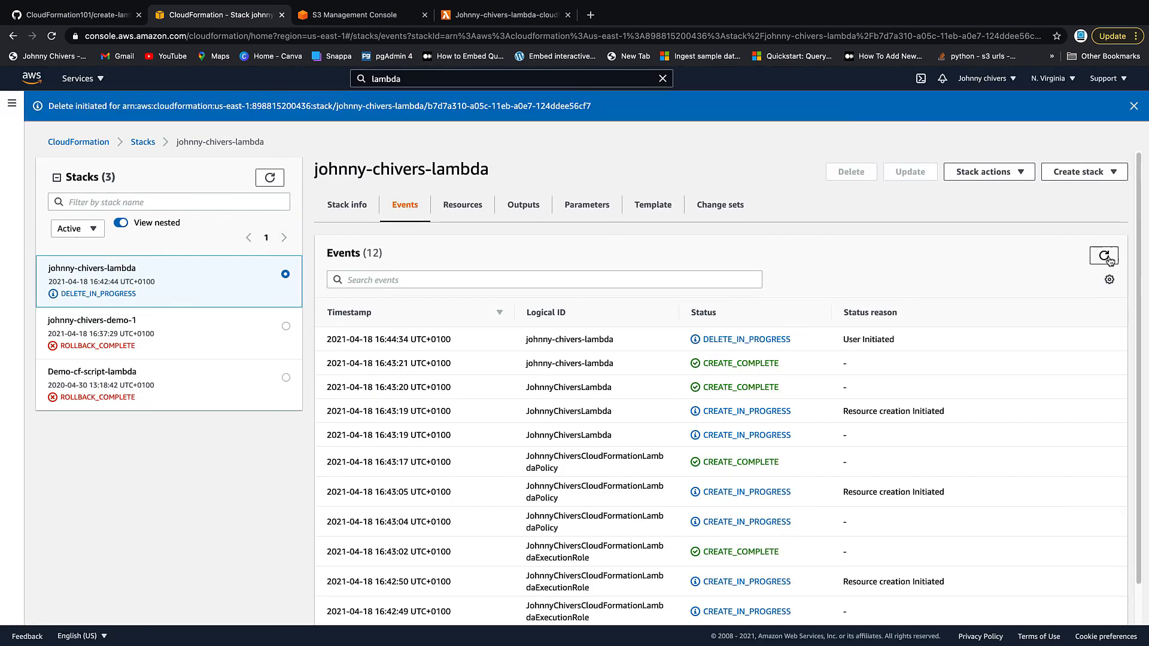
{"action": "left_click", "coordinate": [1103, 255]}
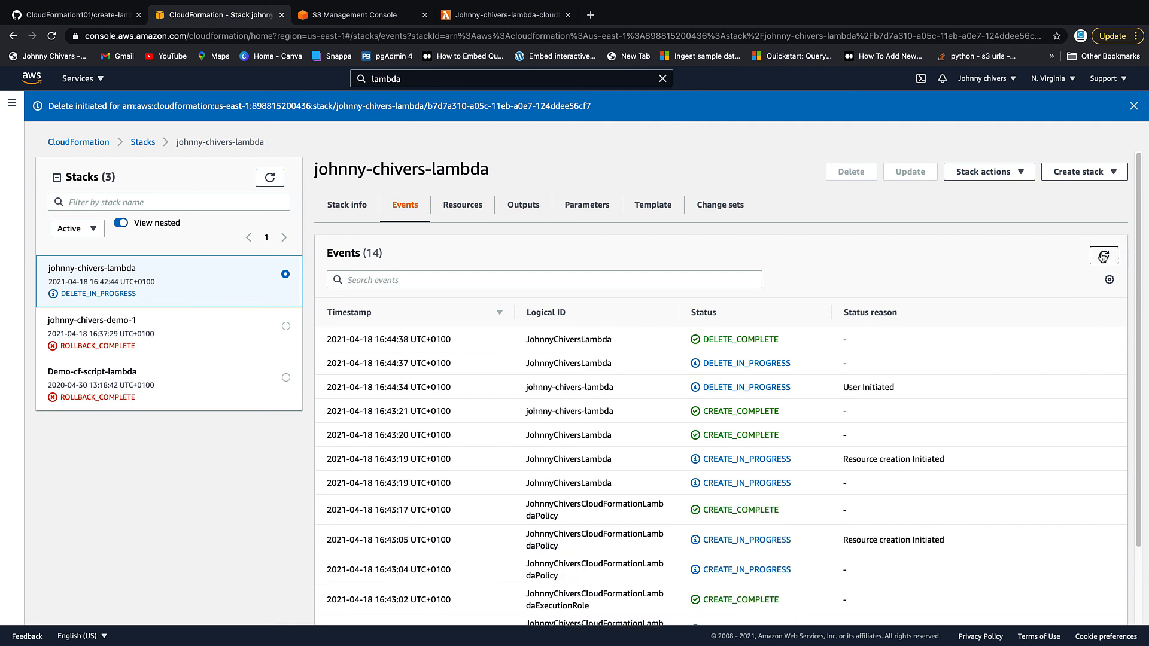